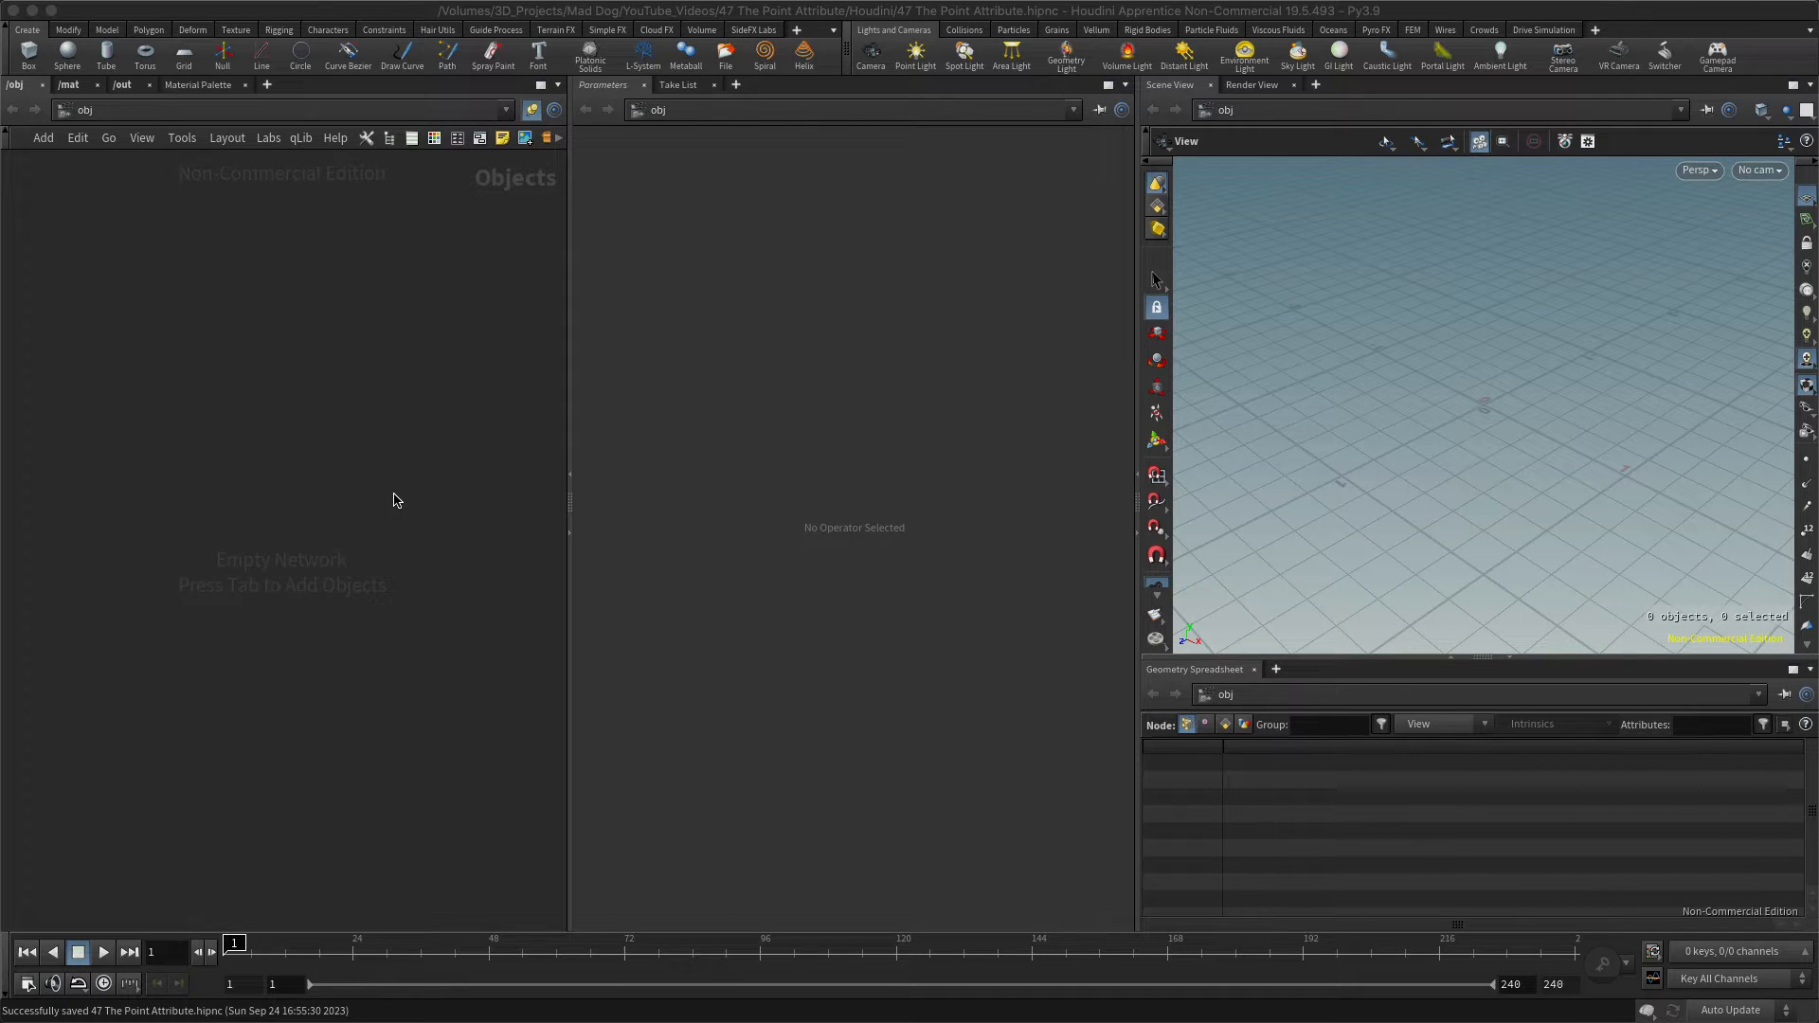
mouse_move(379, 491)
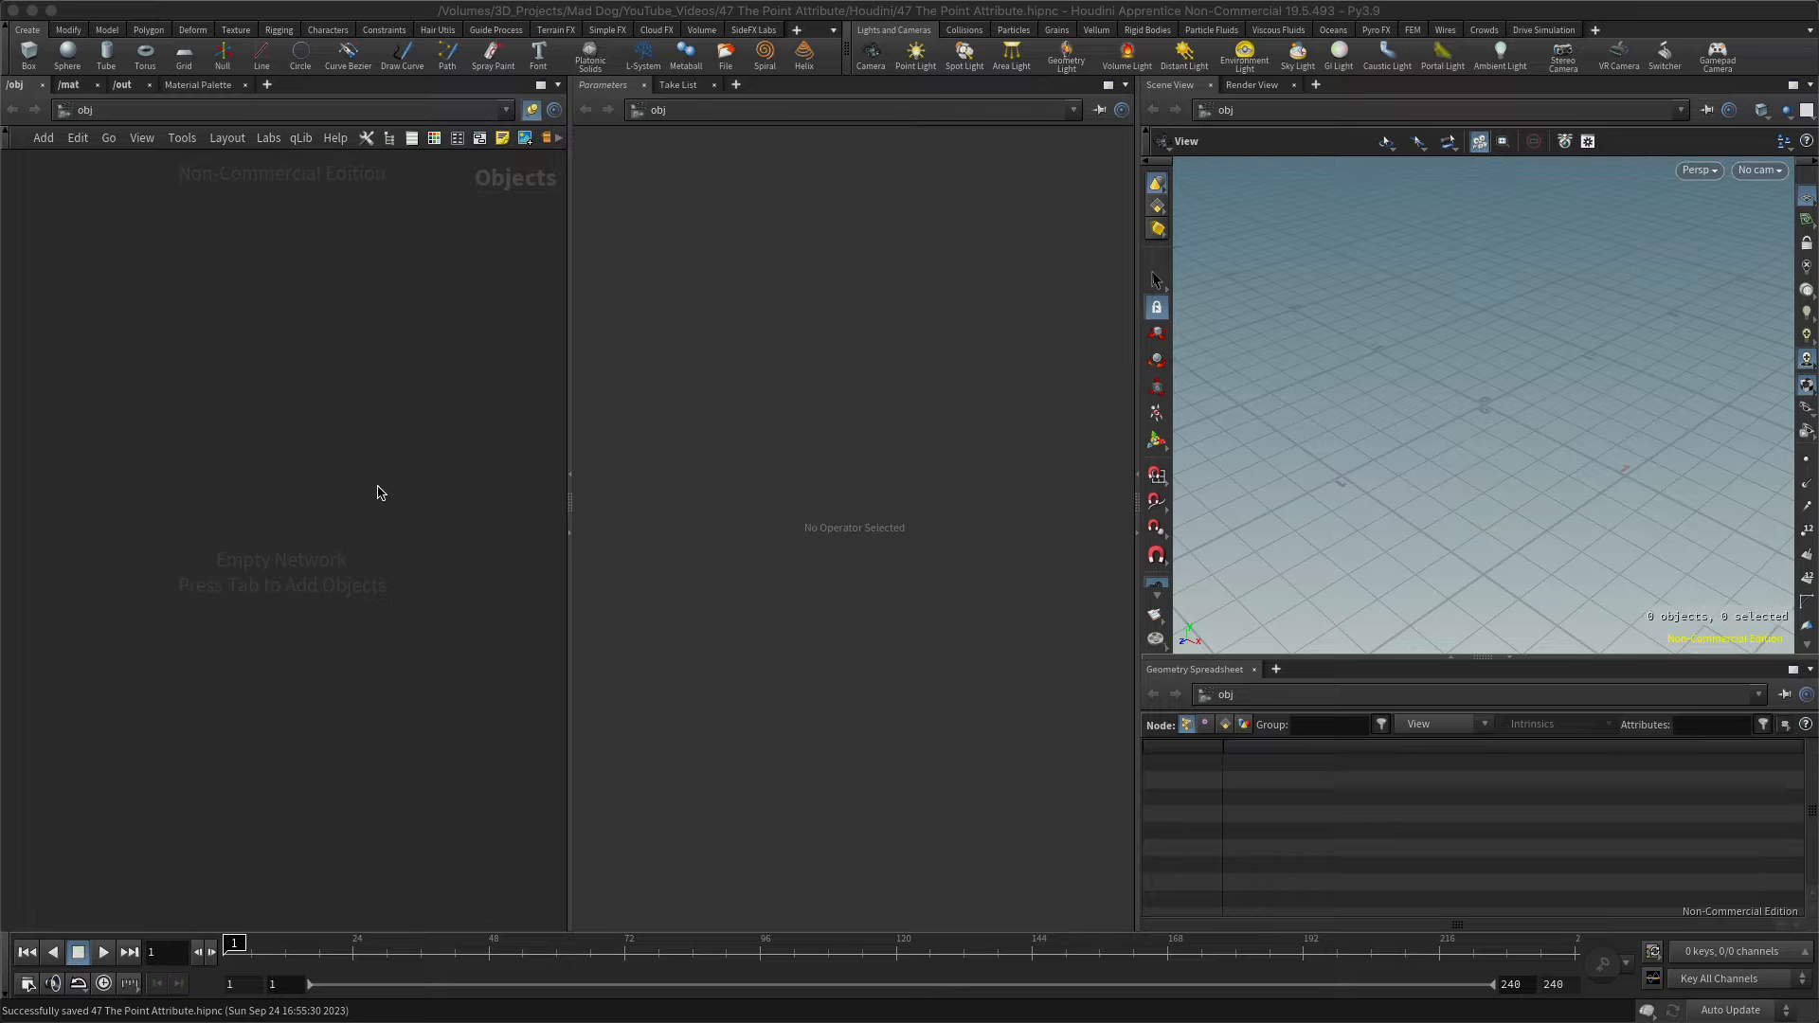
mouse_move(326, 564)
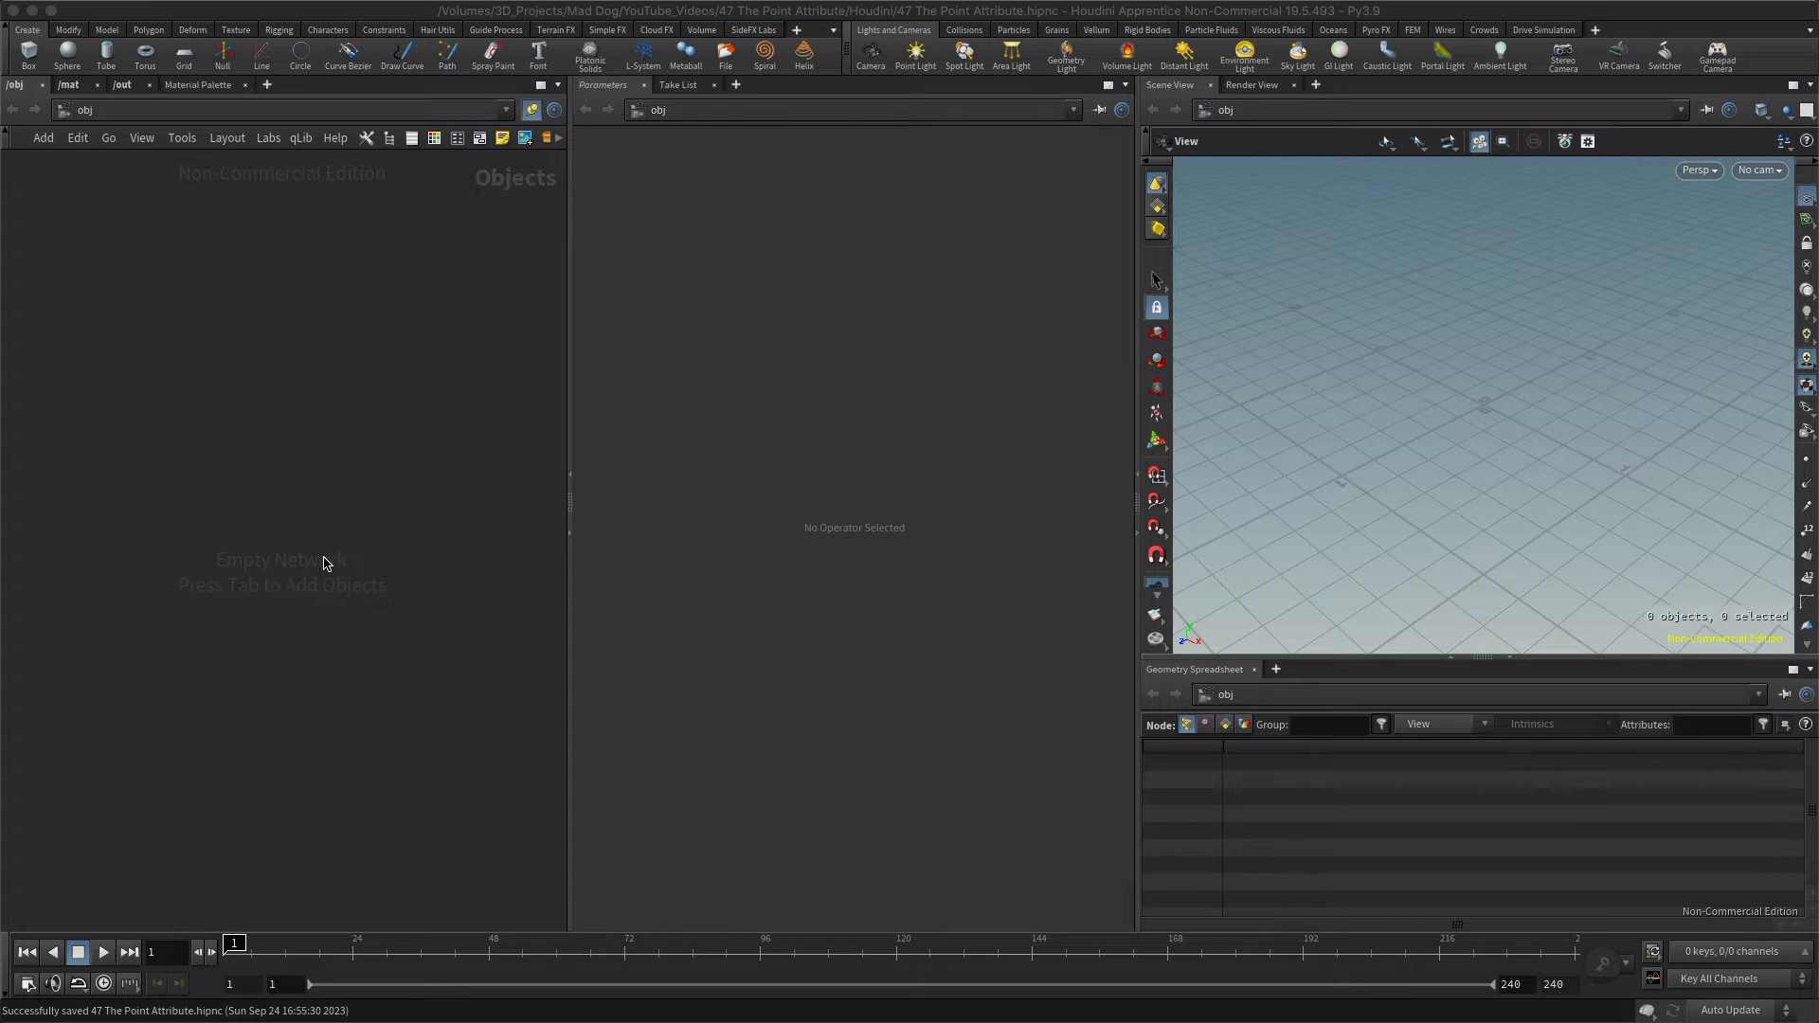
mouse_move(336, 550)
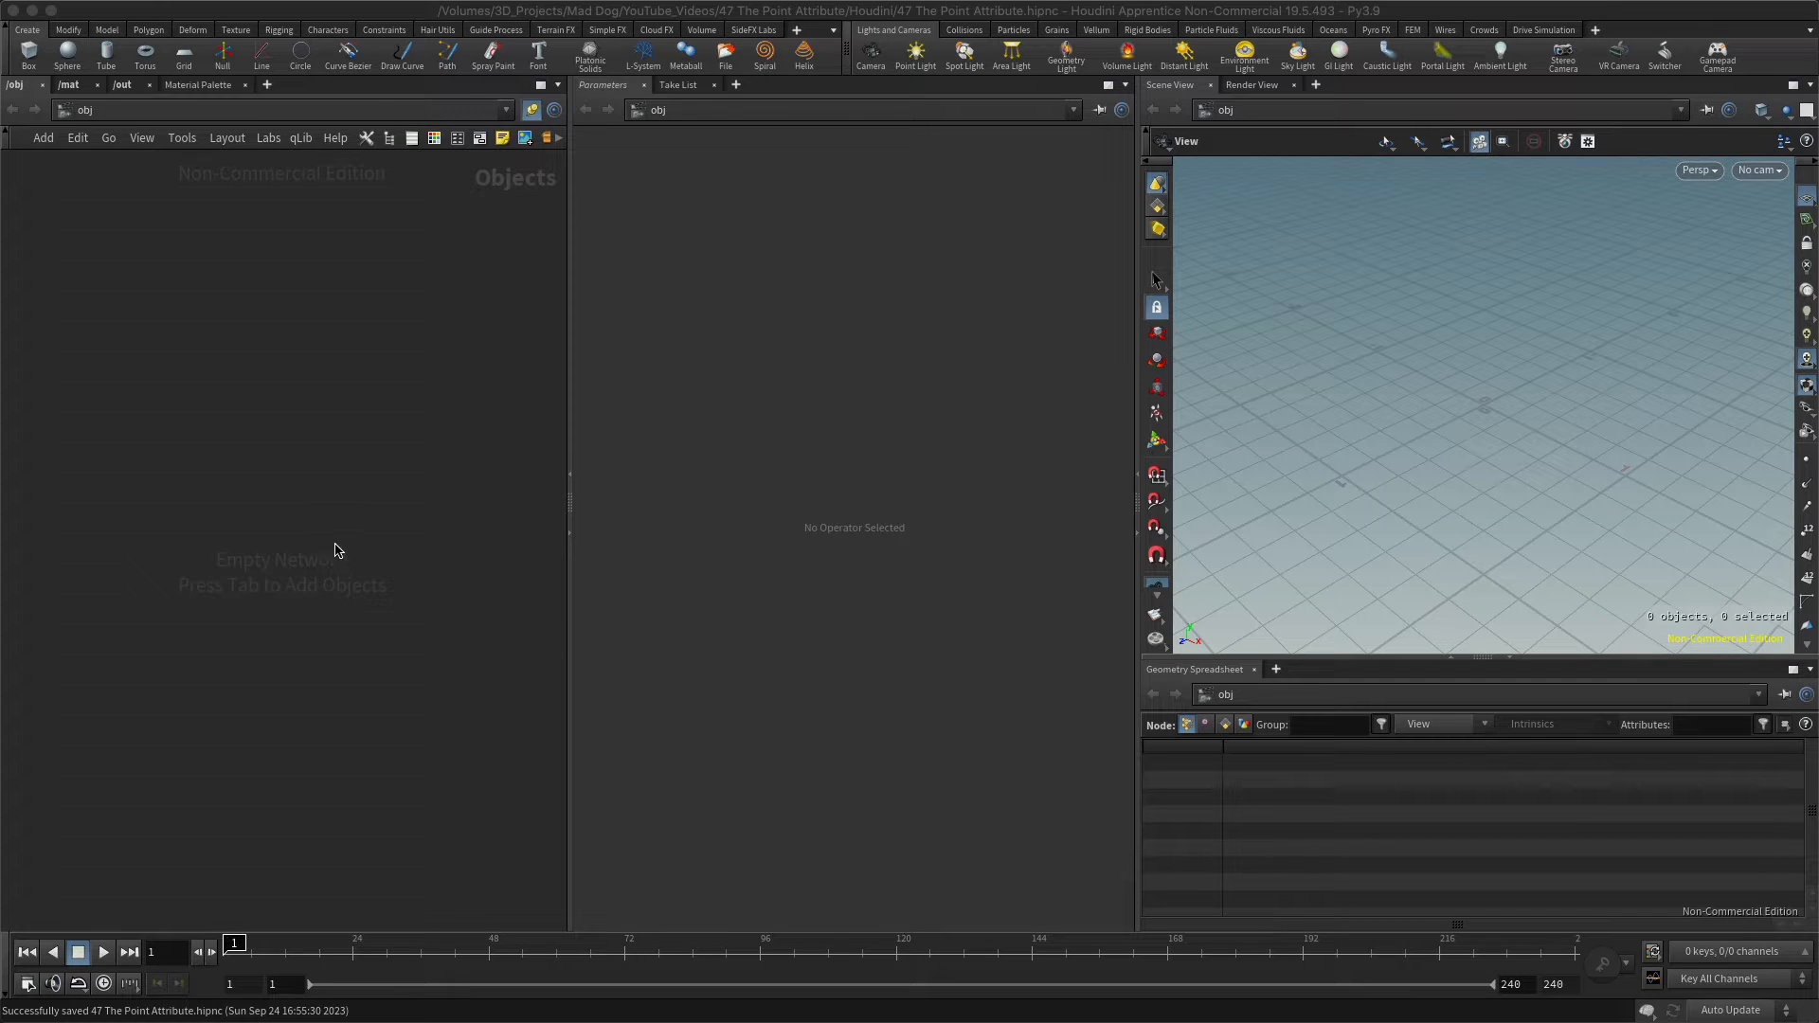
mouse_move(332, 516)
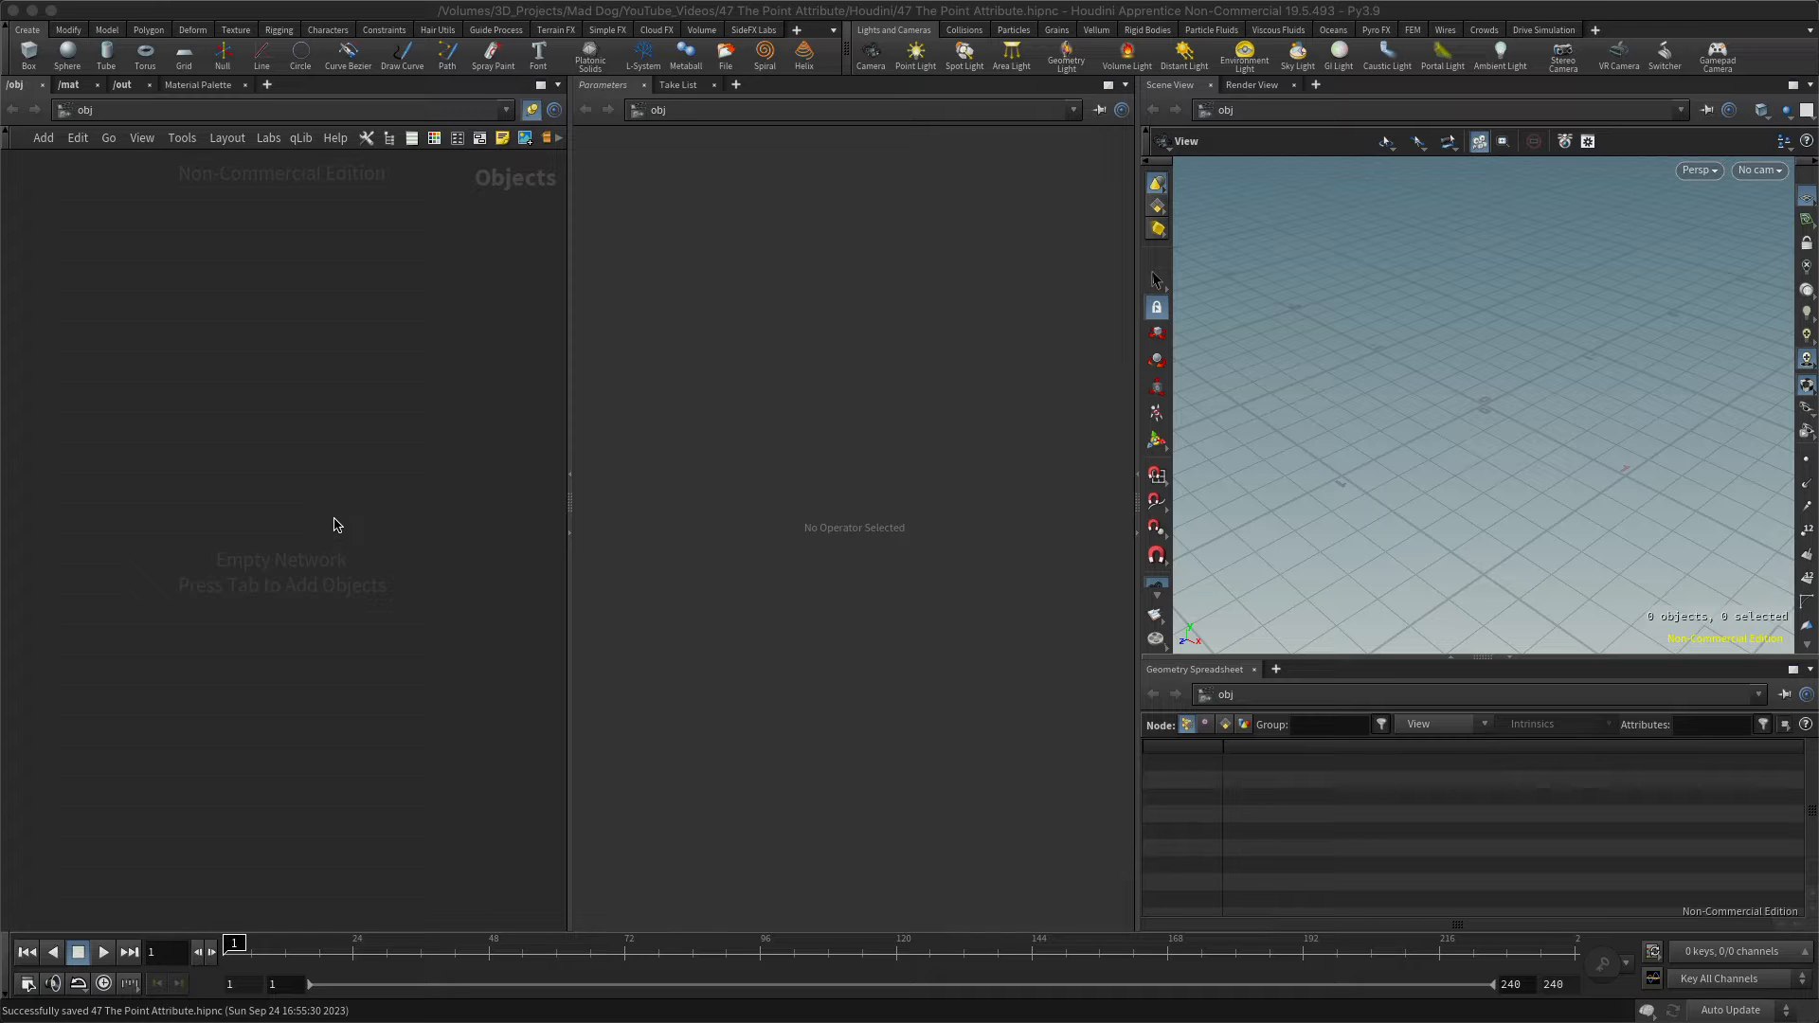
mouse_move(337, 489)
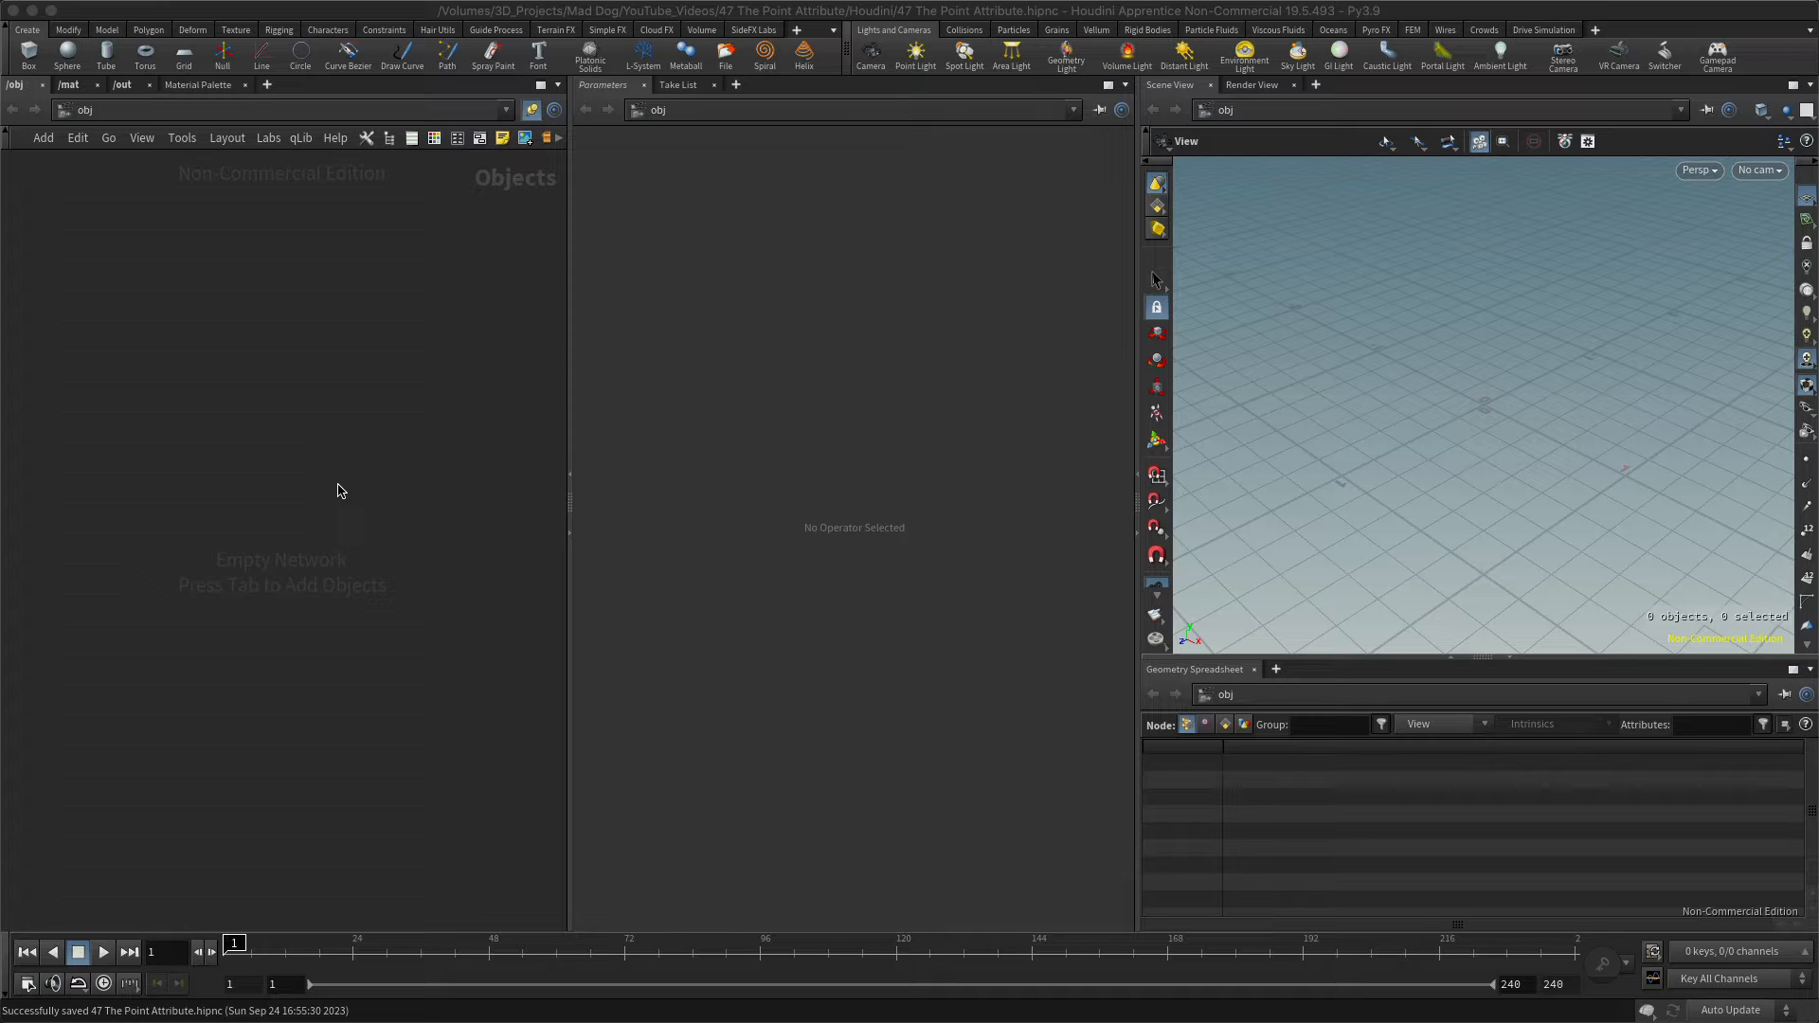
mouse_move(350, 415)
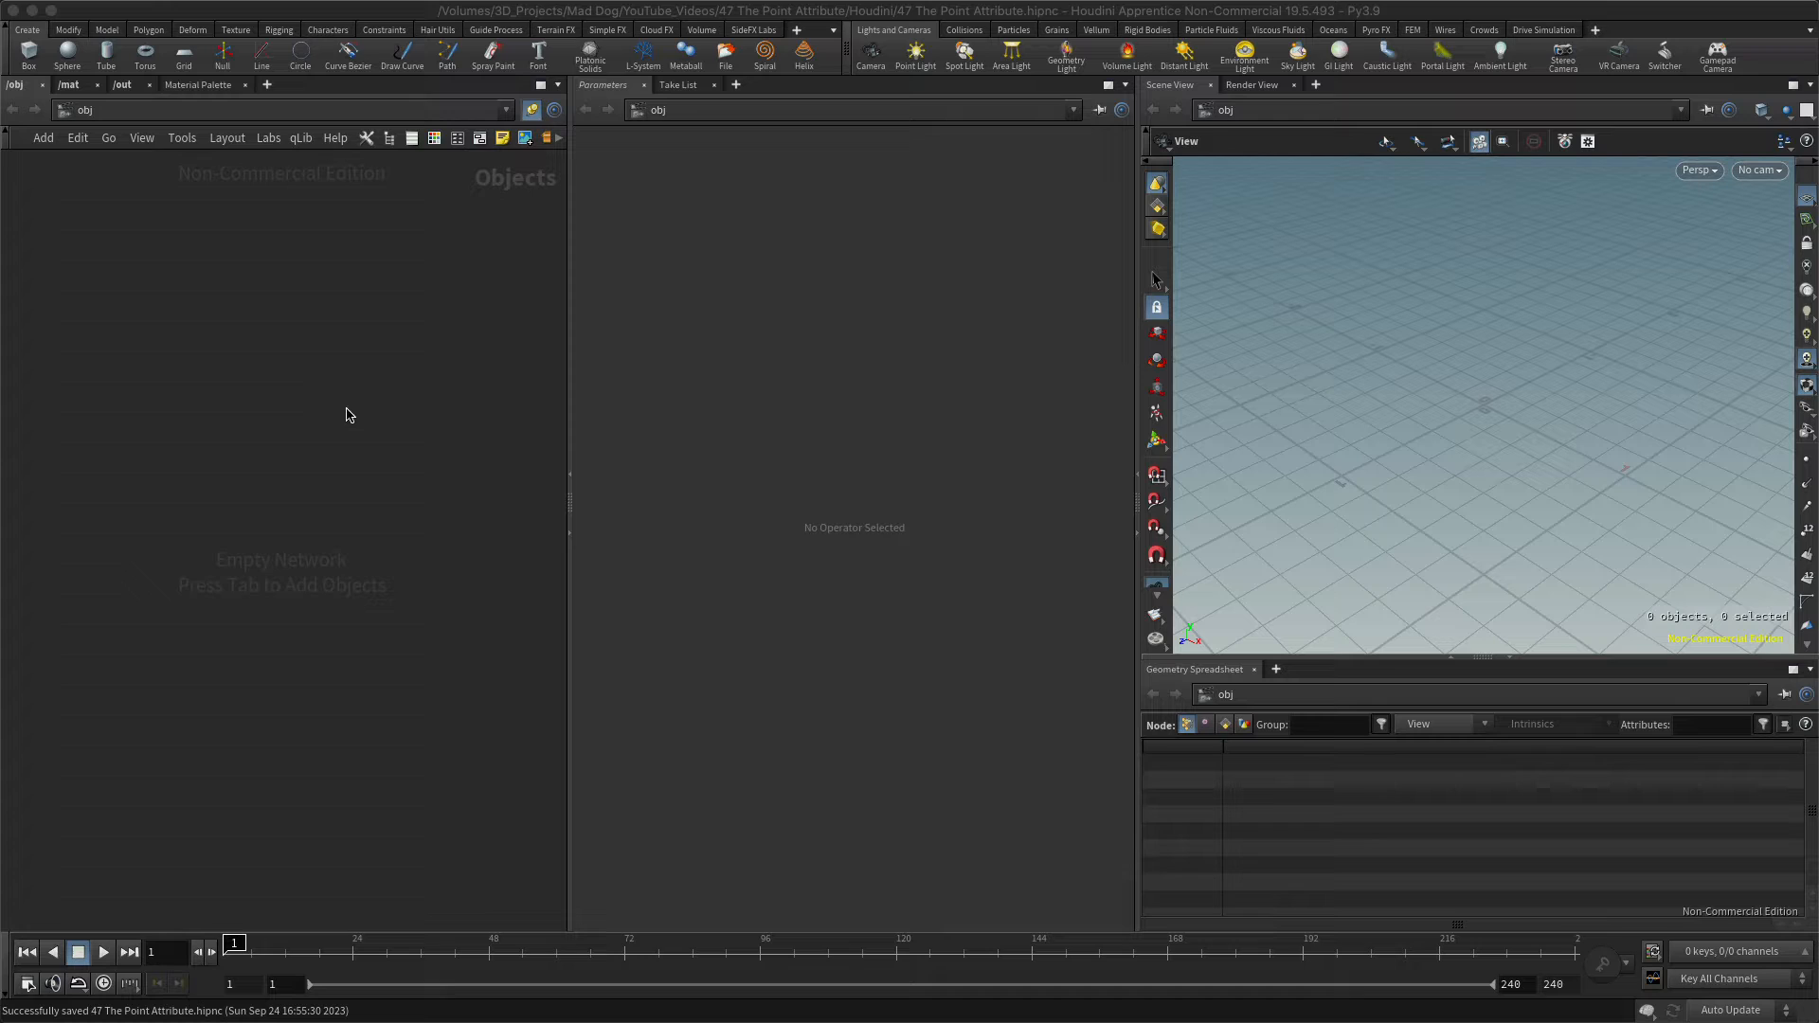
mouse_move(330, 548)
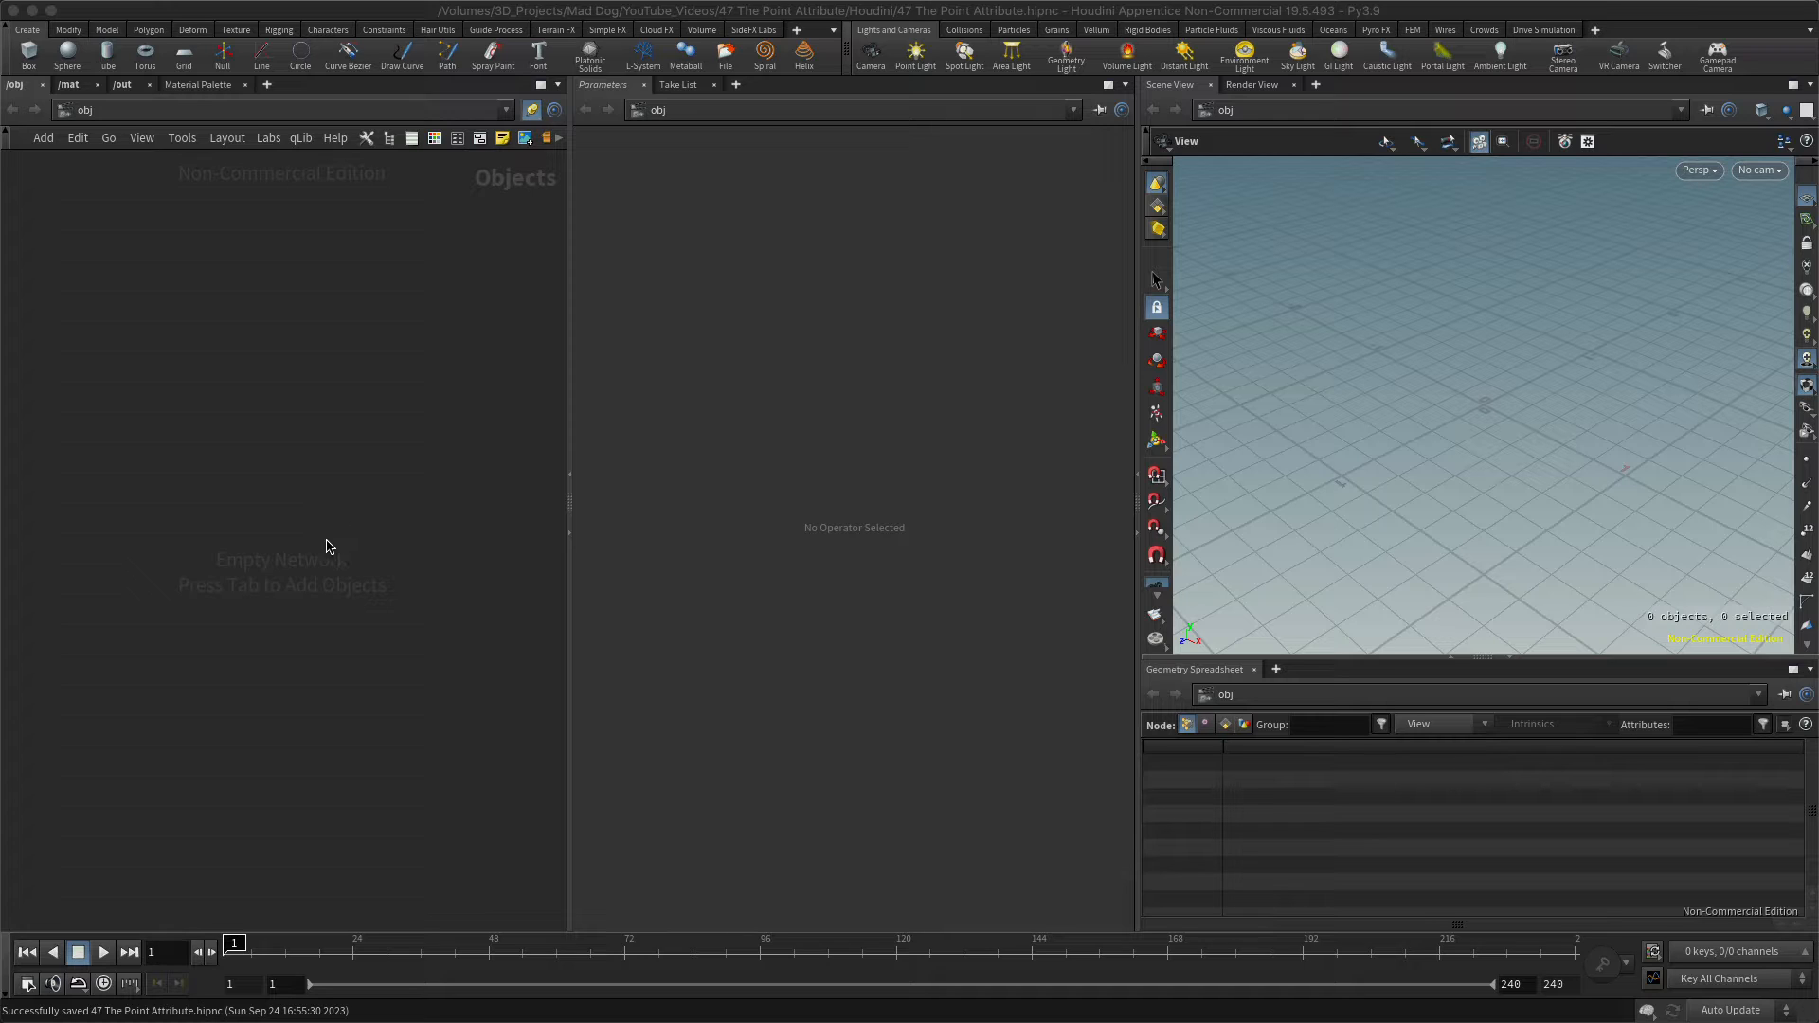
mouse_move(255, 407)
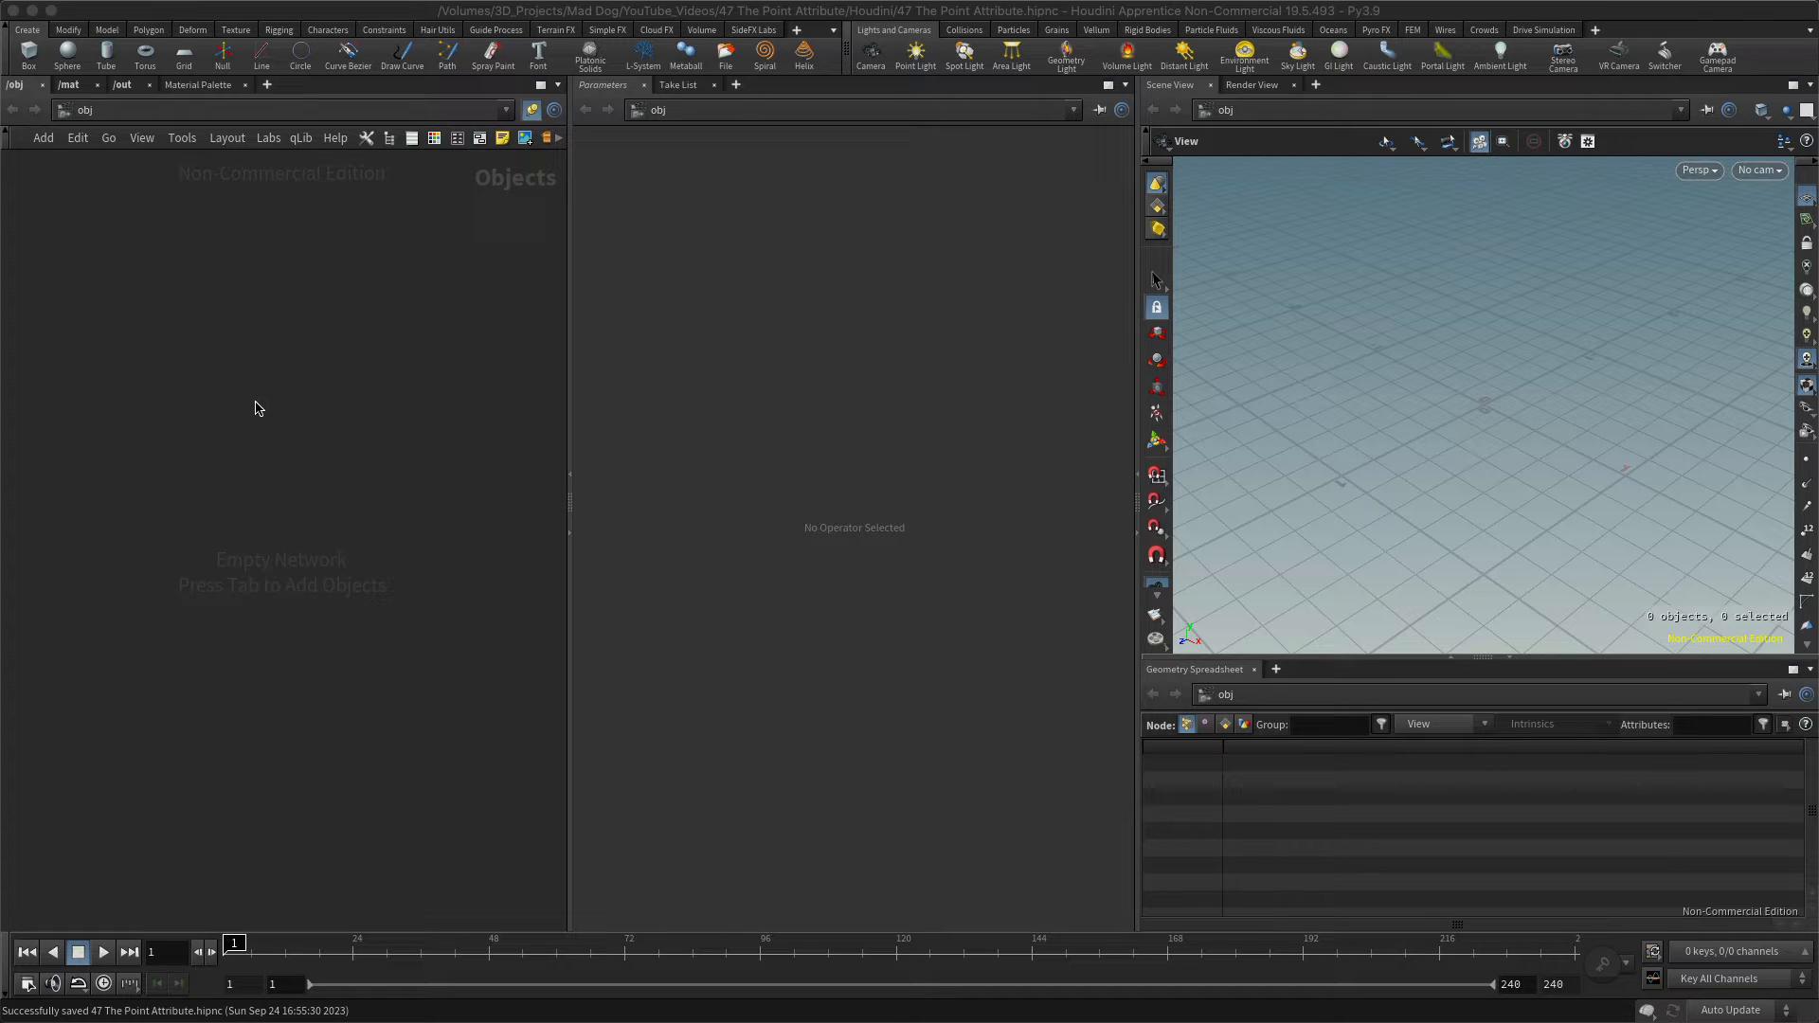
mouse_move(228, 432)
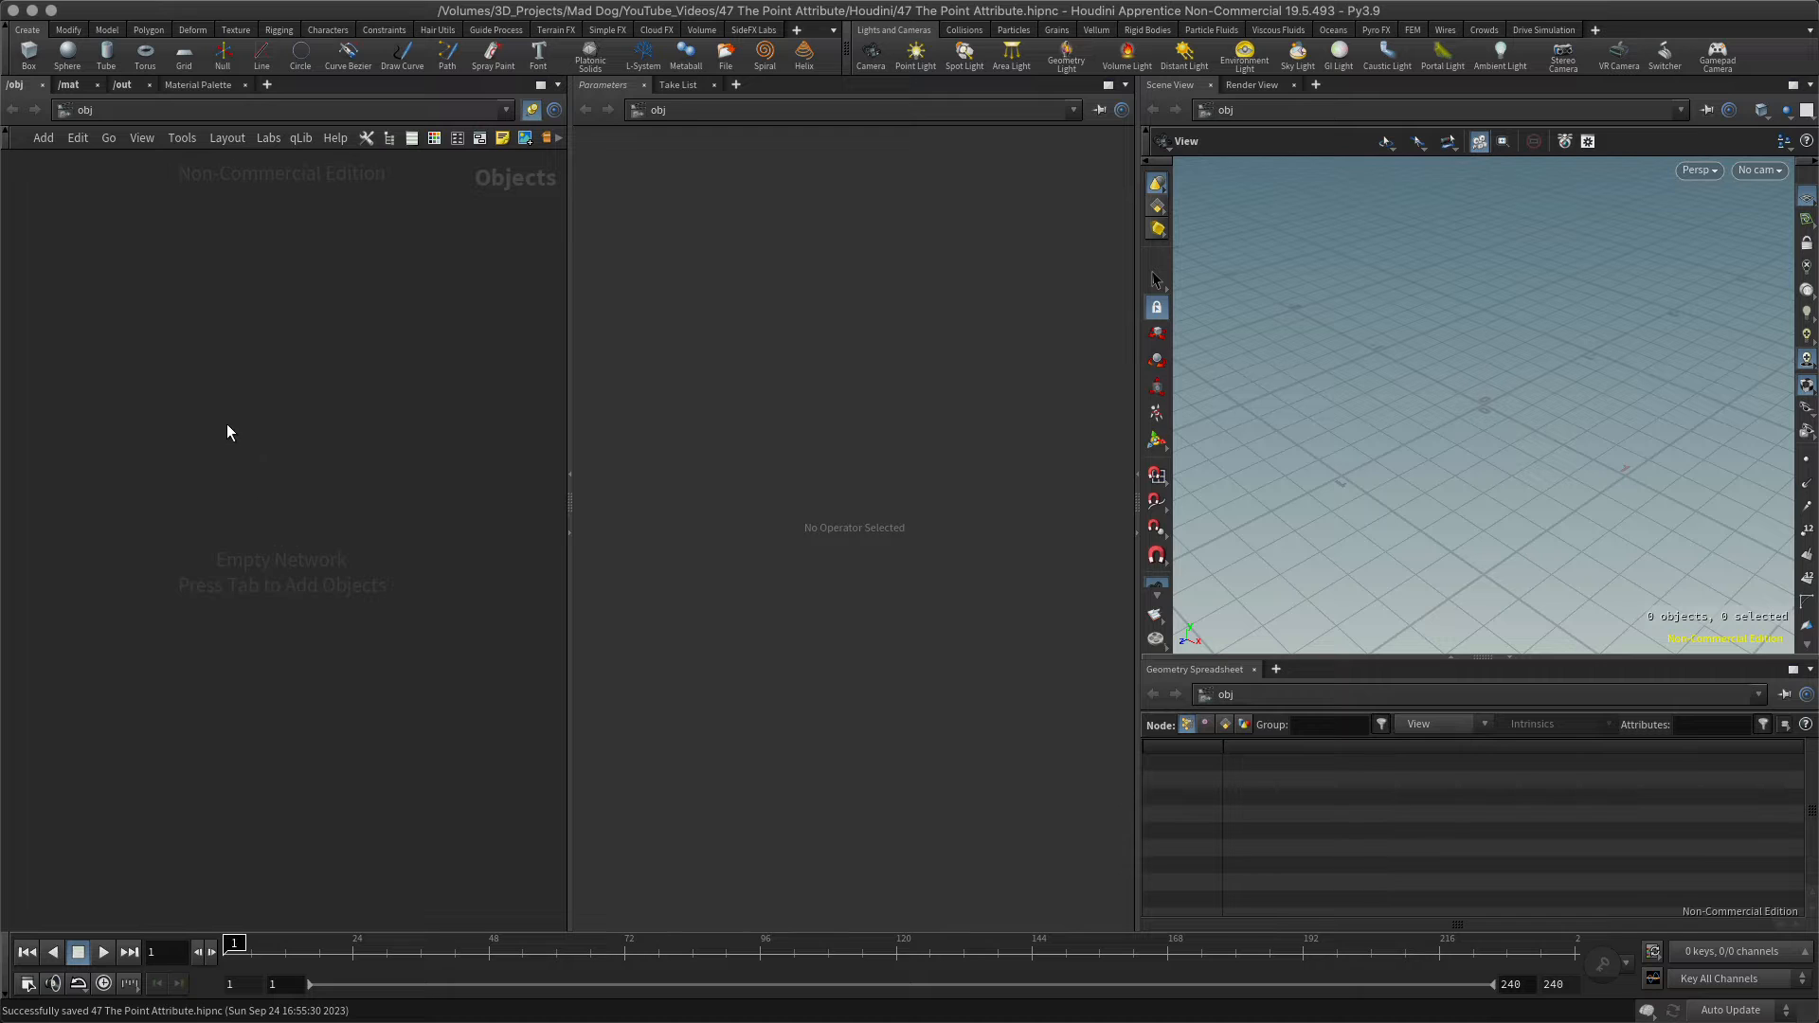
Step: Create a Geometry object geo1 and add an Add SOP (add1) inside it
key(Tab)
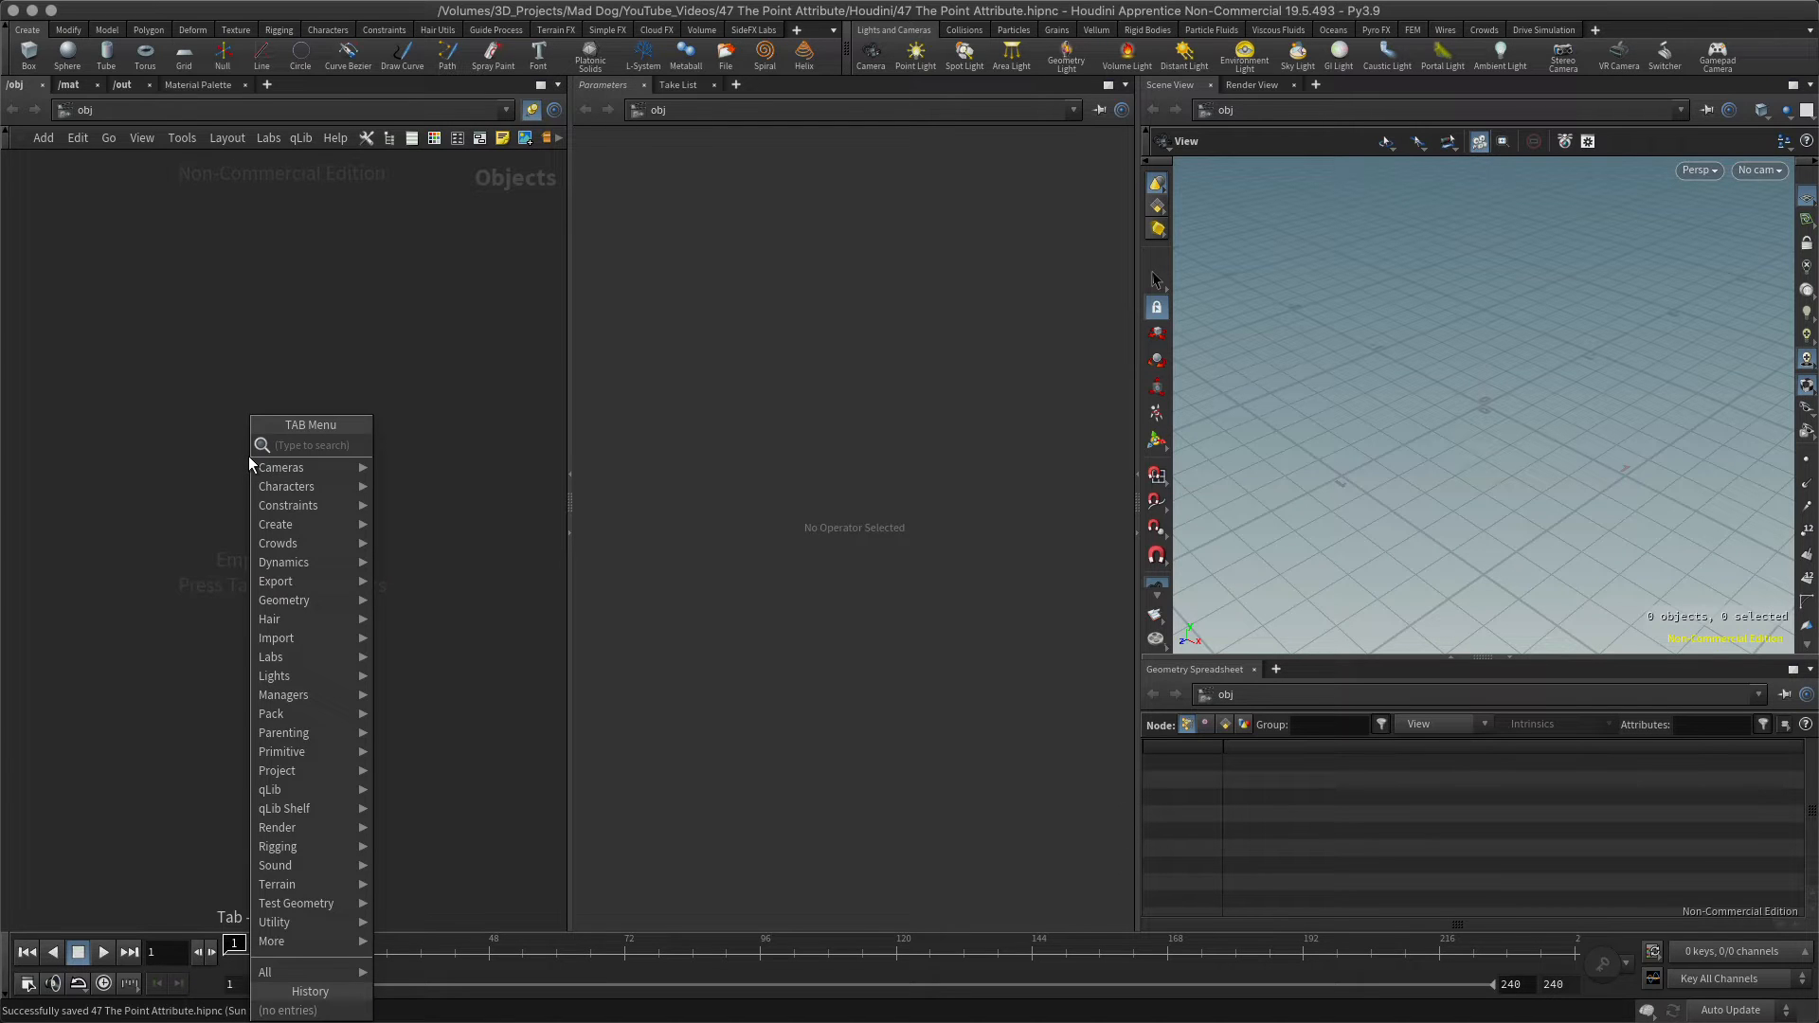
text(geo)
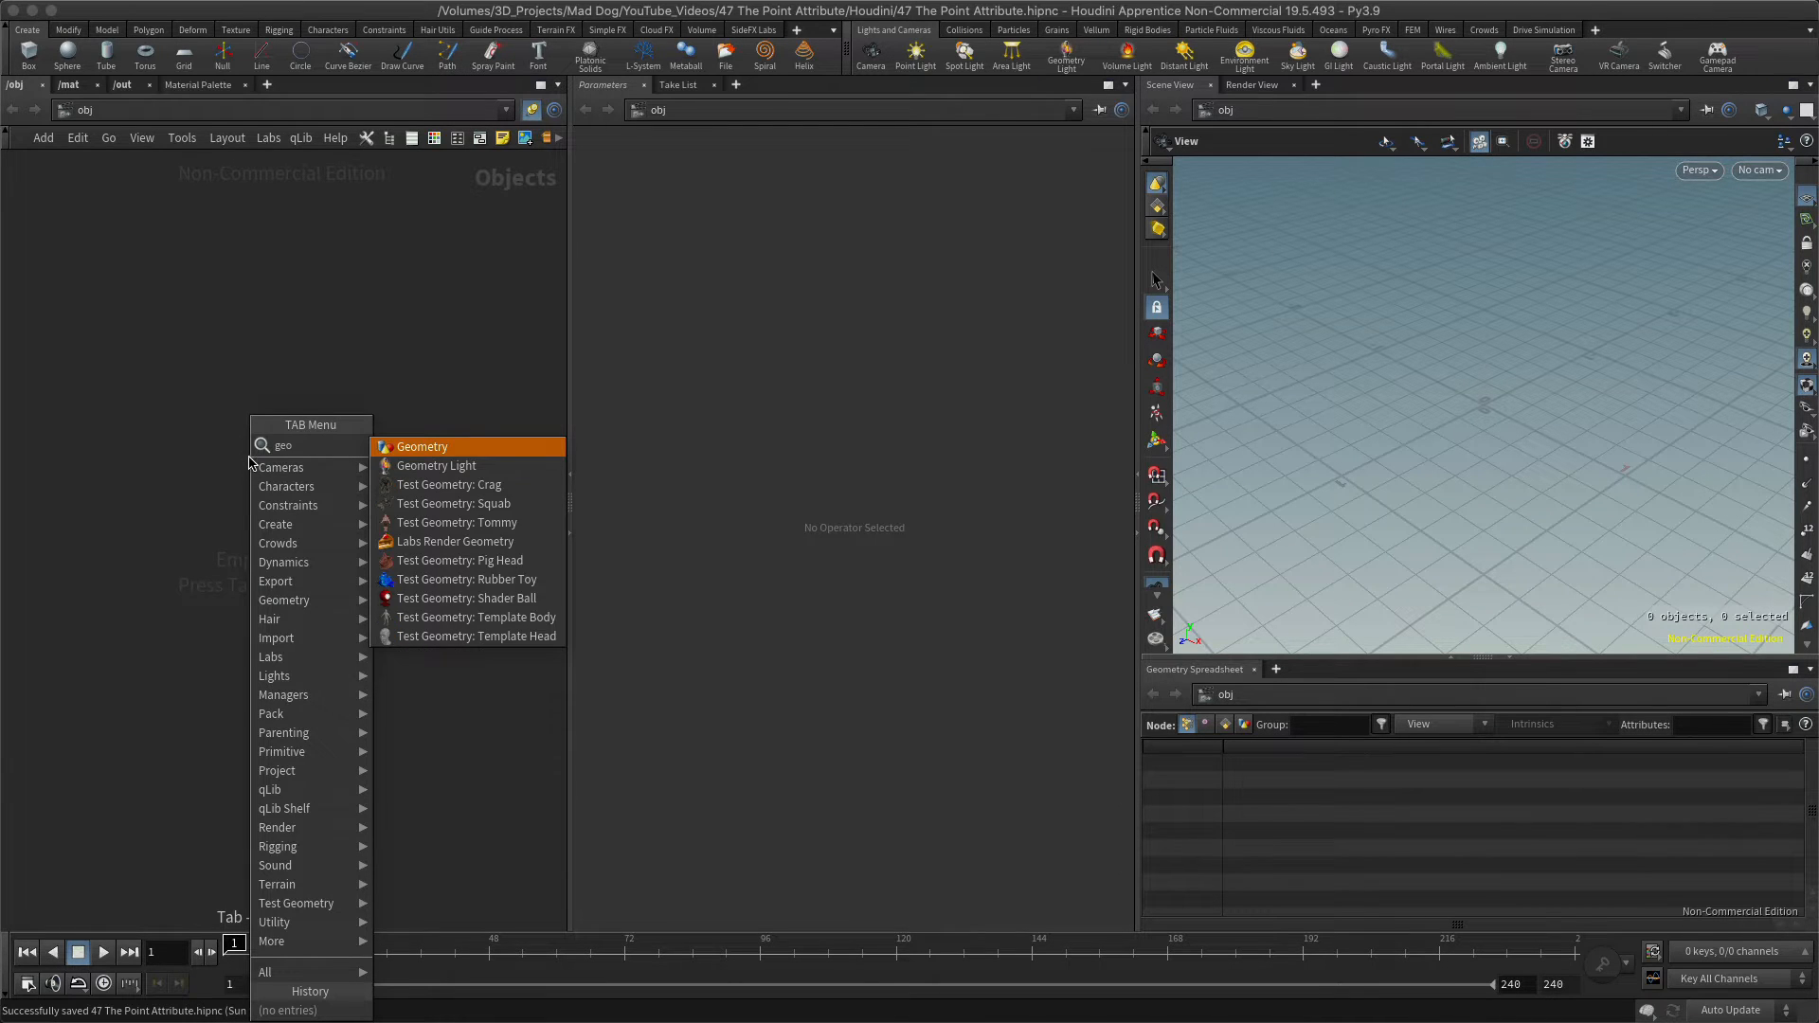
click(420, 446)
text(a)
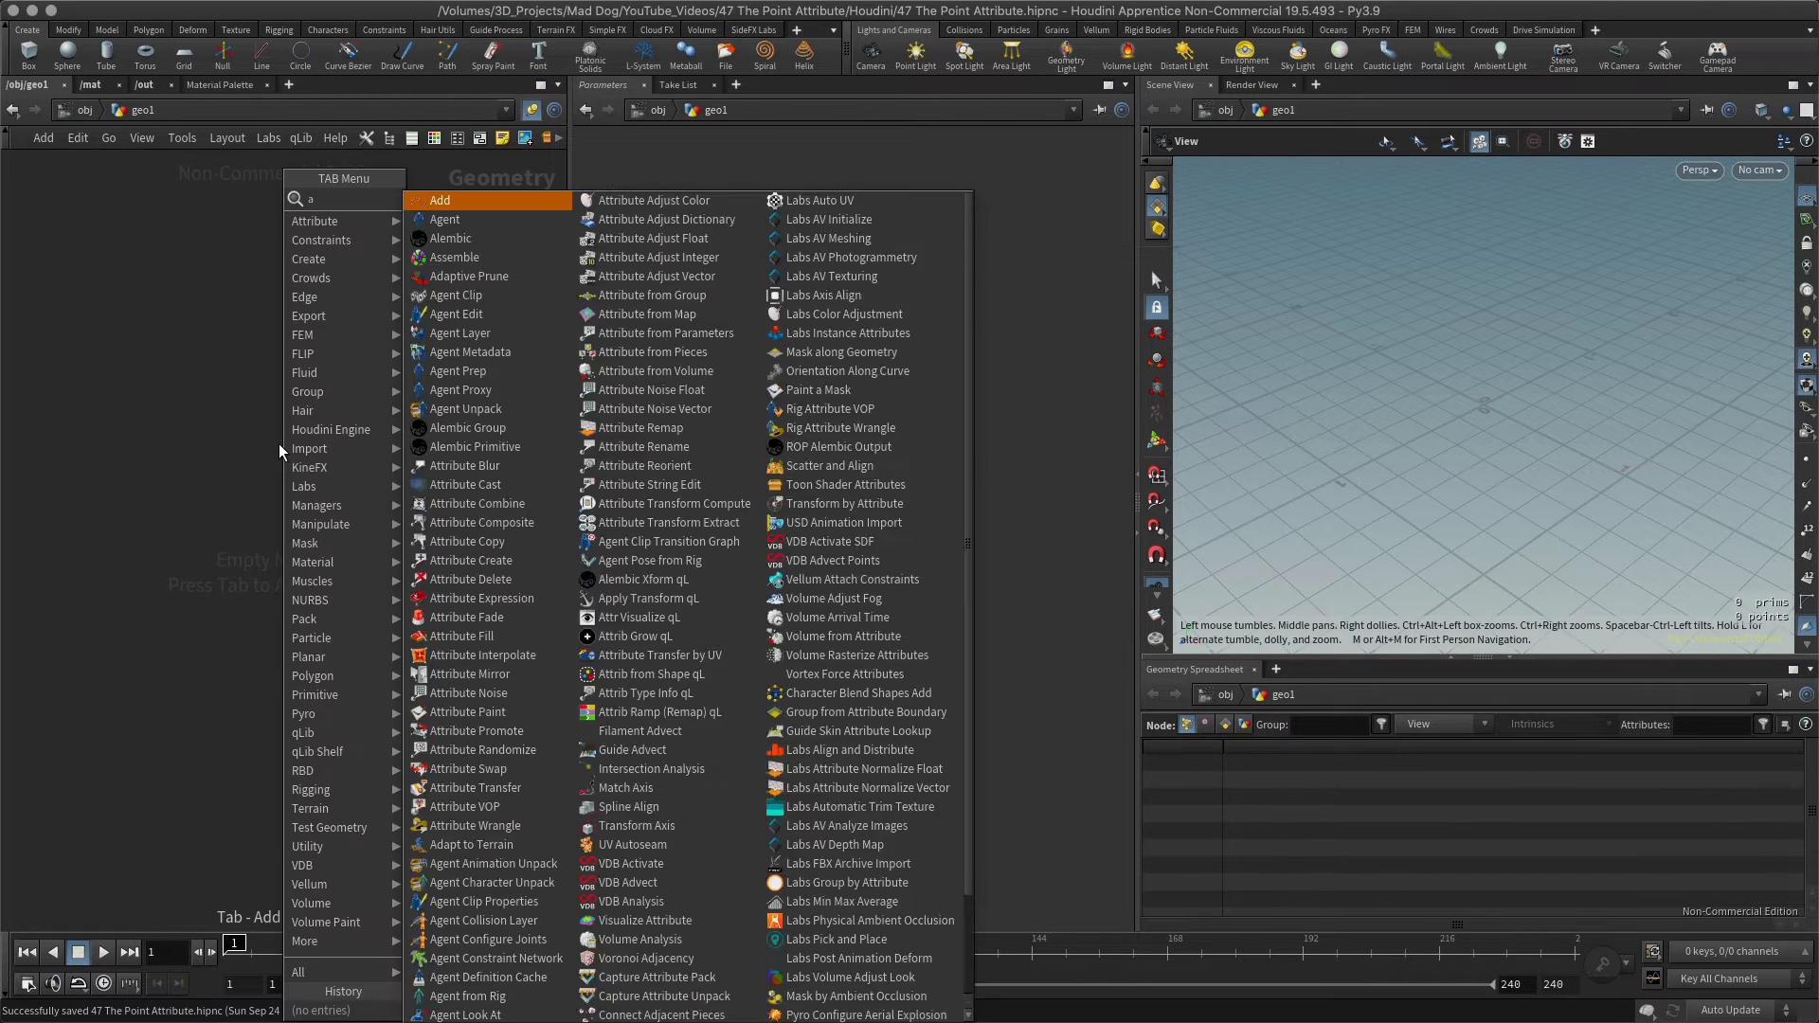
click(456, 200)
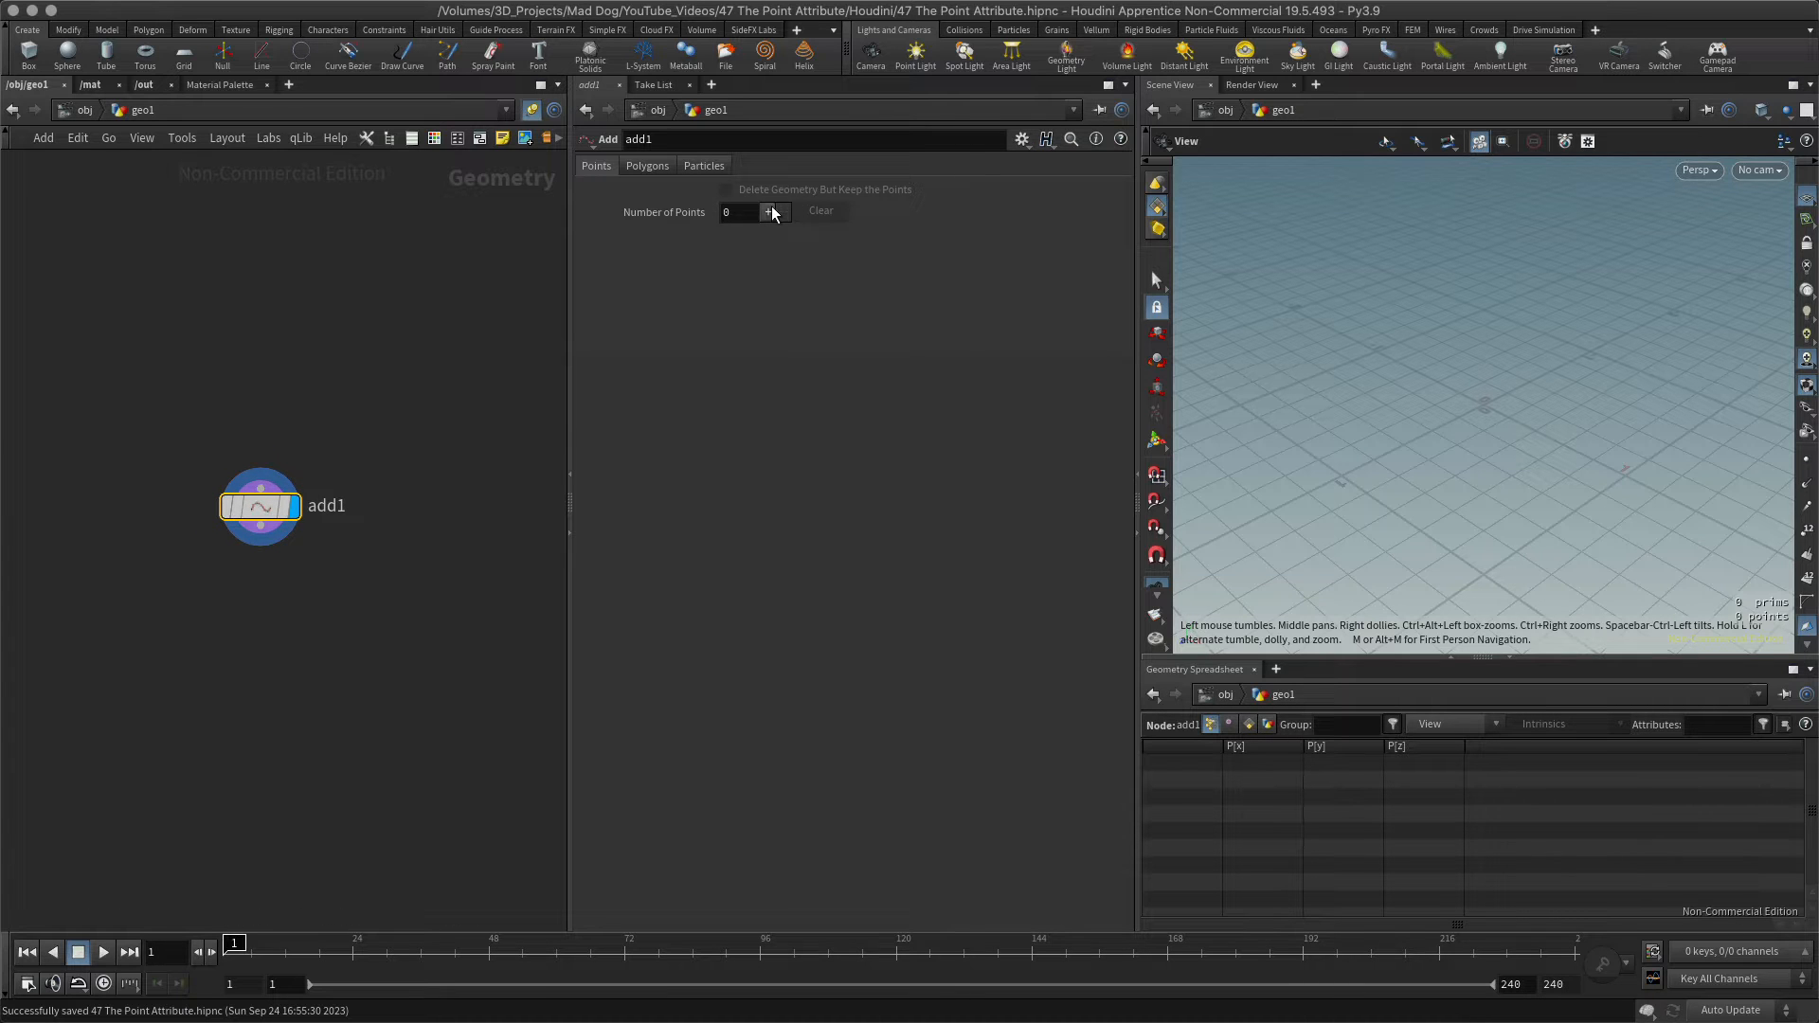
Step: Give add1 one point and show point numbers with Large guide font and bigger markers
click(766, 211)
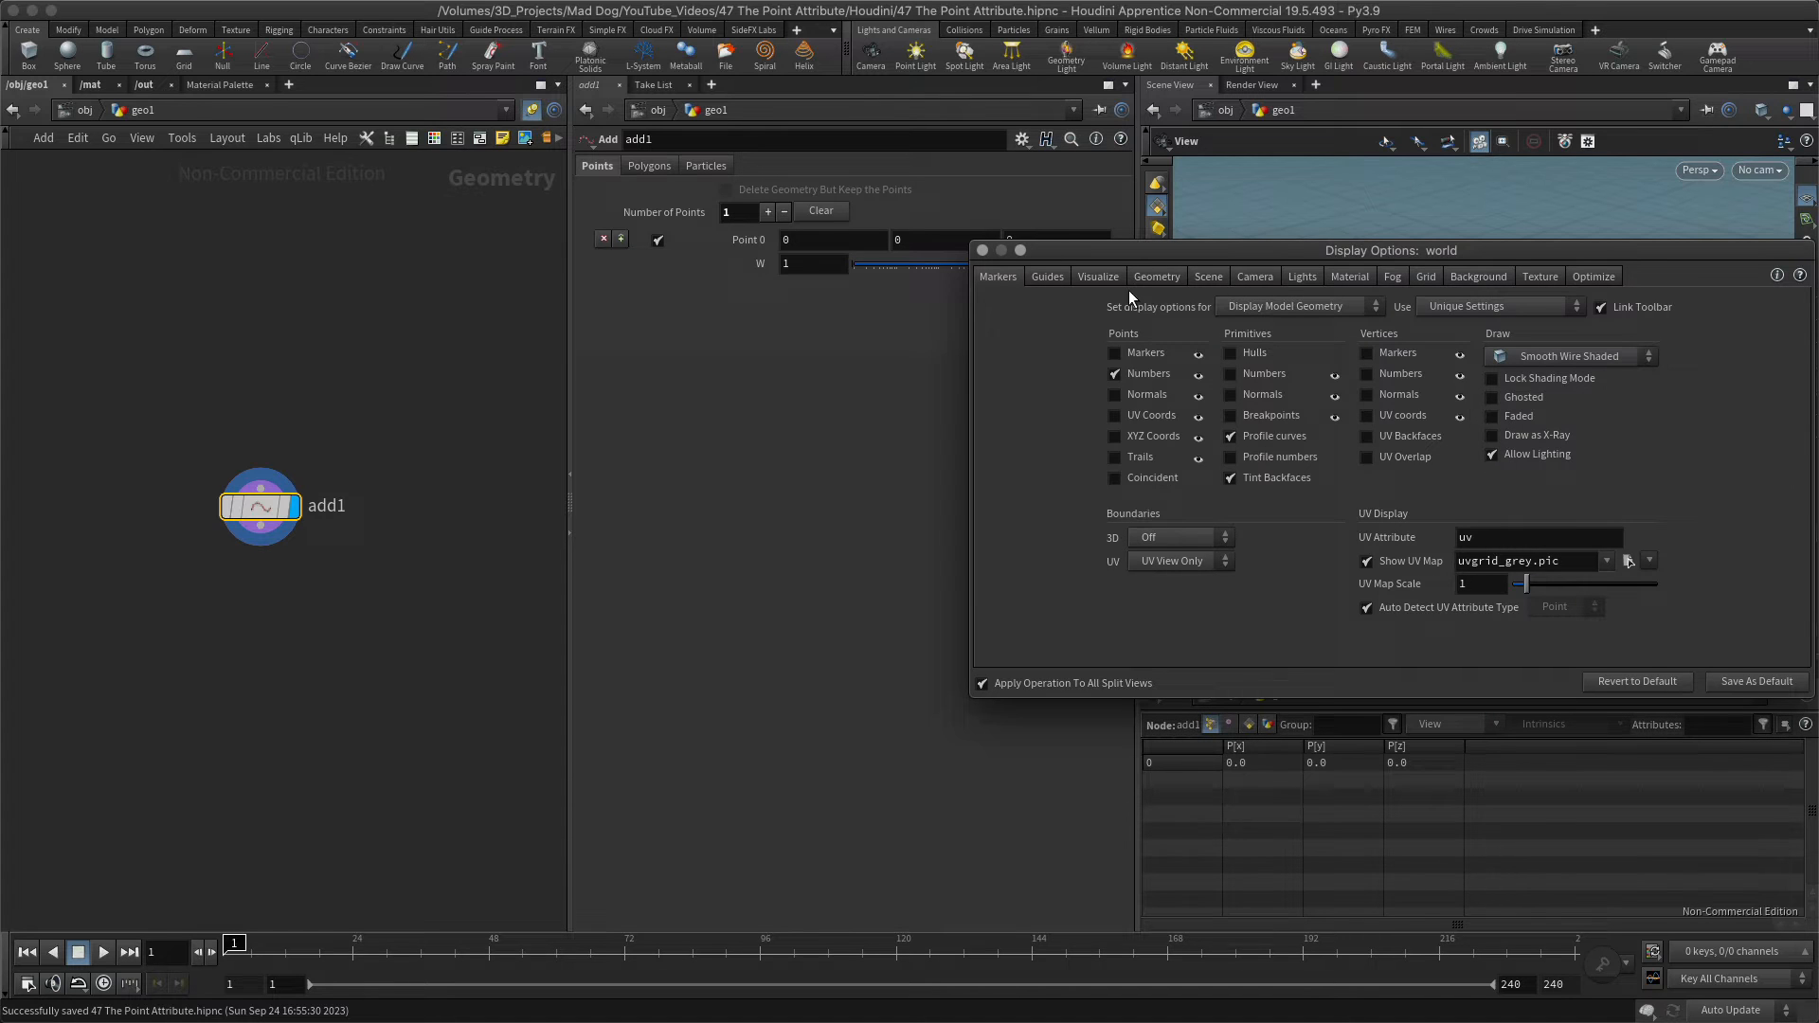
click(1040, 275)
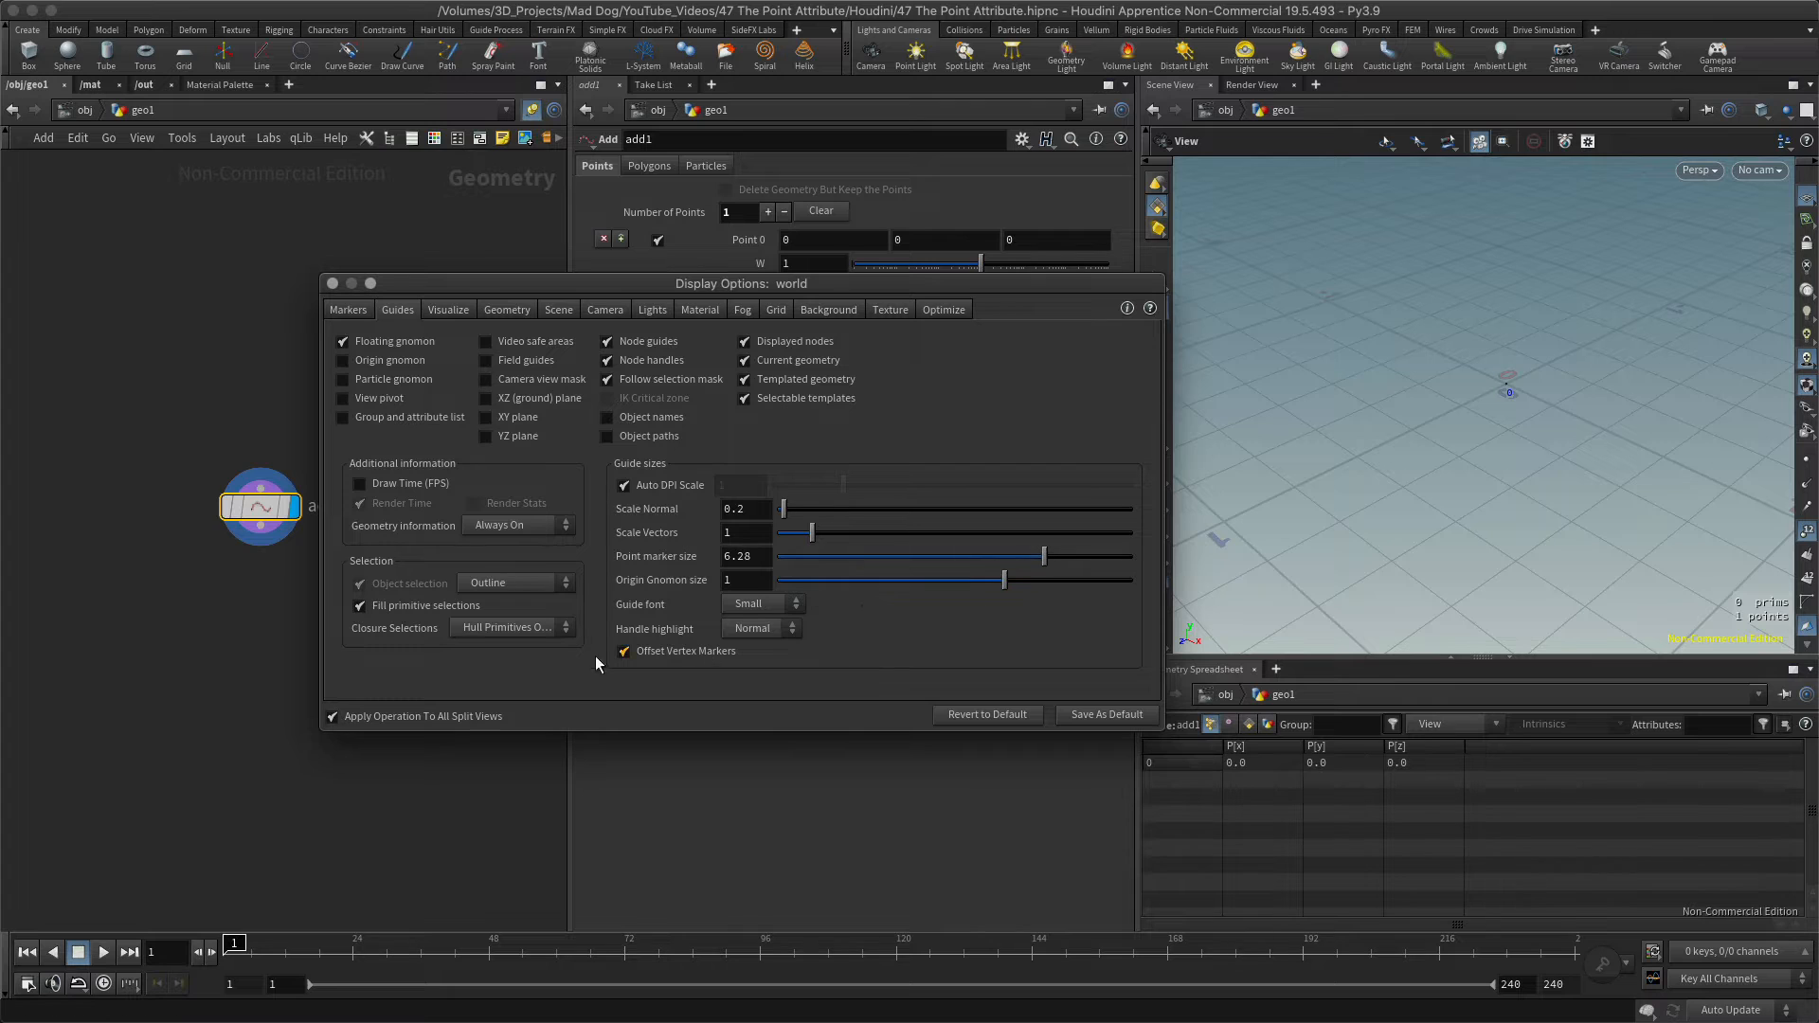
click(760, 603)
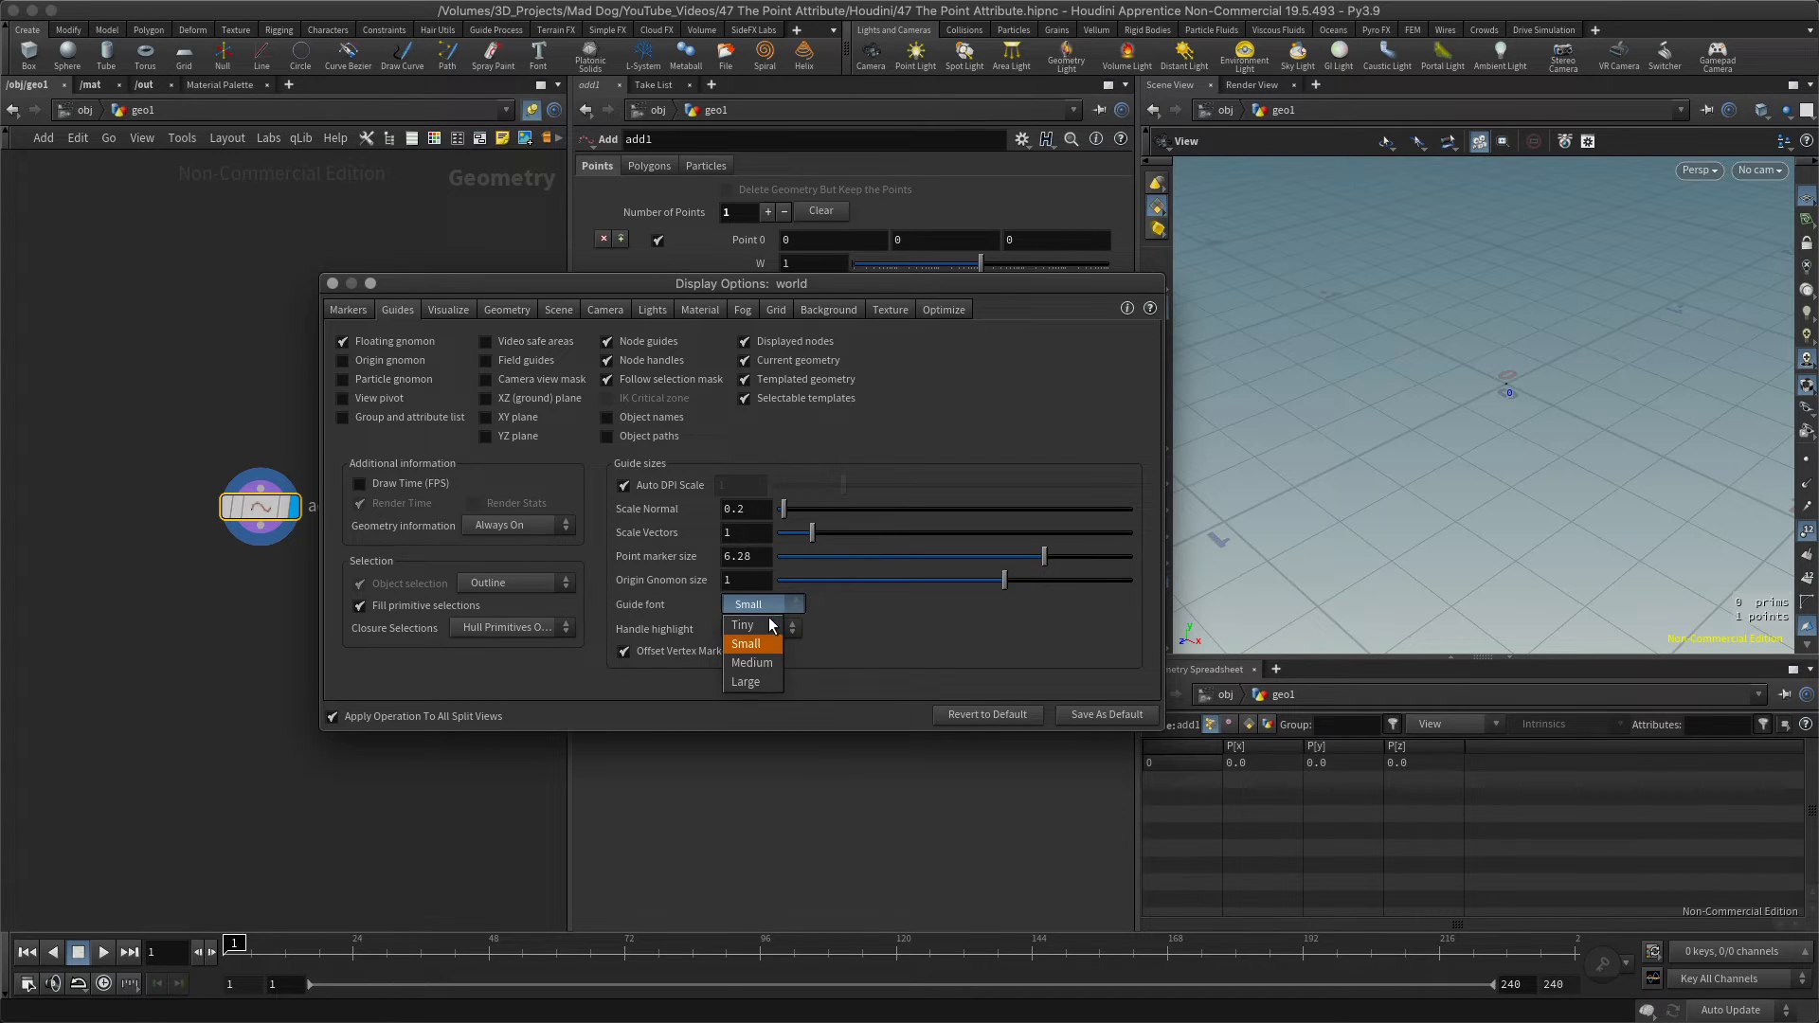
click(745, 681)
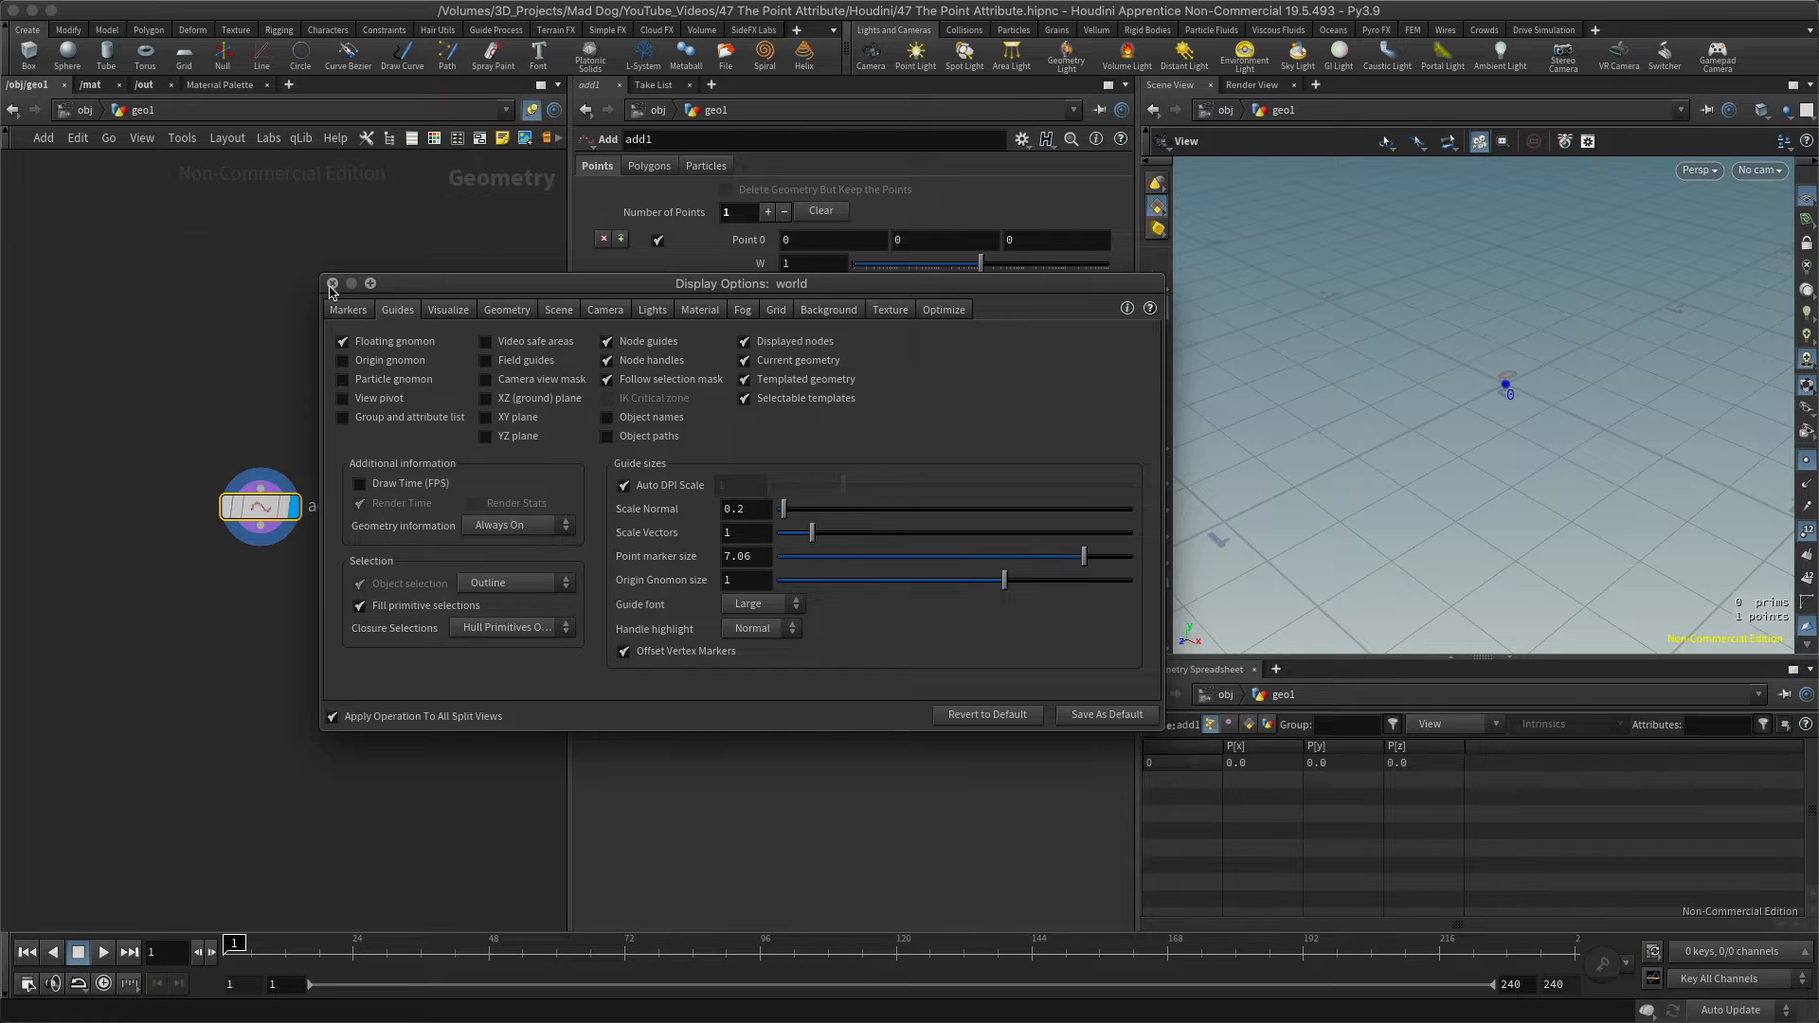
click(332, 284)
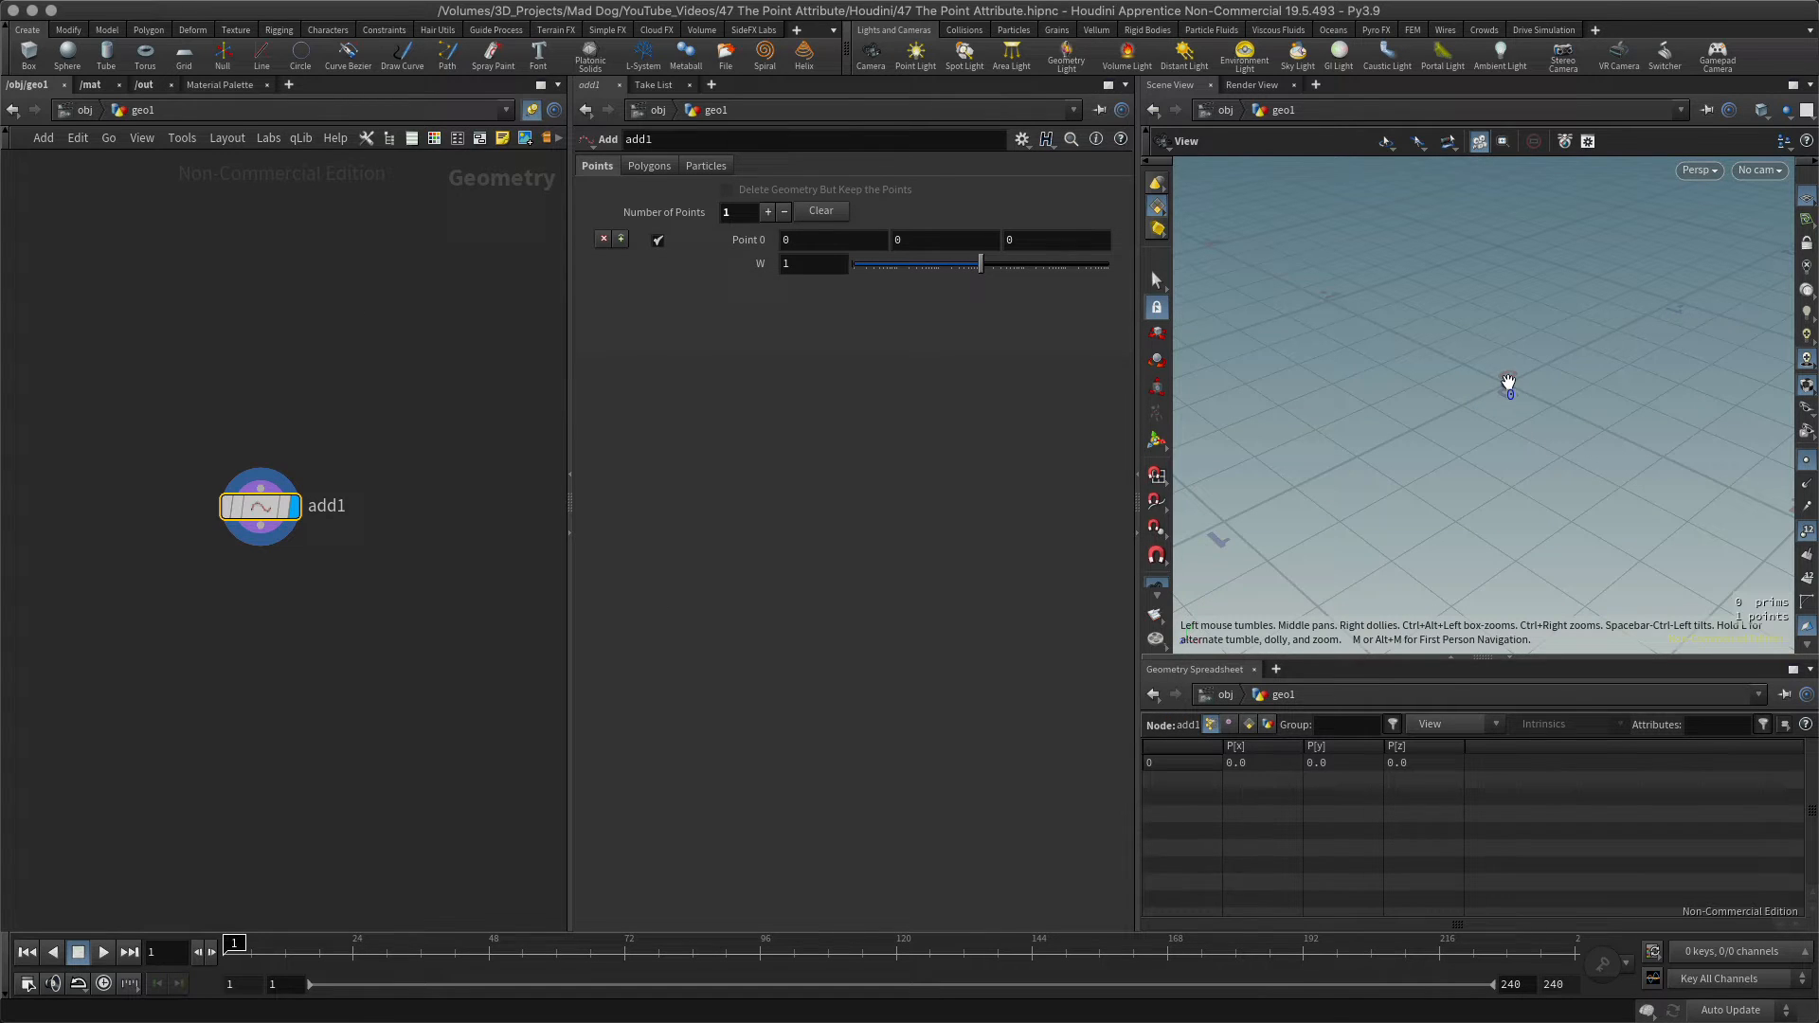
mouse_move(875, 749)
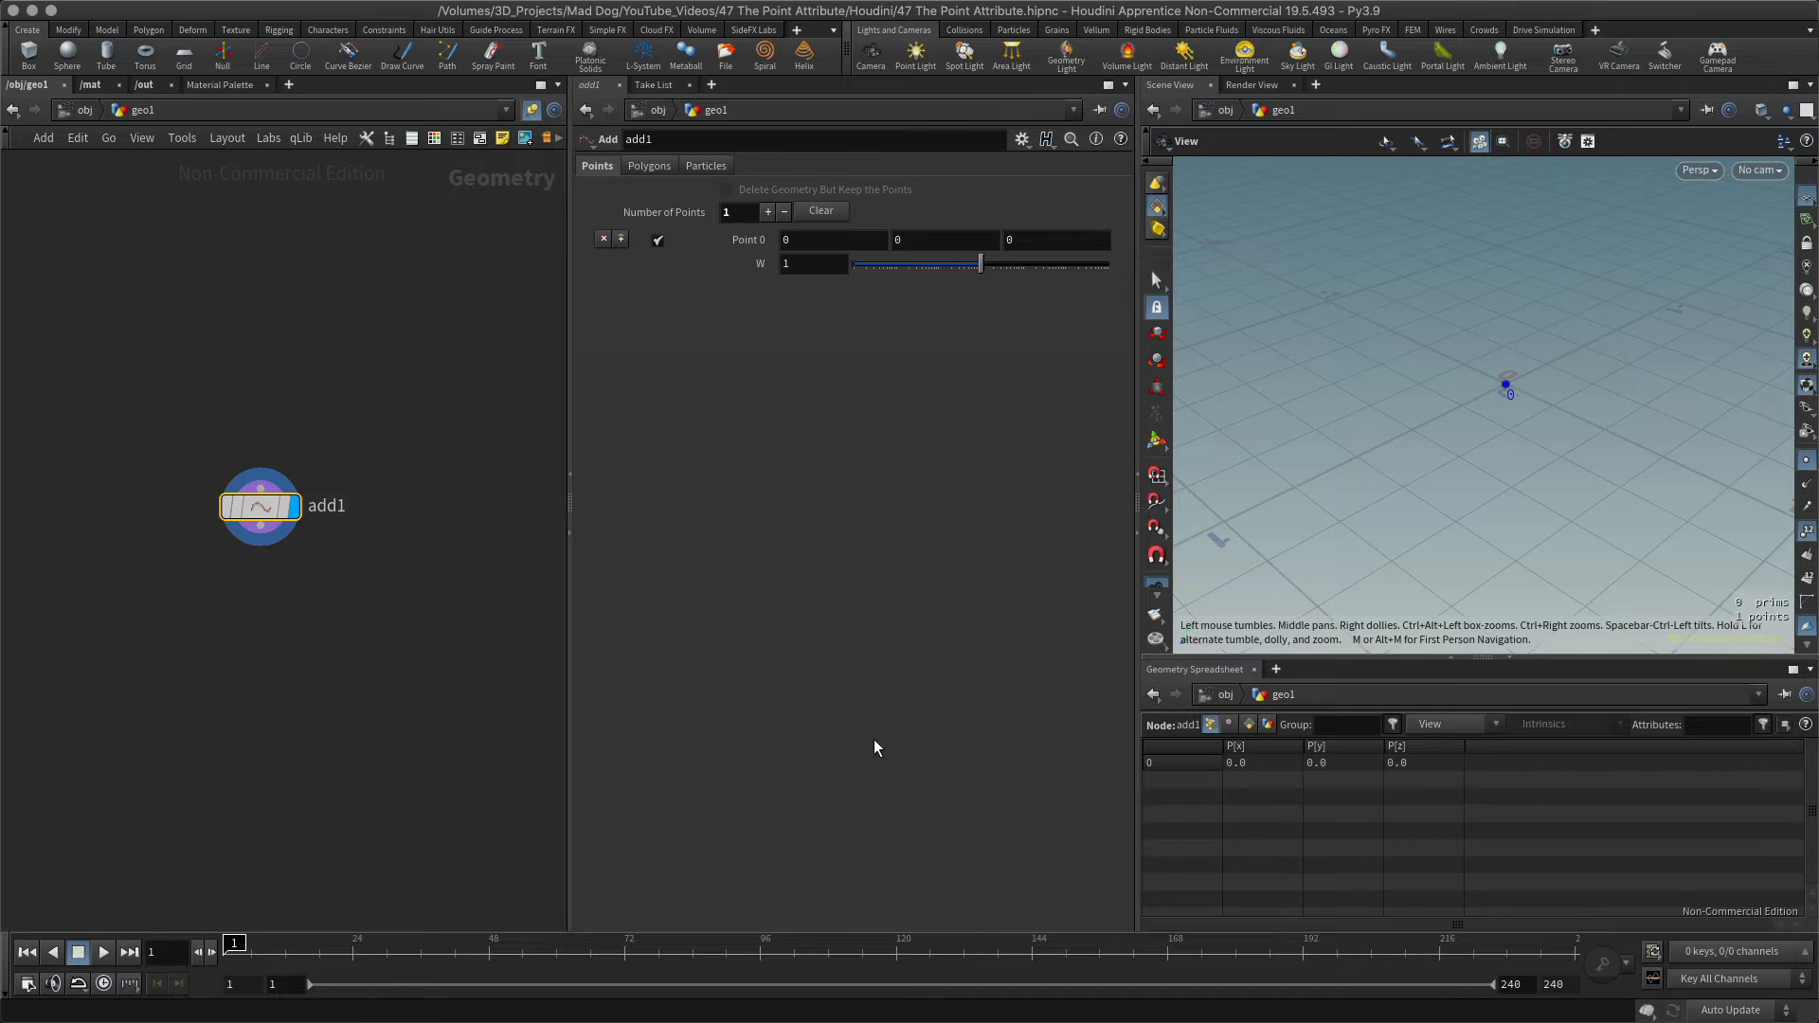
mouse_move(1164, 686)
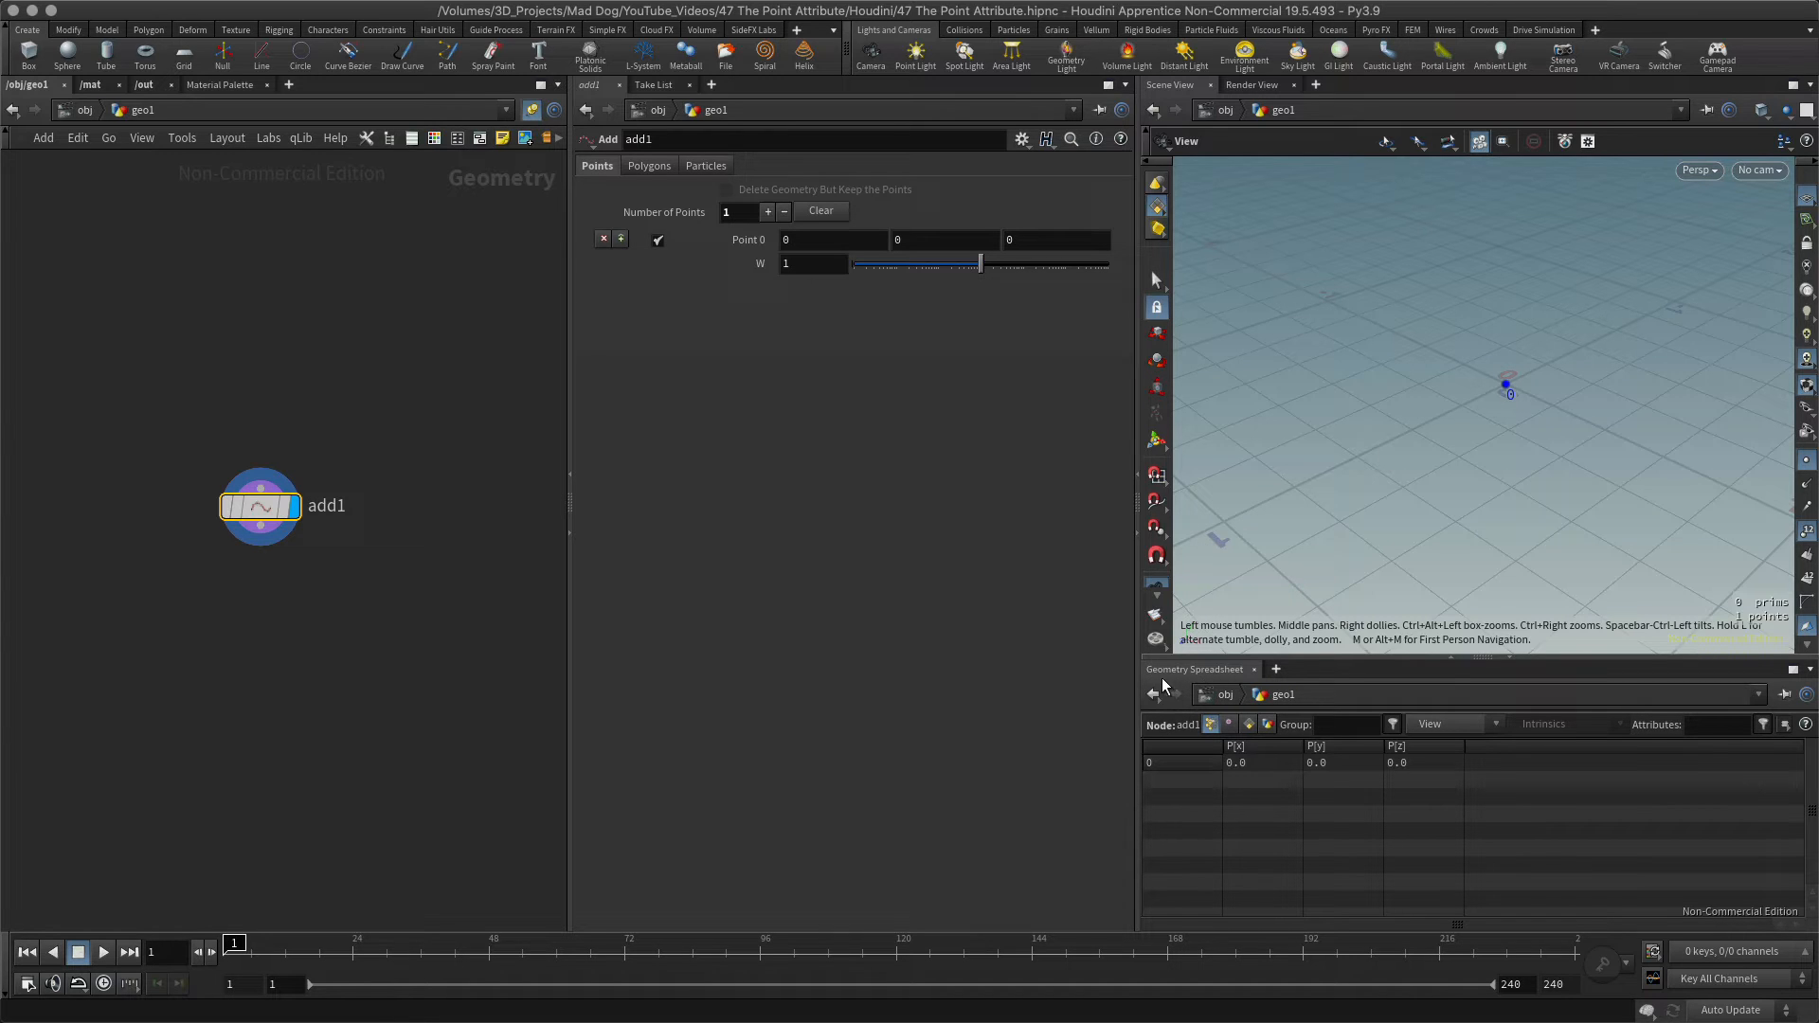
mouse_move(1207, 676)
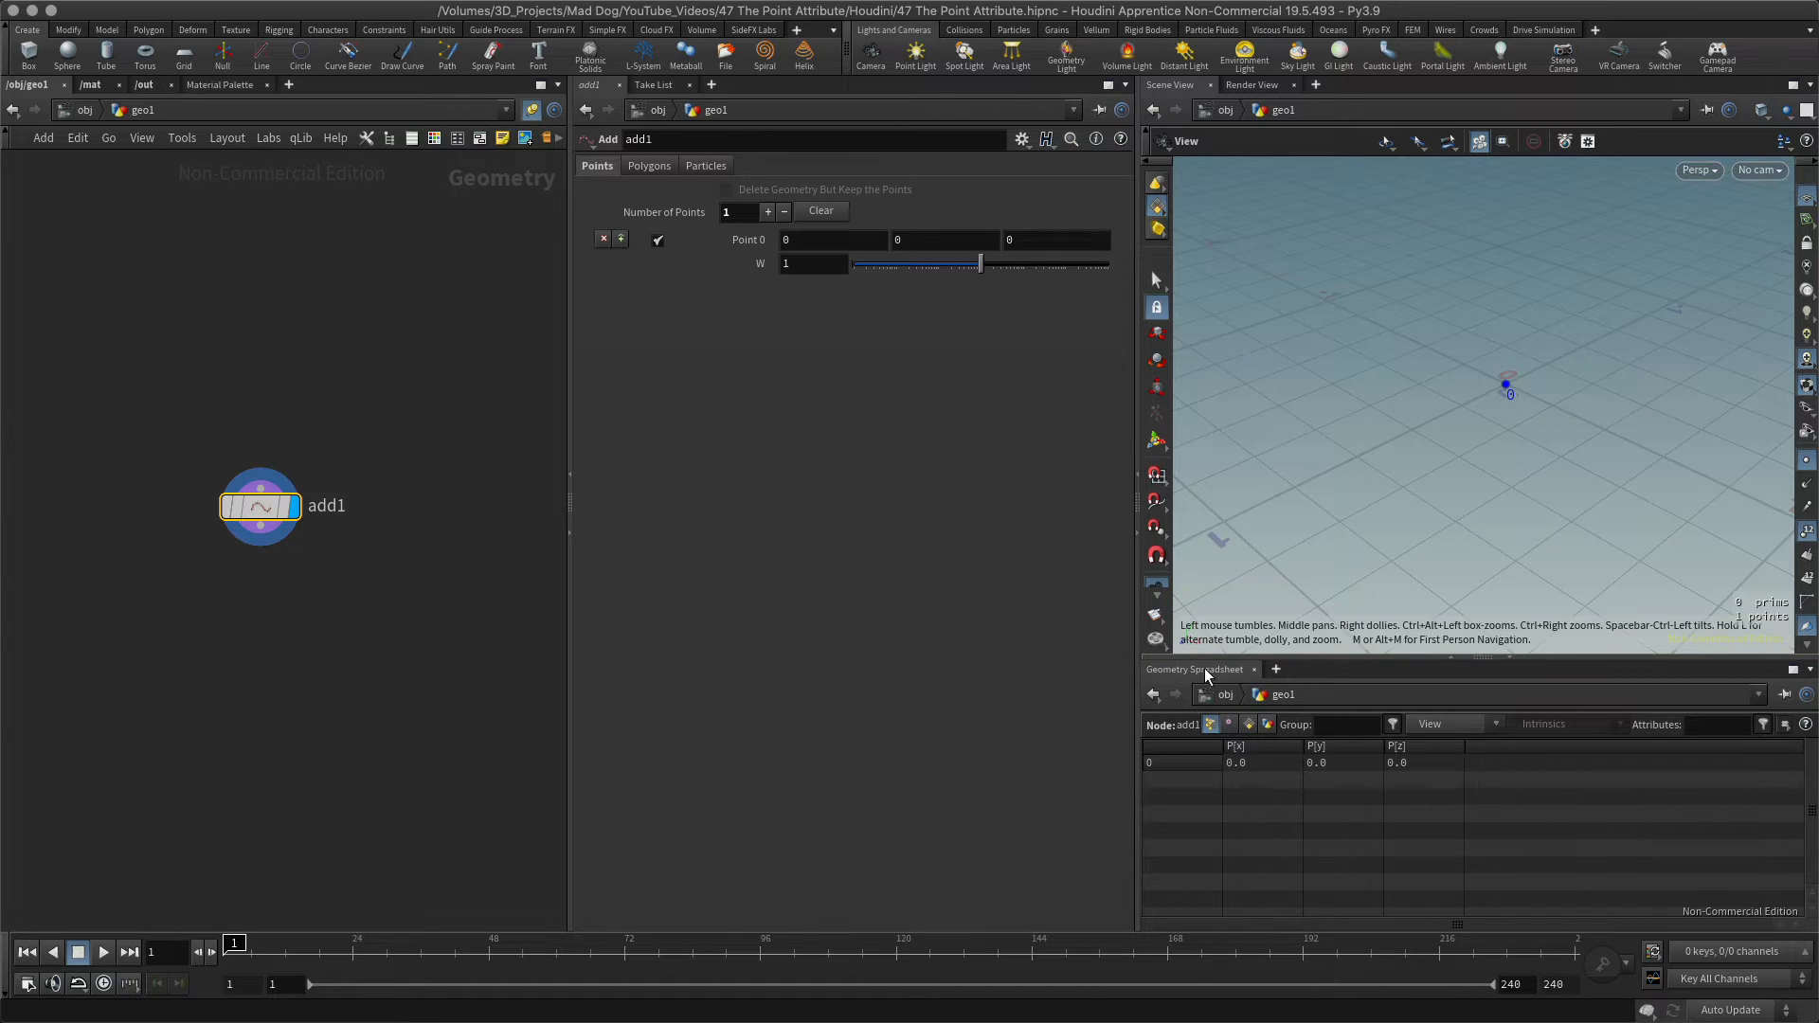
mouse_move(1224, 703)
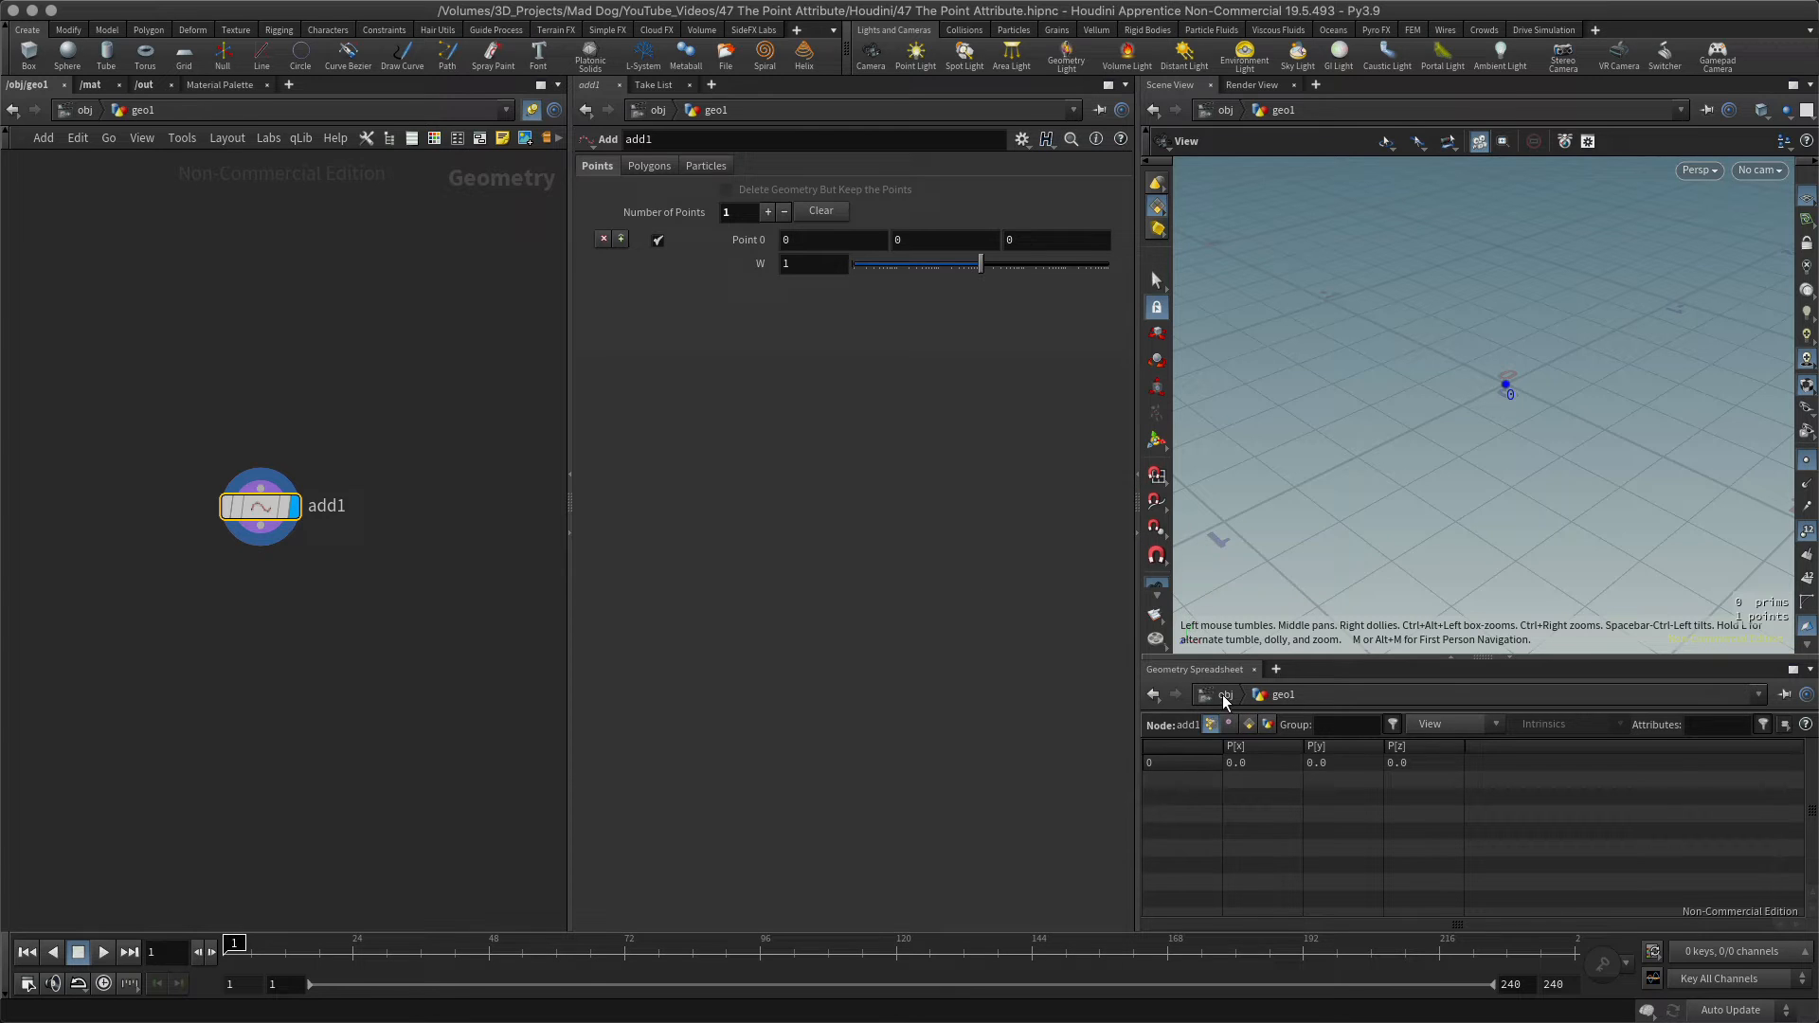
mouse_move(1228, 707)
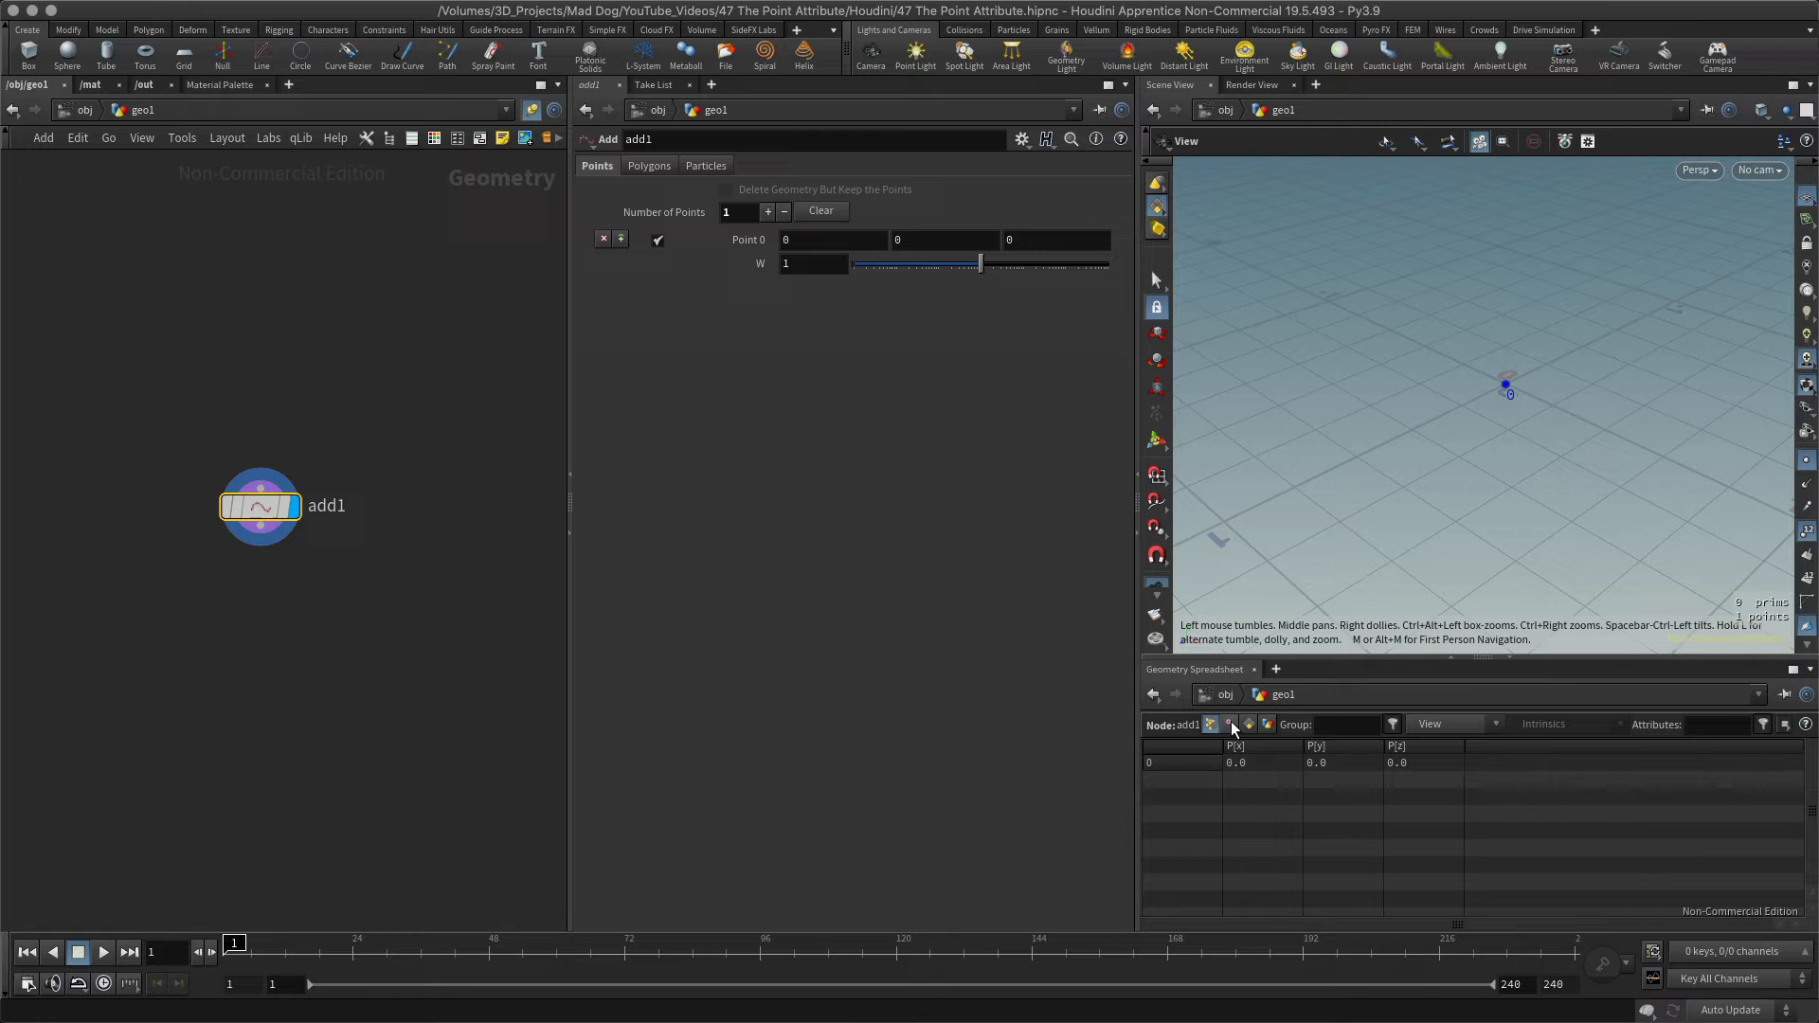
click(1230, 724)
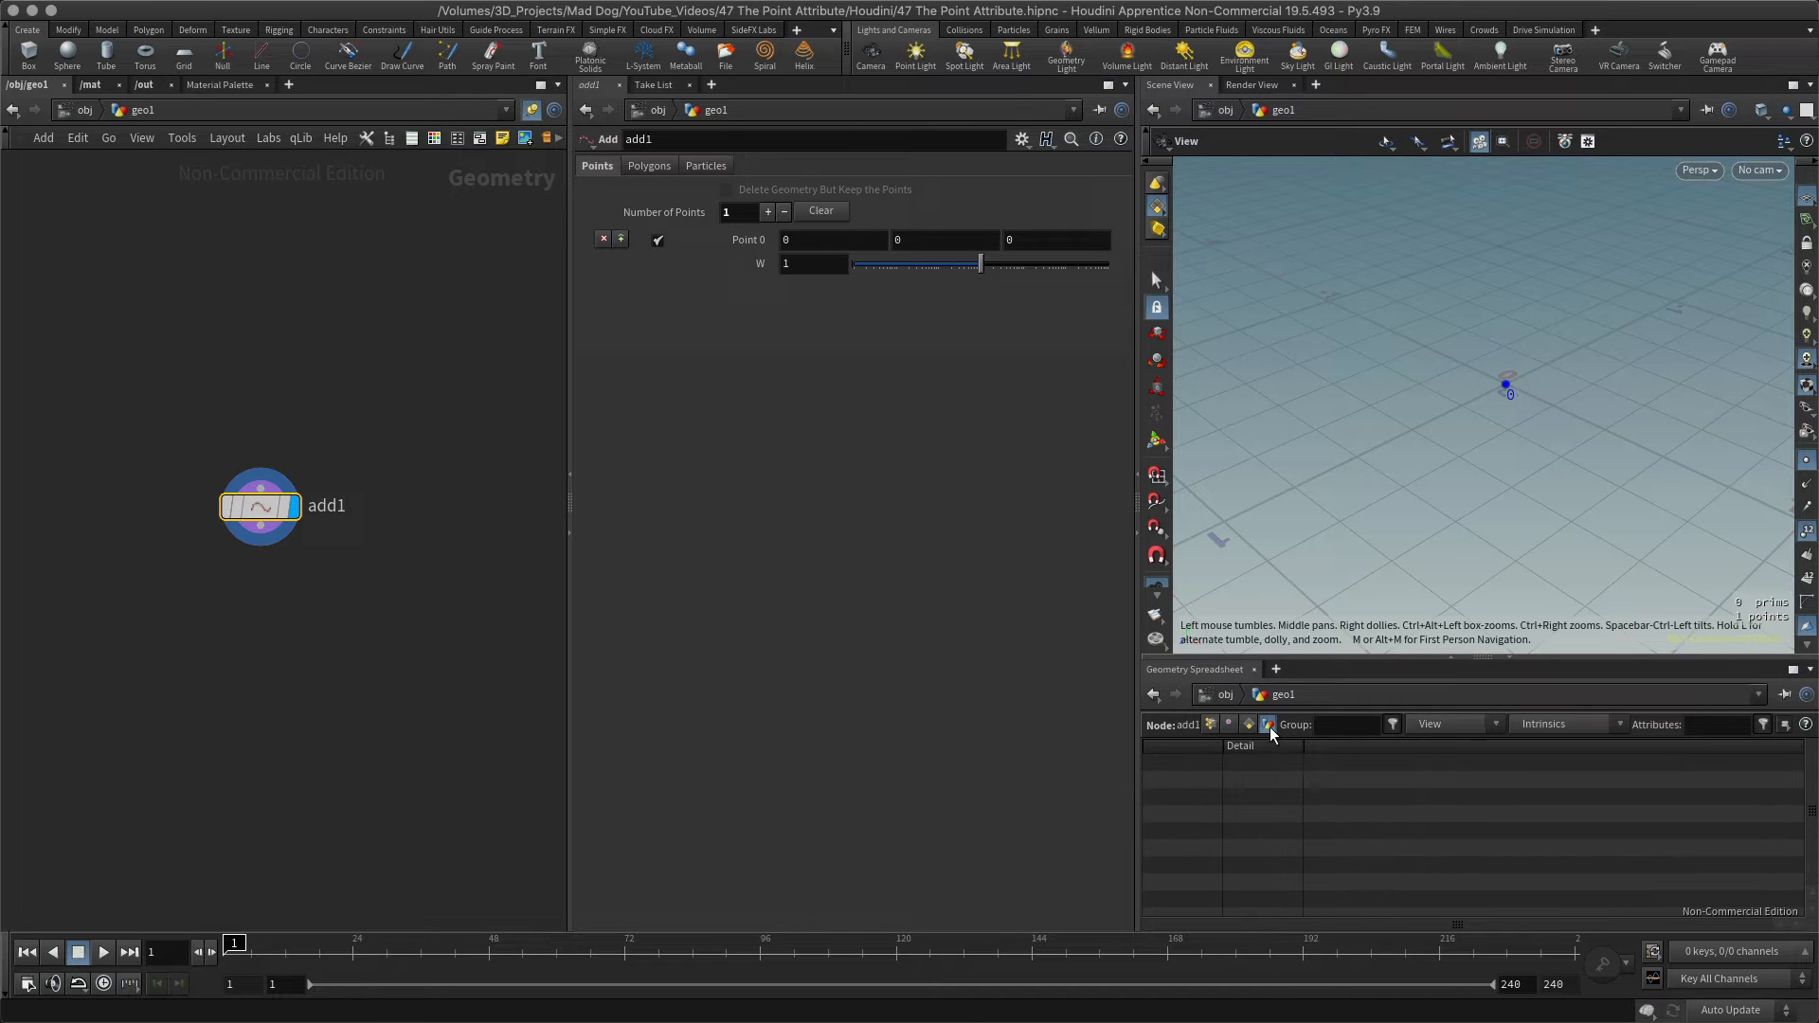
click(1228, 724)
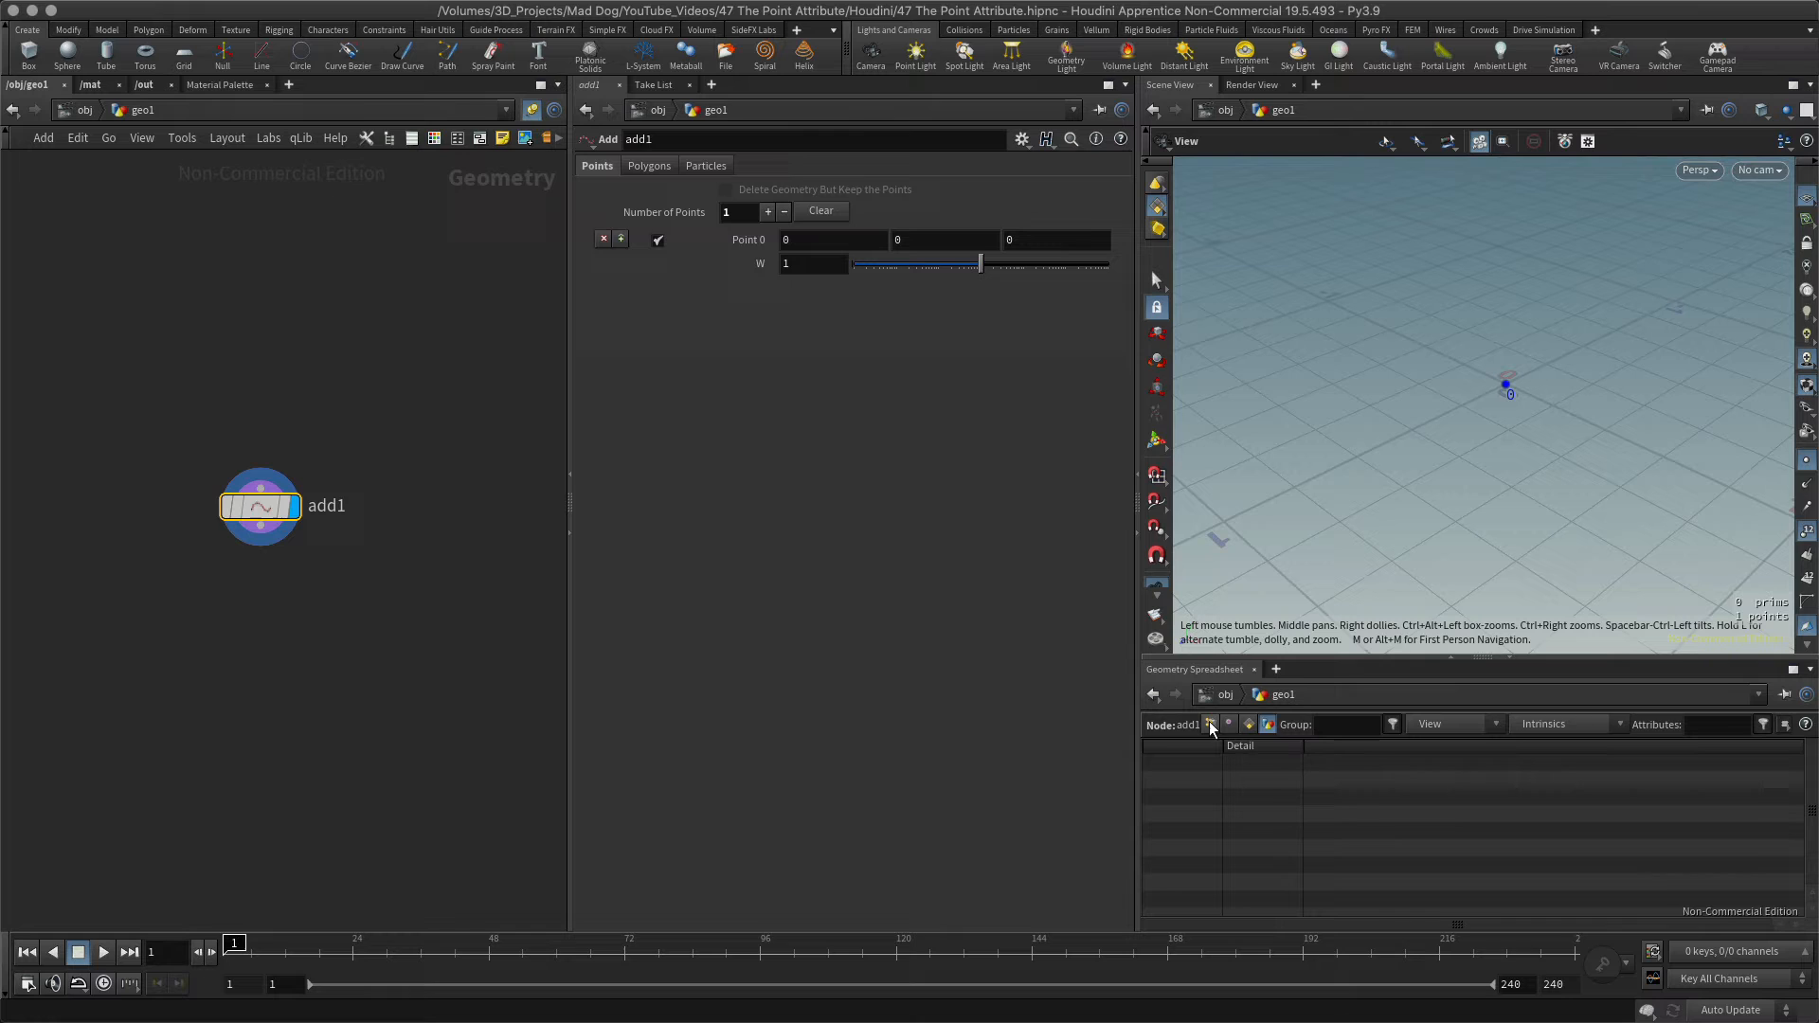
click(1210, 724)
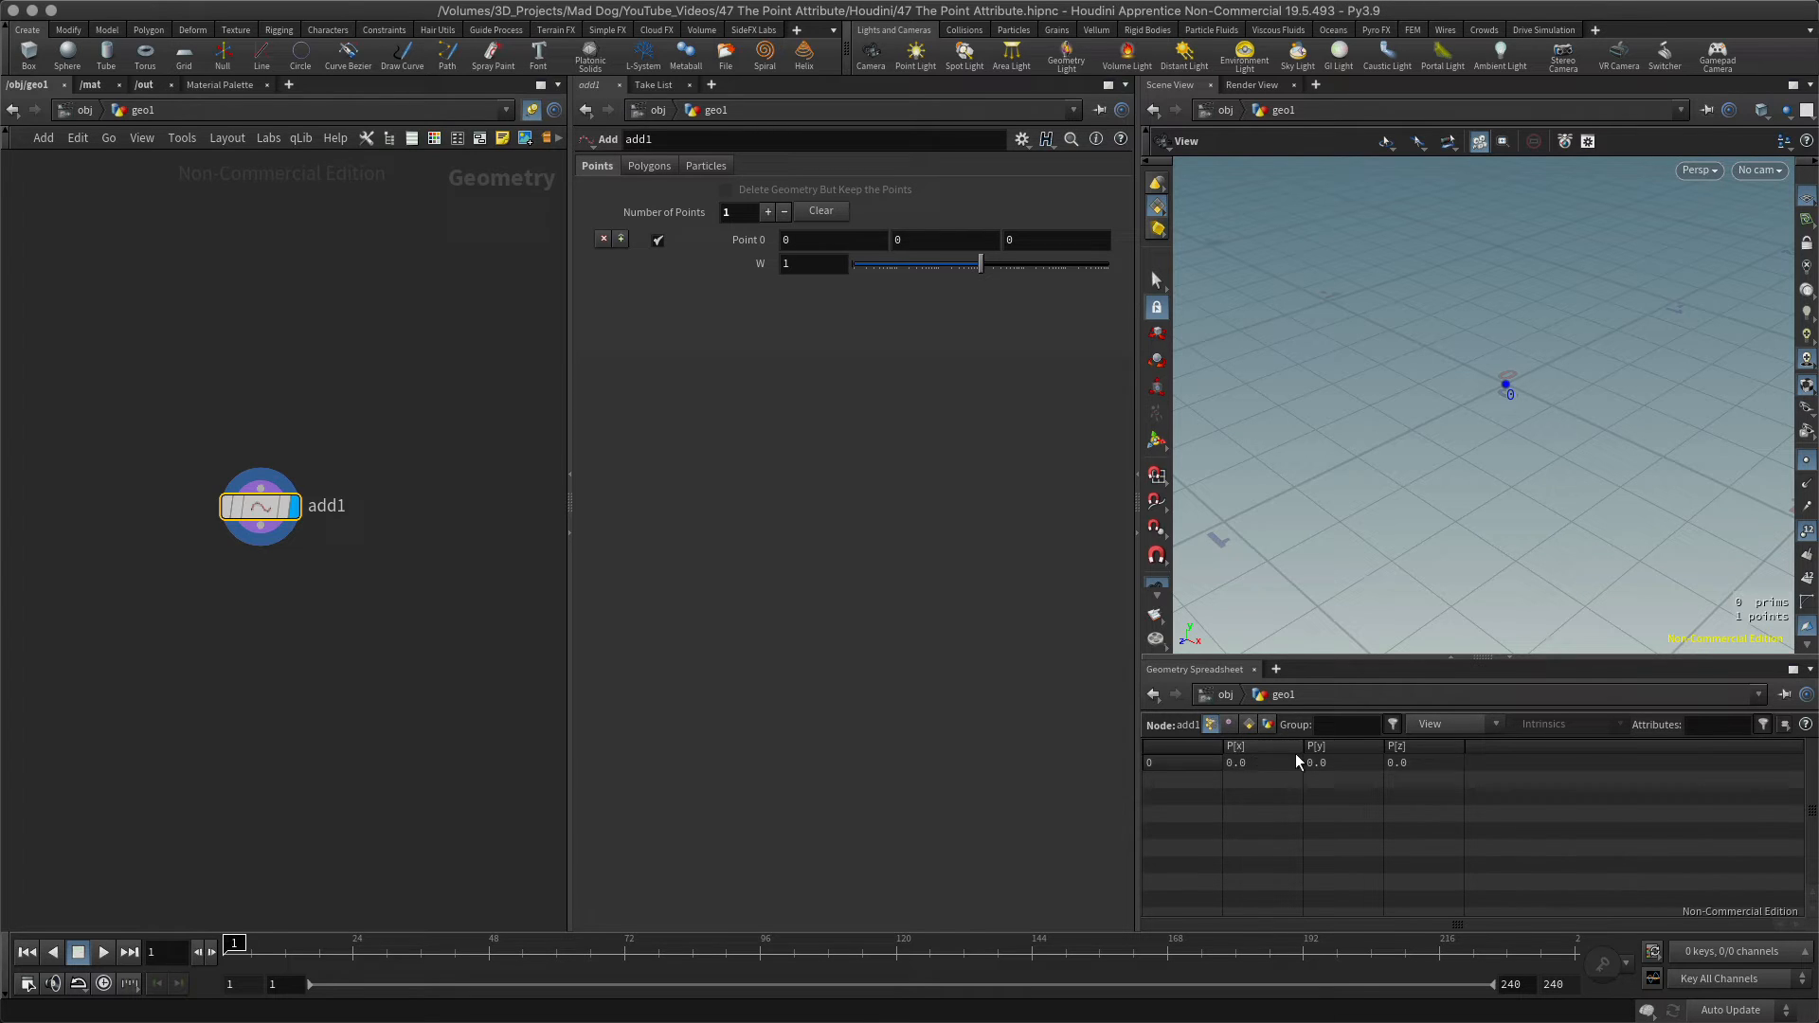
mouse_move(1320, 755)
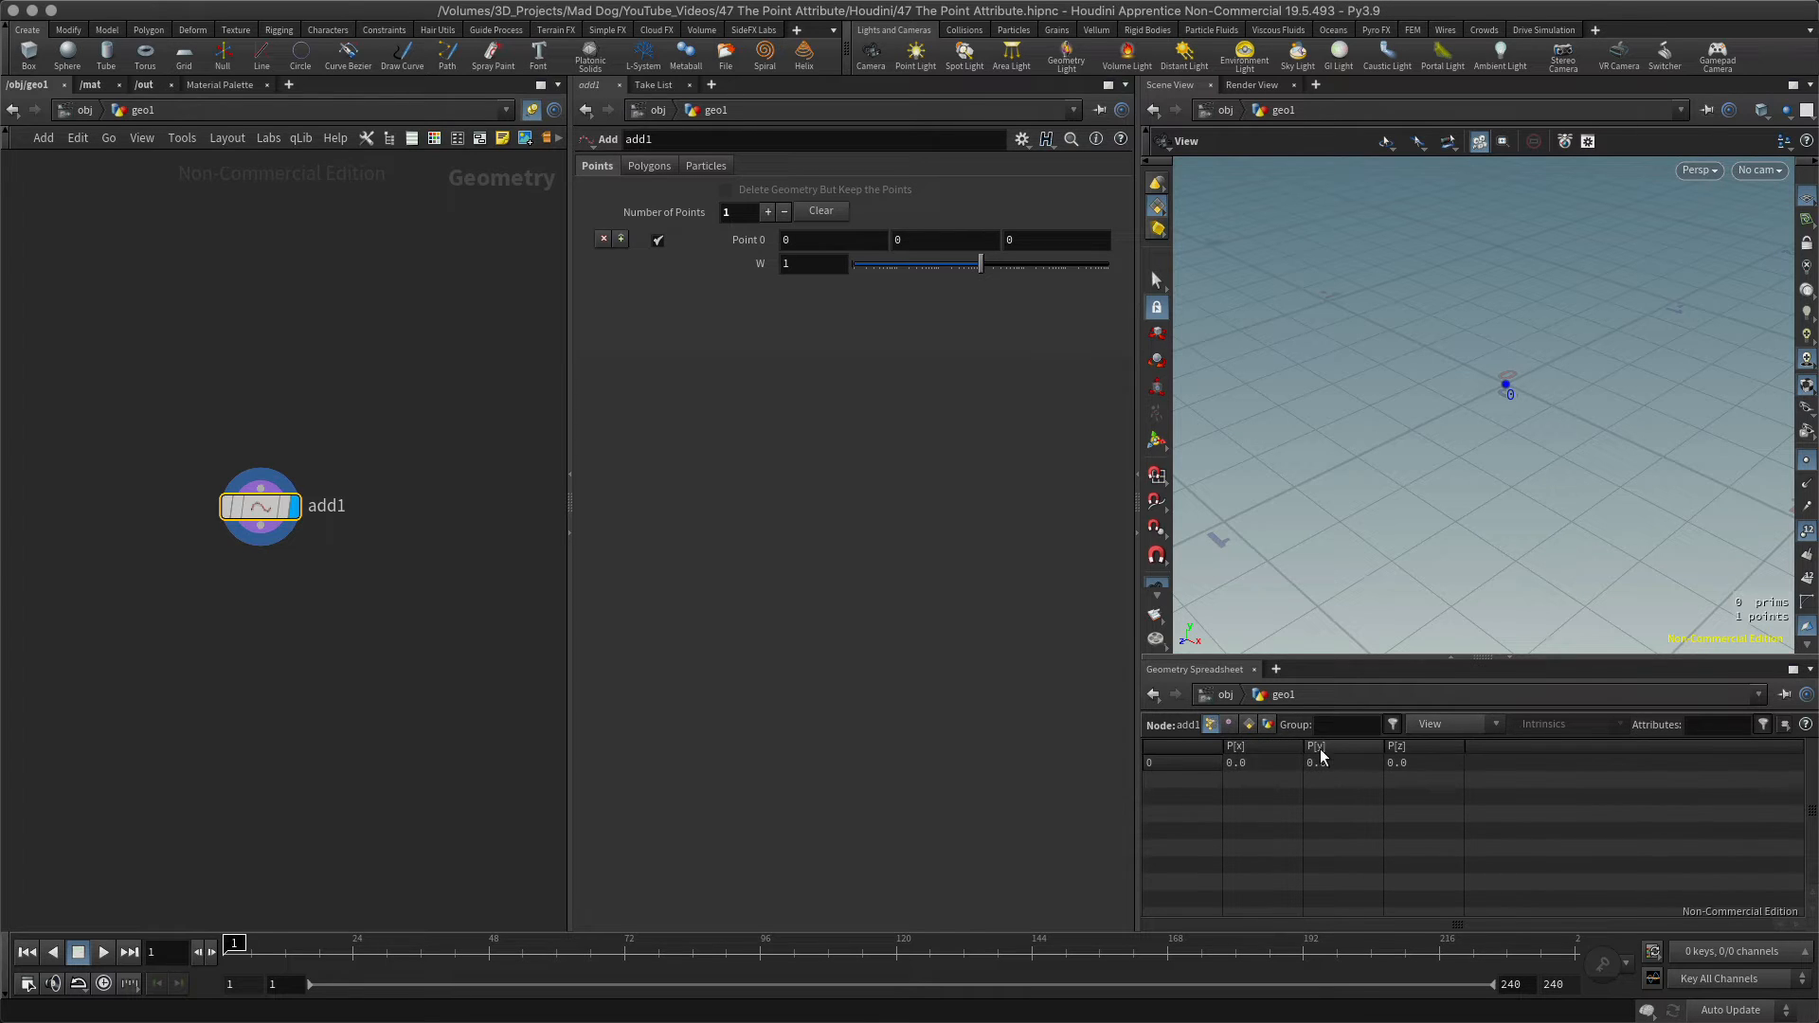
mouse_move(1532, 410)
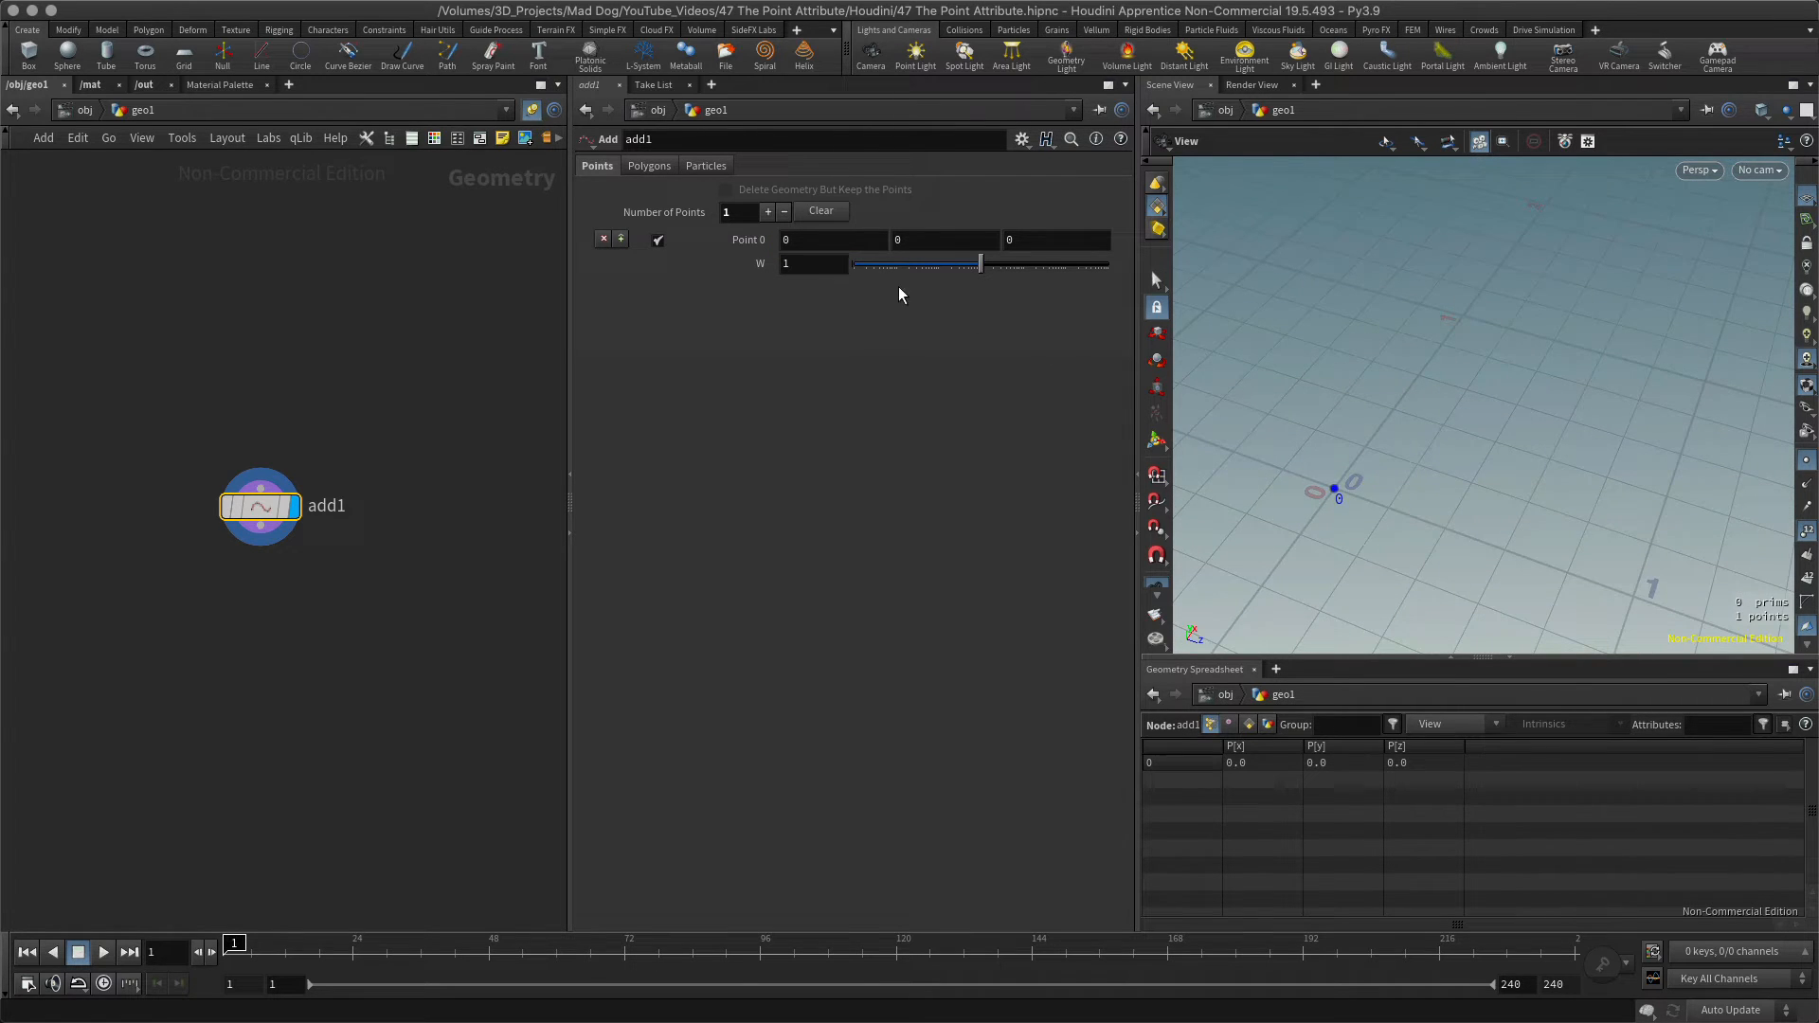
mouse_move(748, 239)
text(1)
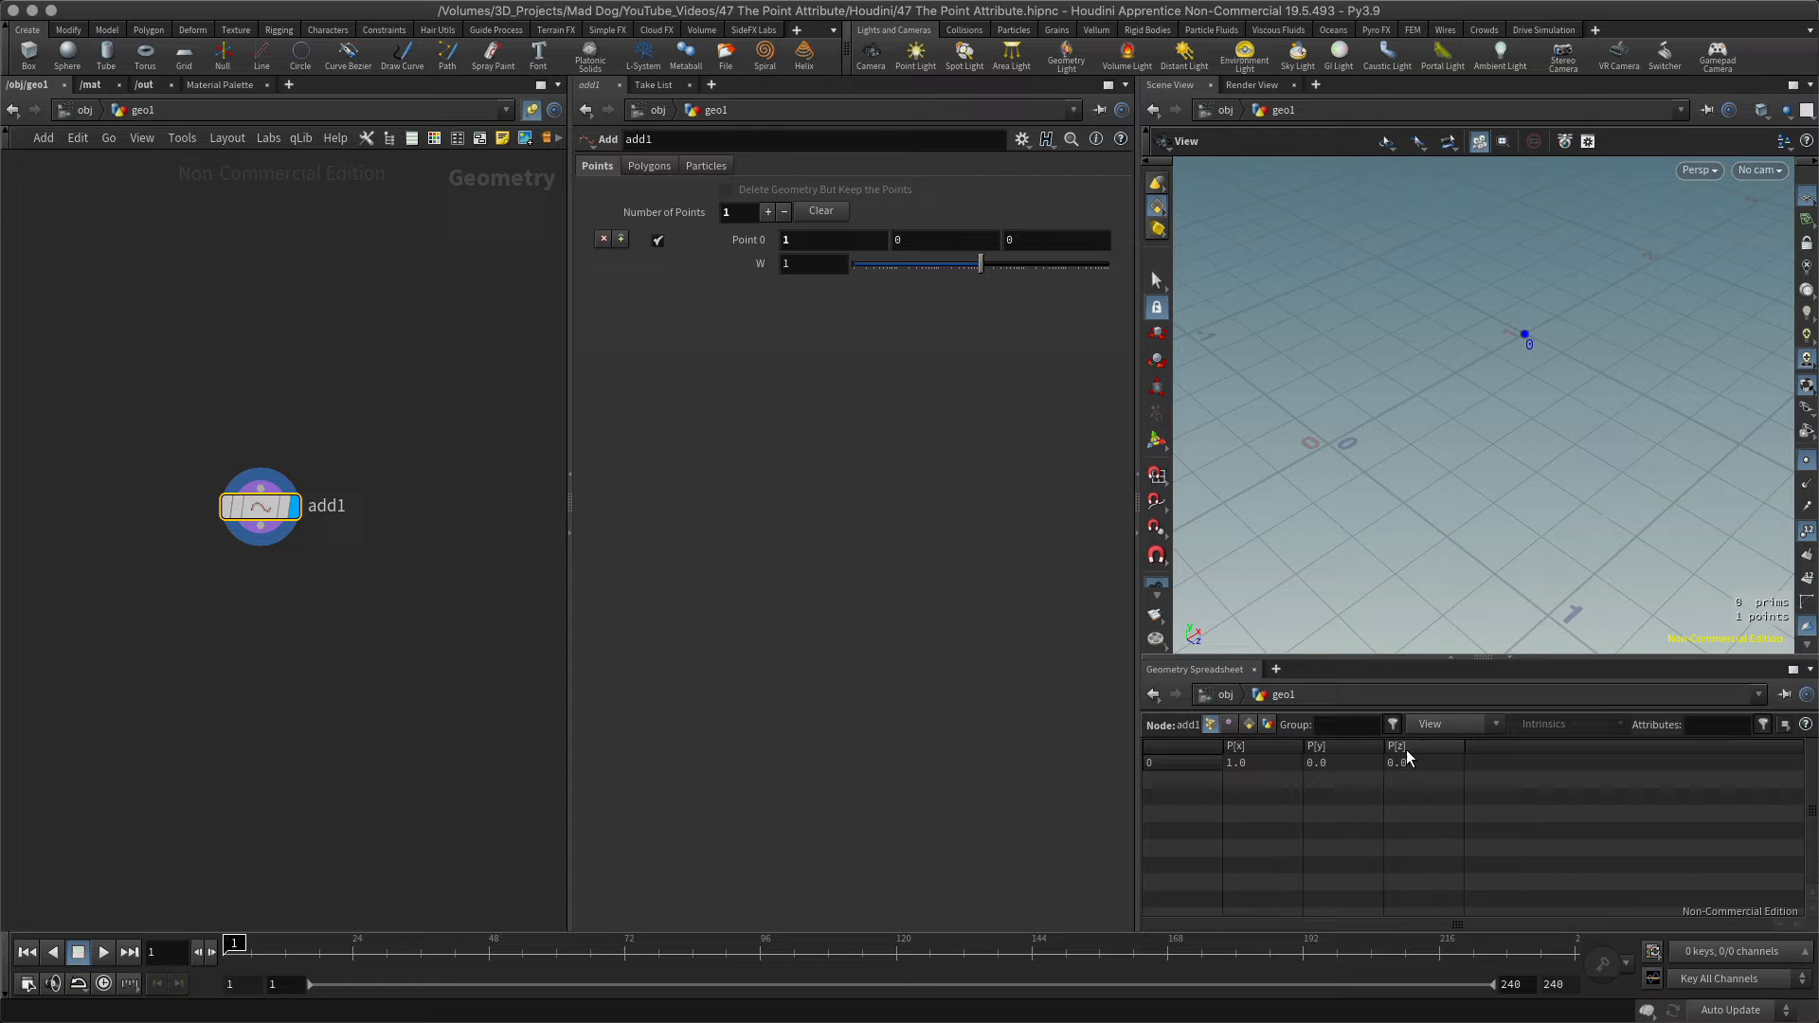
mouse_move(1274, 848)
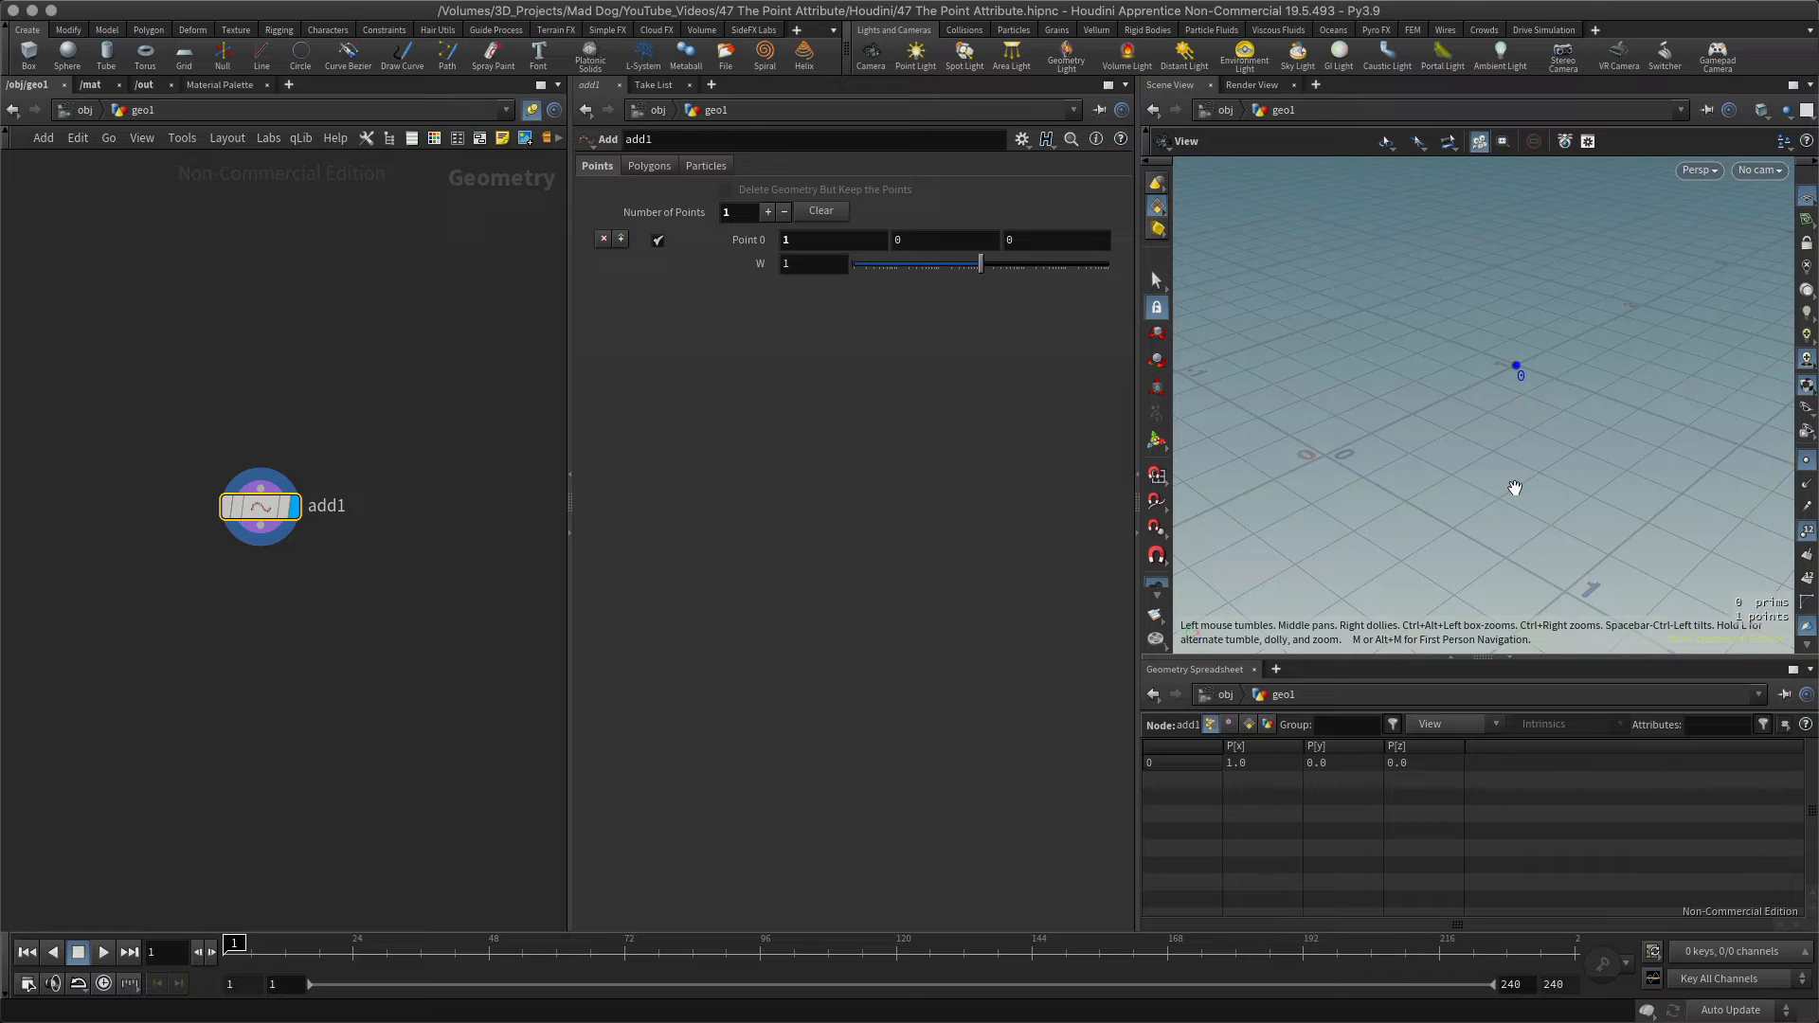
mouse_move(389, 501)
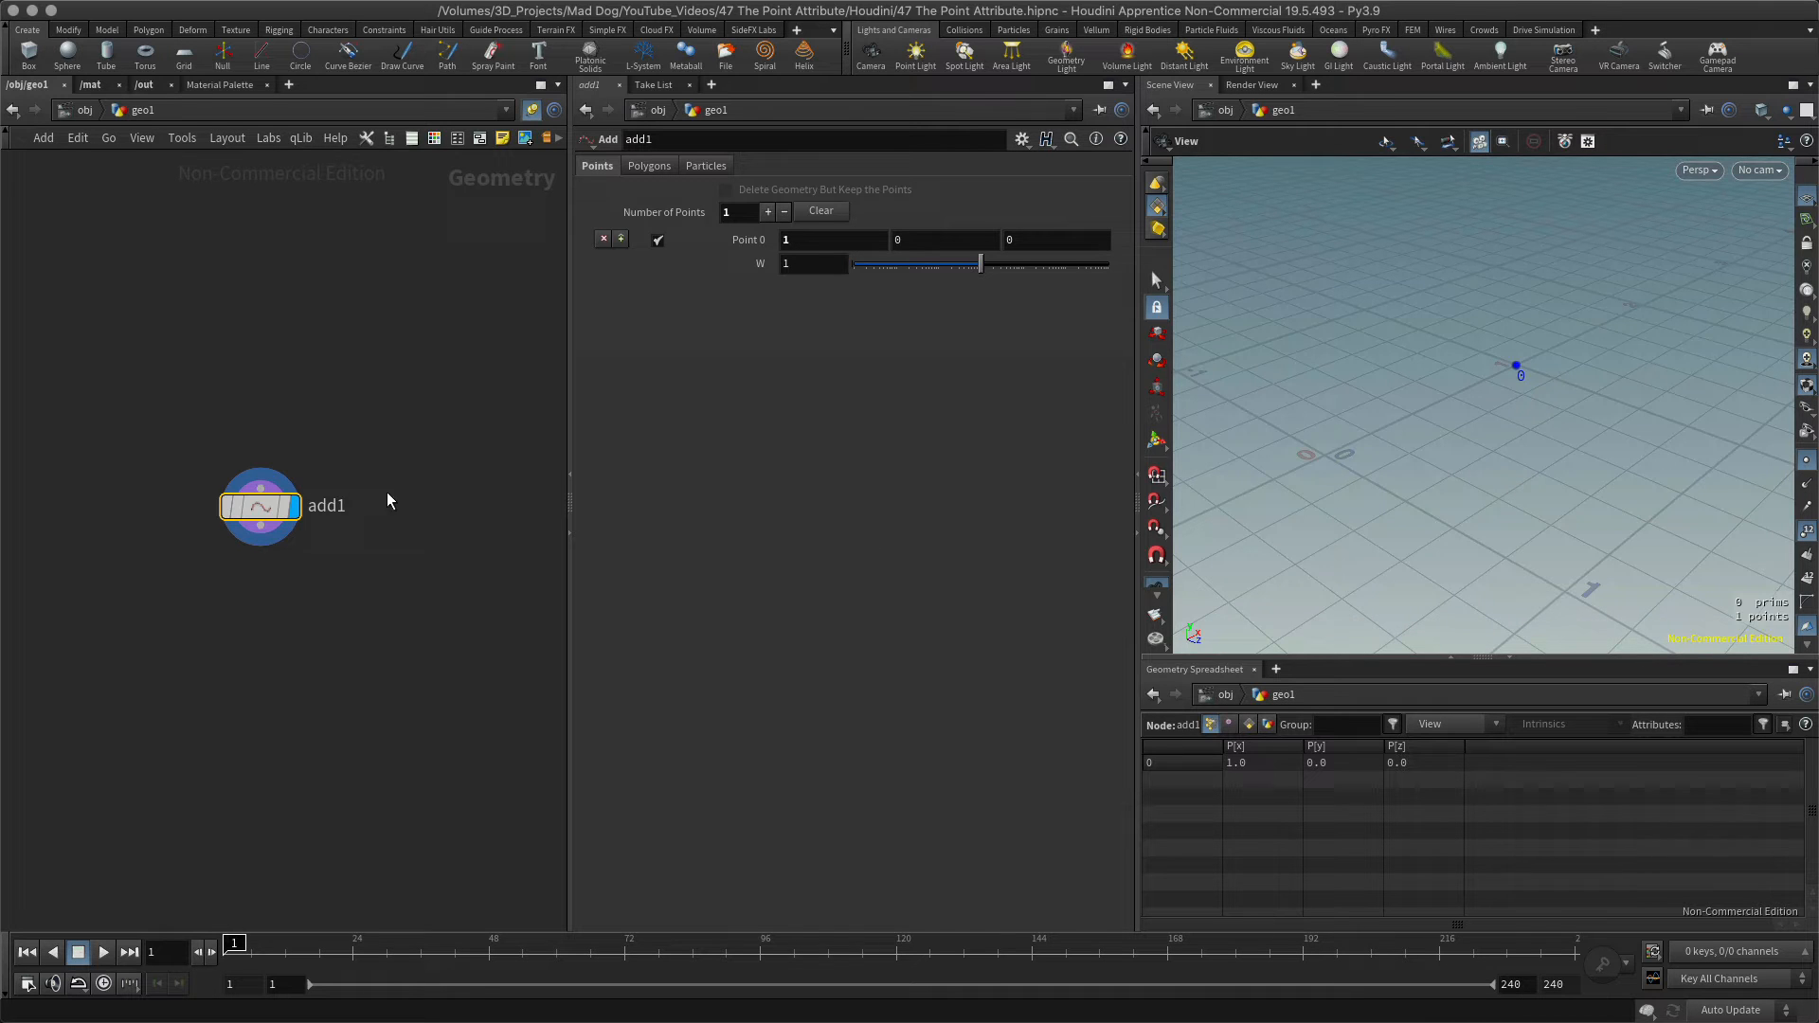
Step: Add a Grid node (grid1) to the geo1 network beside add1
key(Tab)
text(grid)
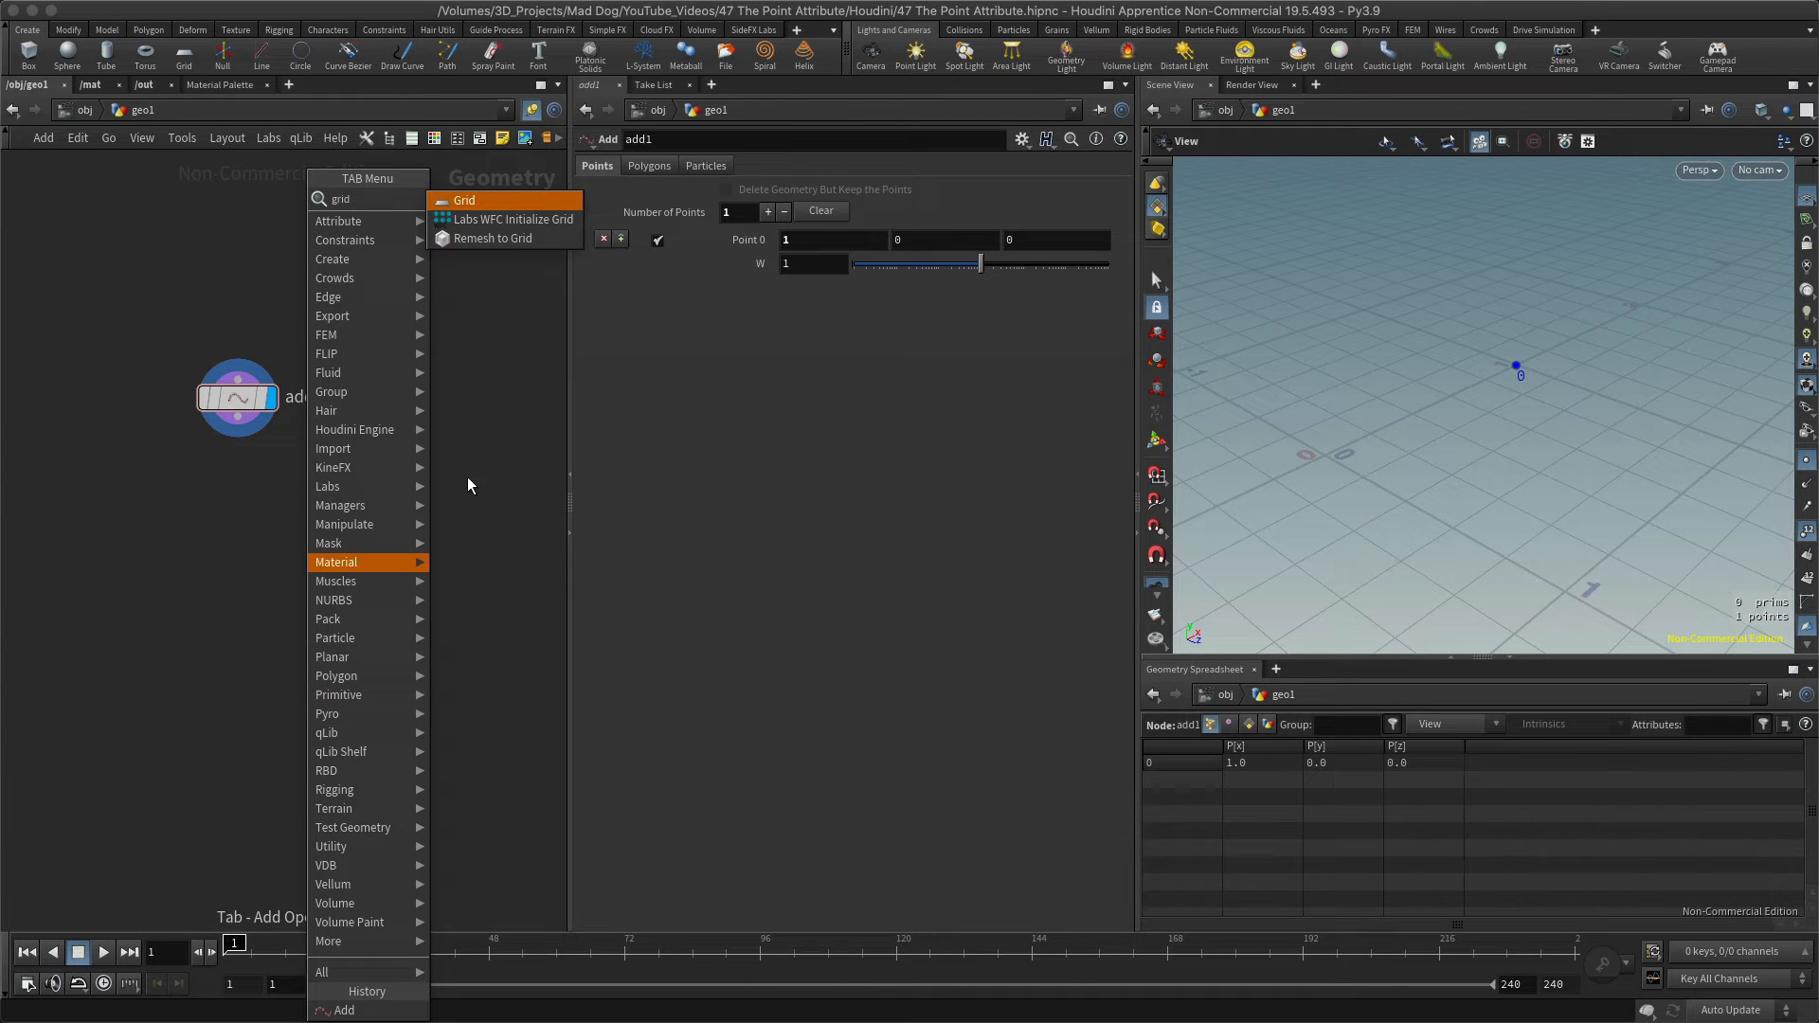
click(464, 200)
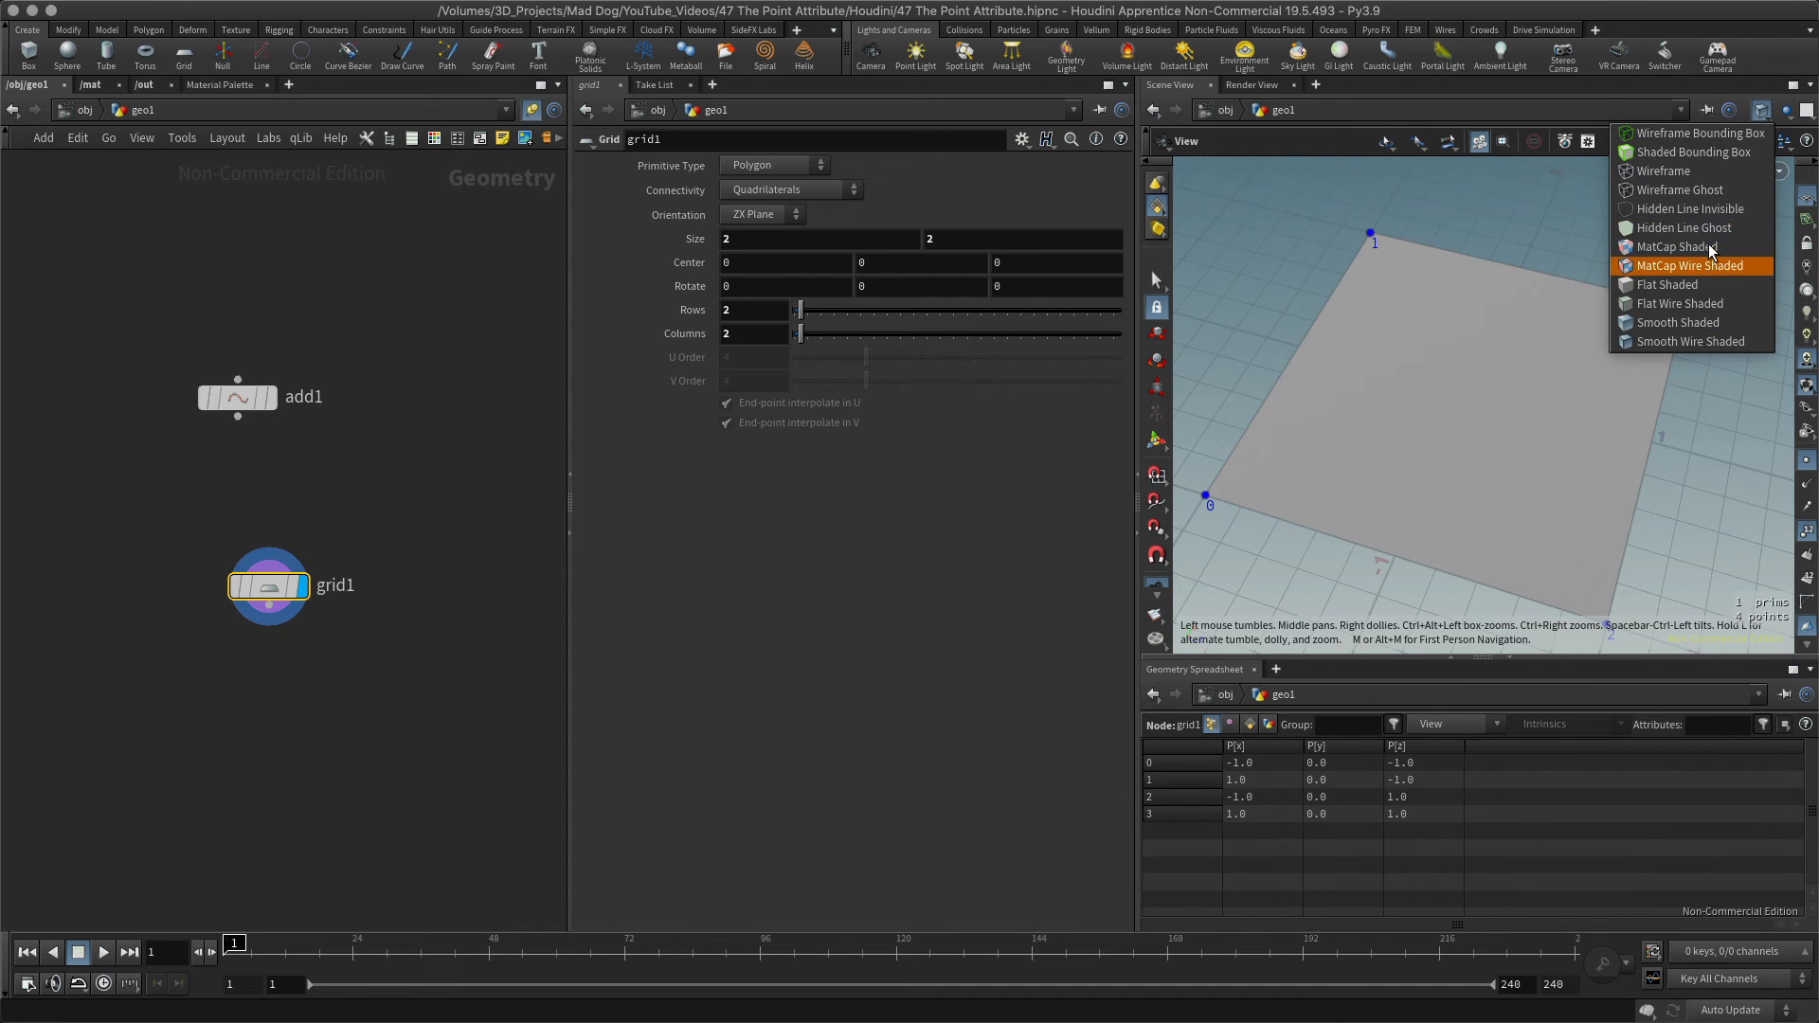
Step: Switch the viewport to wireframe and orbit to view grid1's four corner points
click(1663, 170)
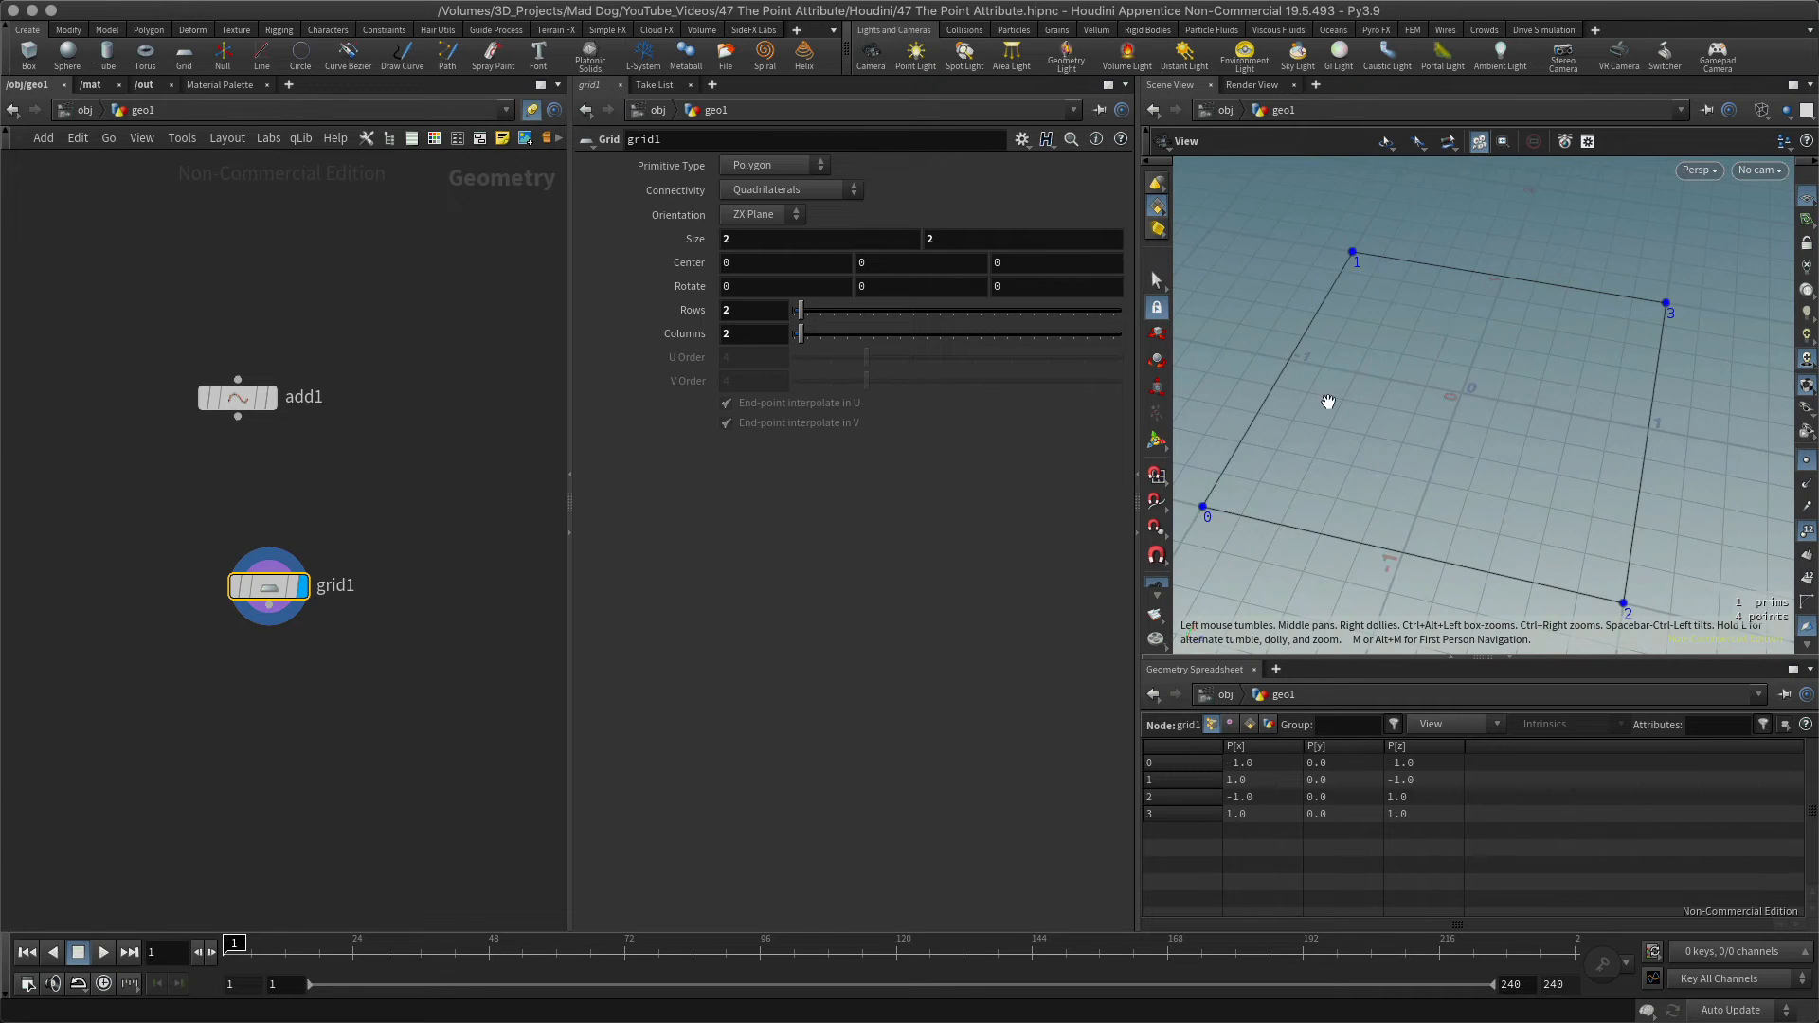
drag(1329, 401, 1328, 348)
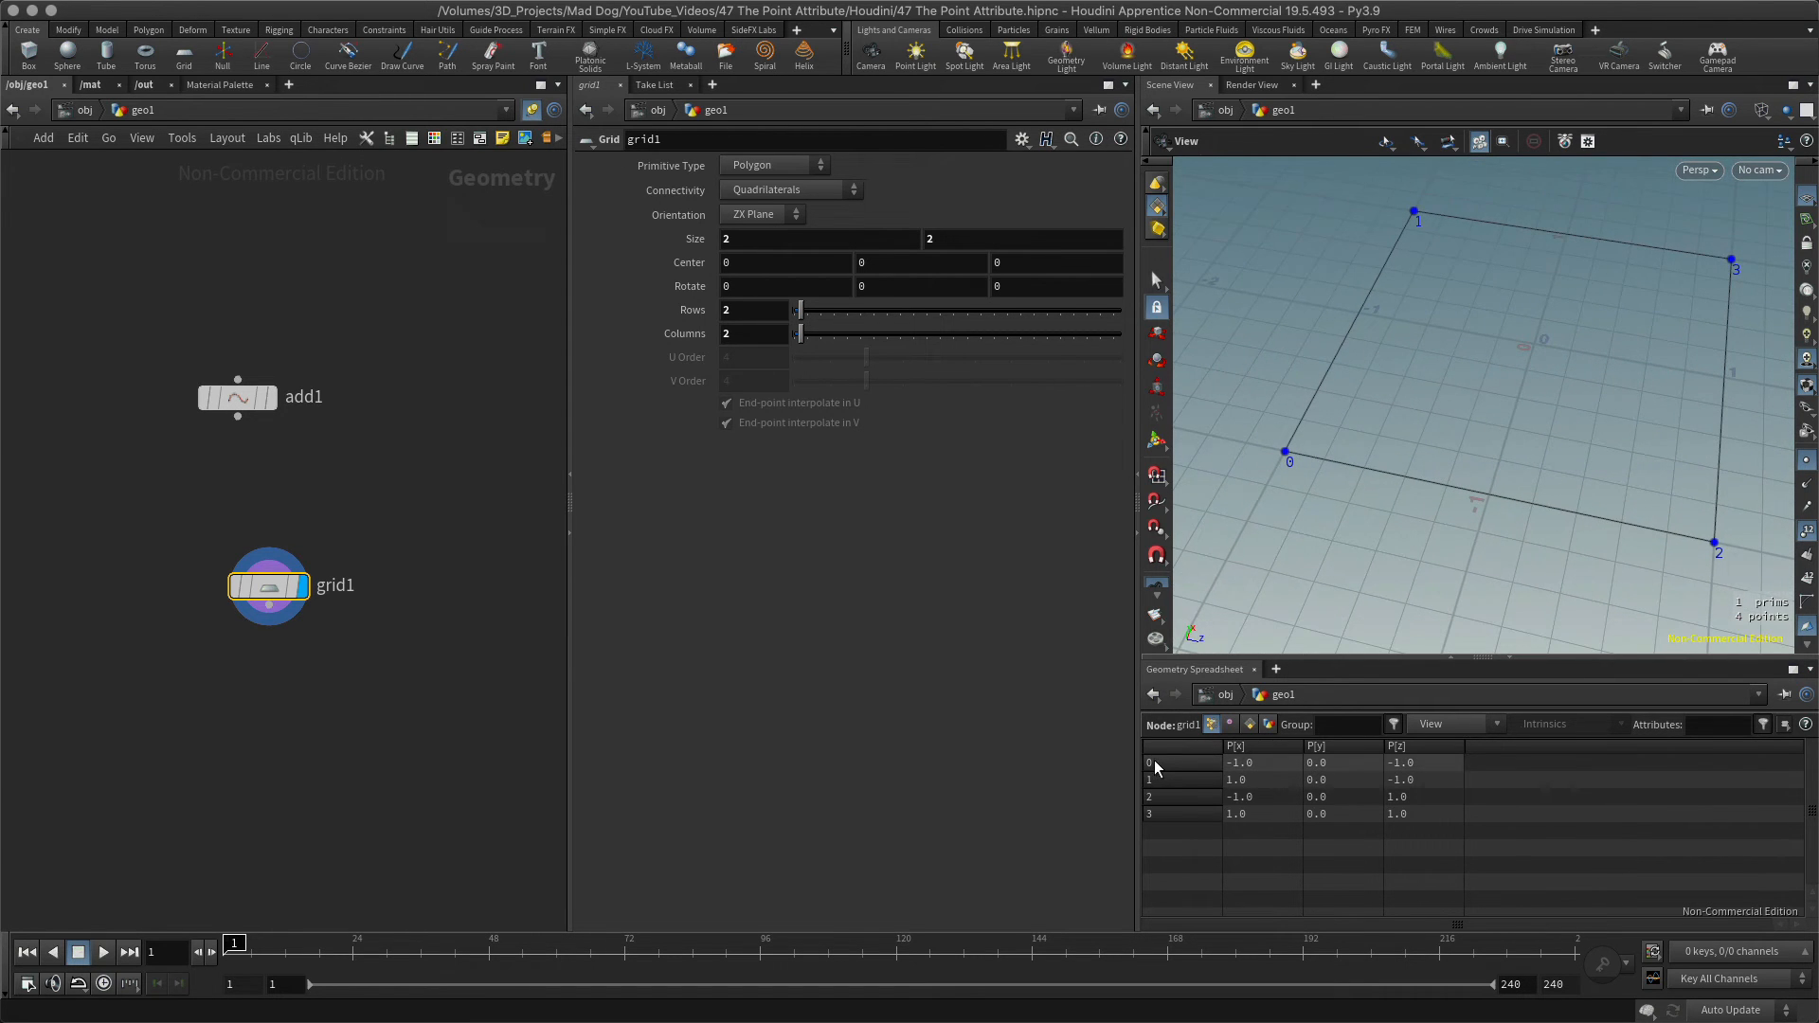
mouse_move(1494, 523)
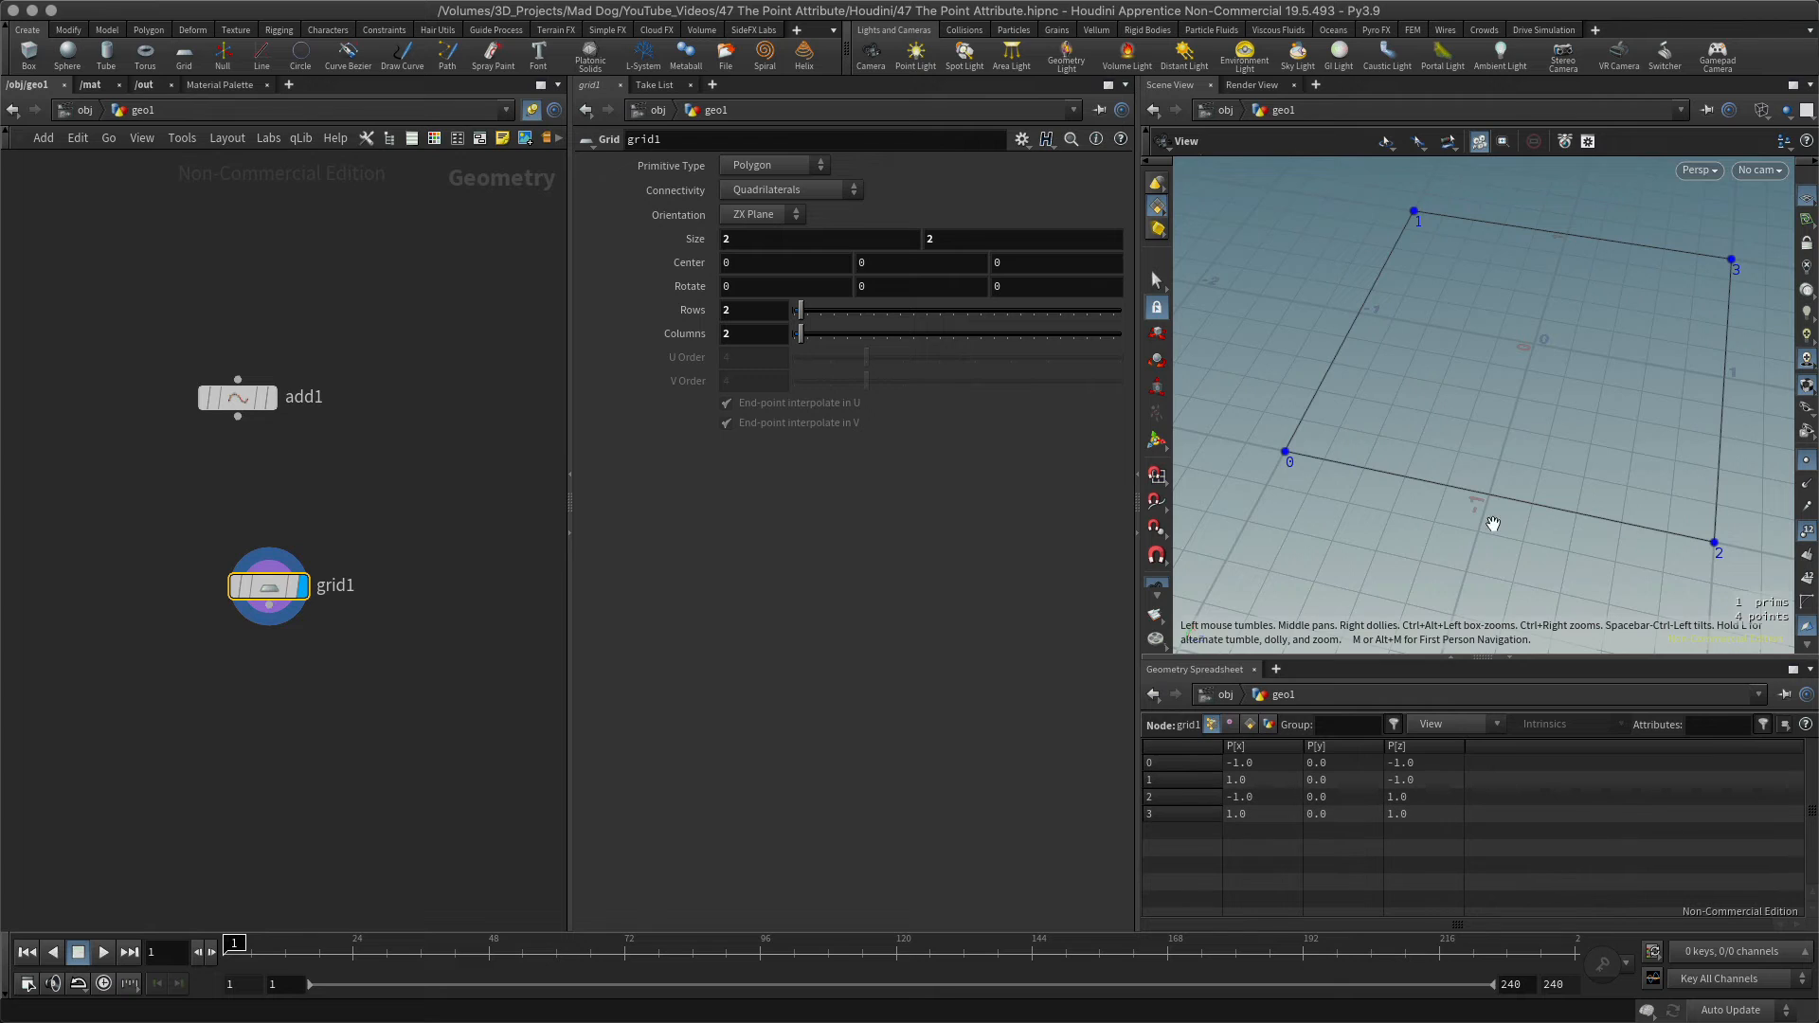
mouse_move(1425, 175)
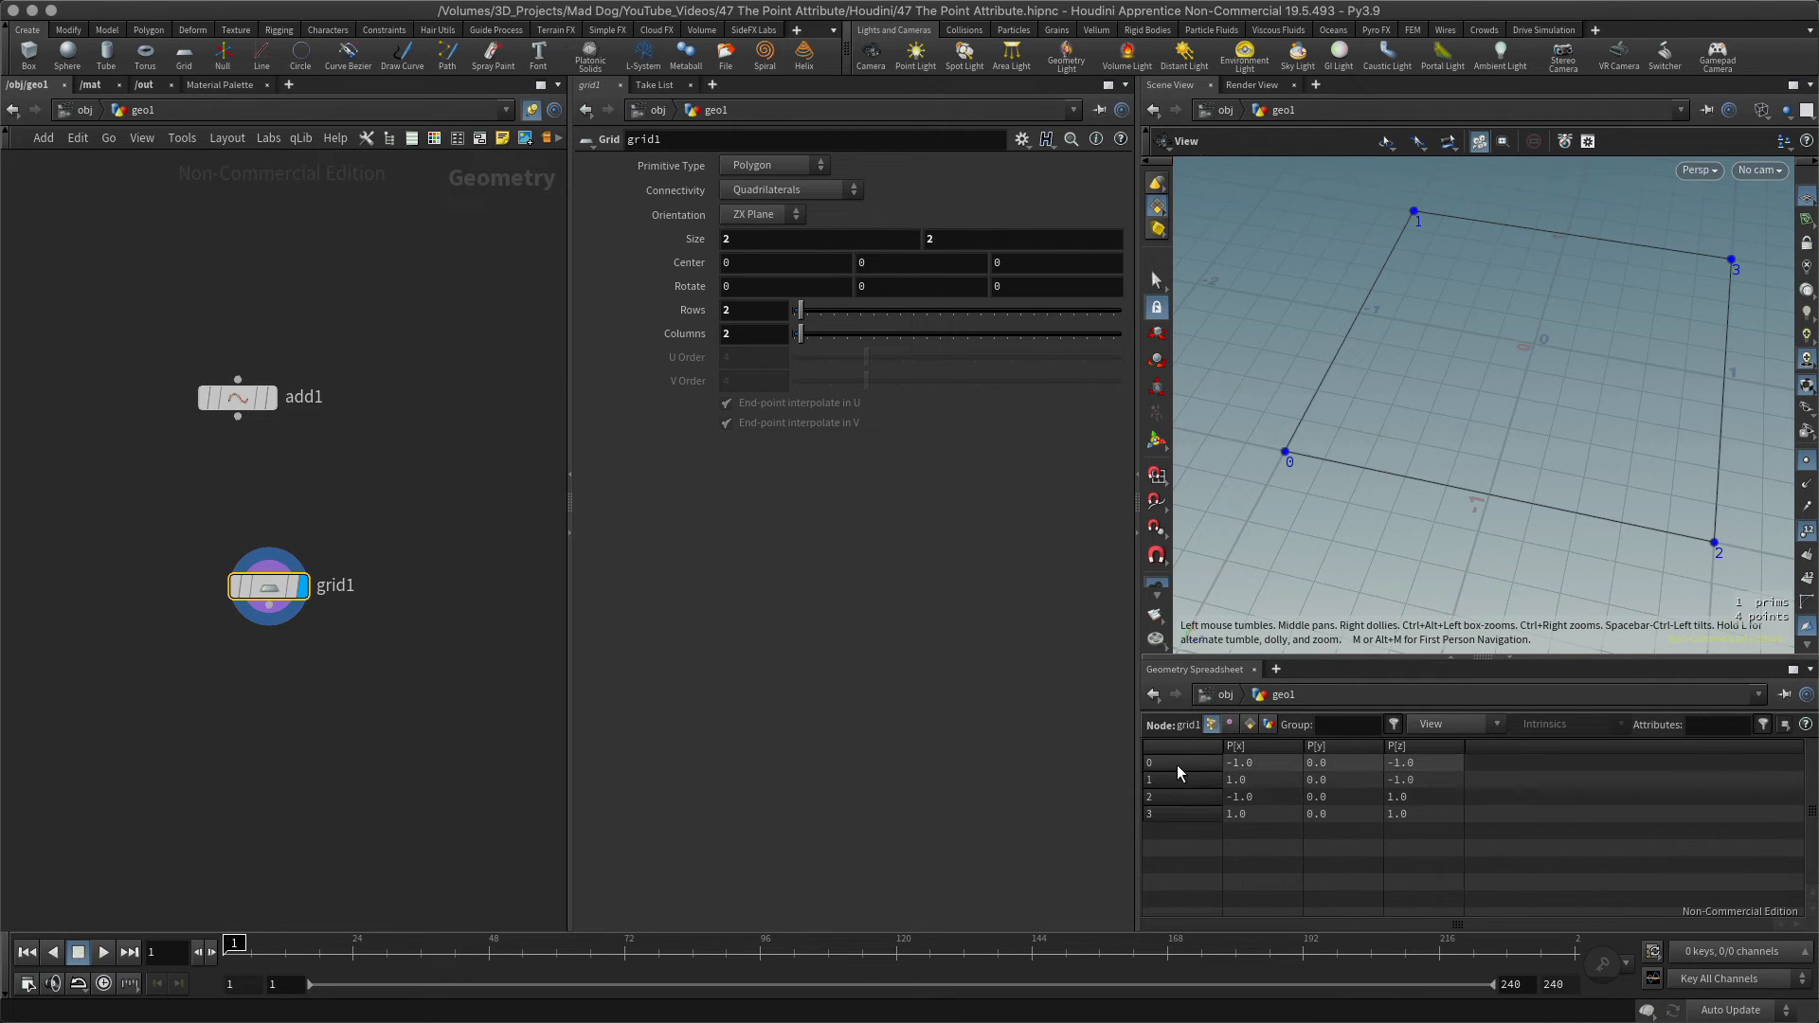
mouse_move(1241, 774)
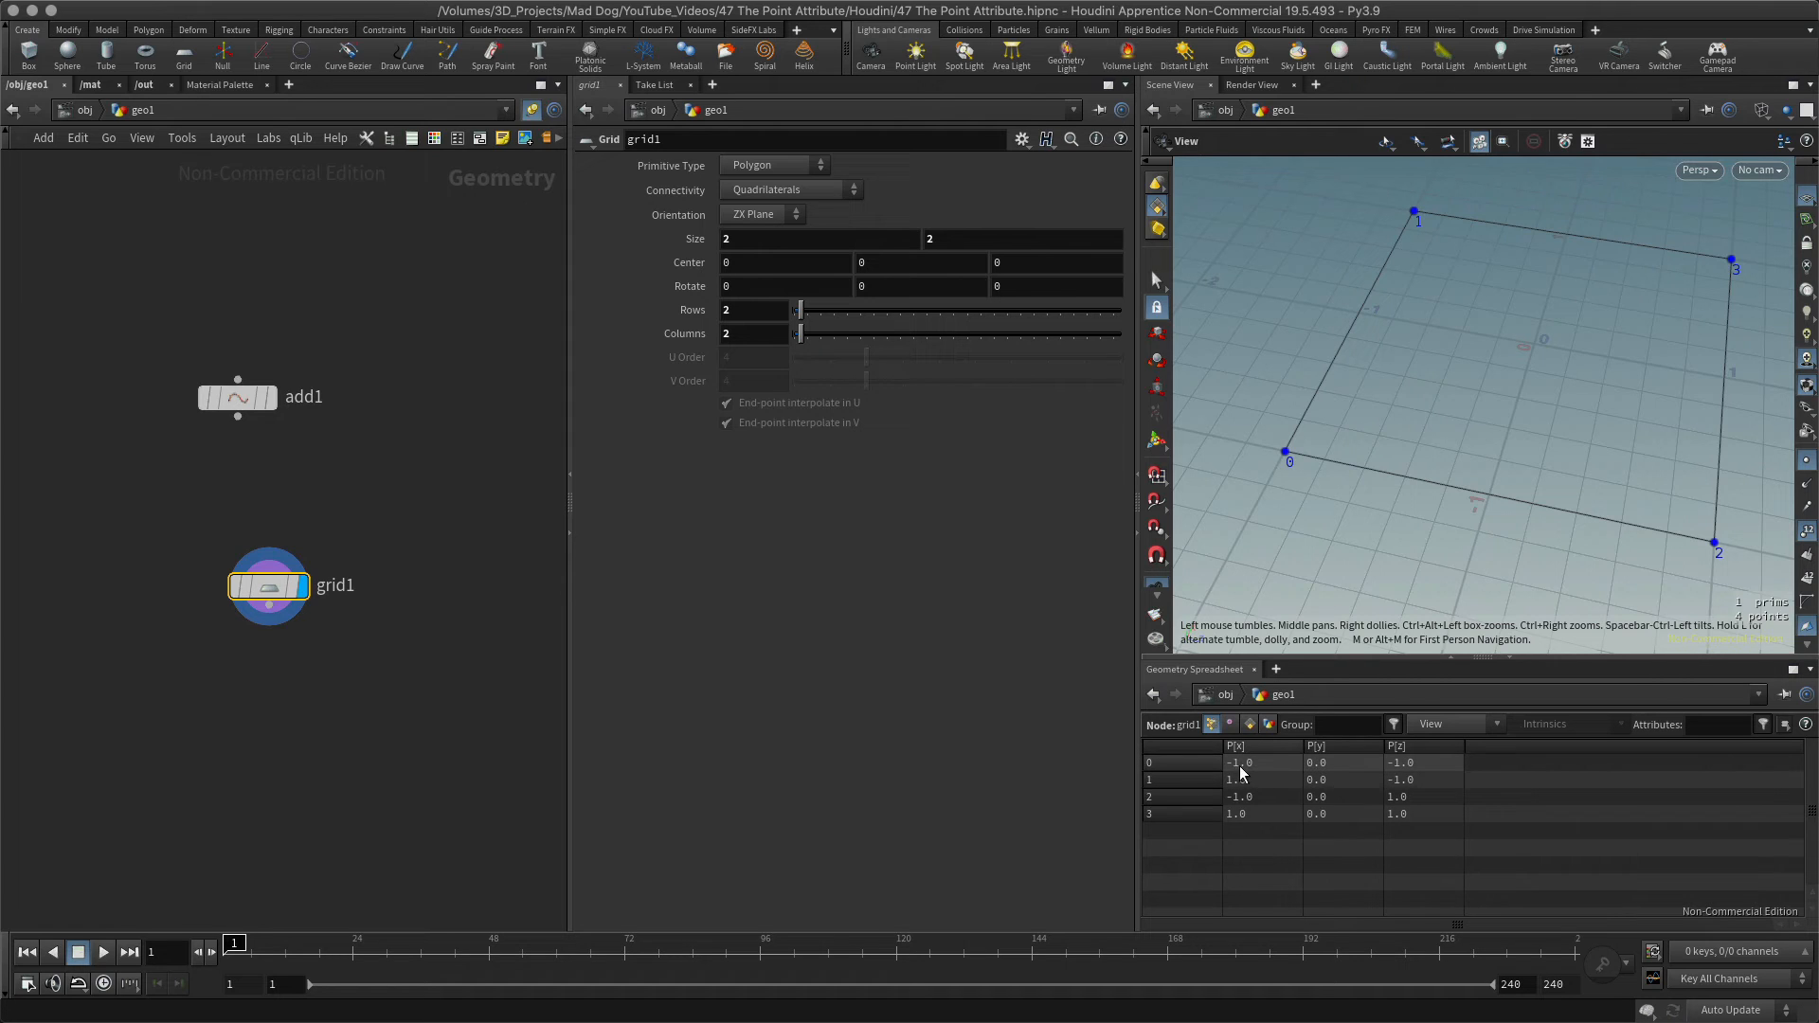
mouse_move(1540, 446)
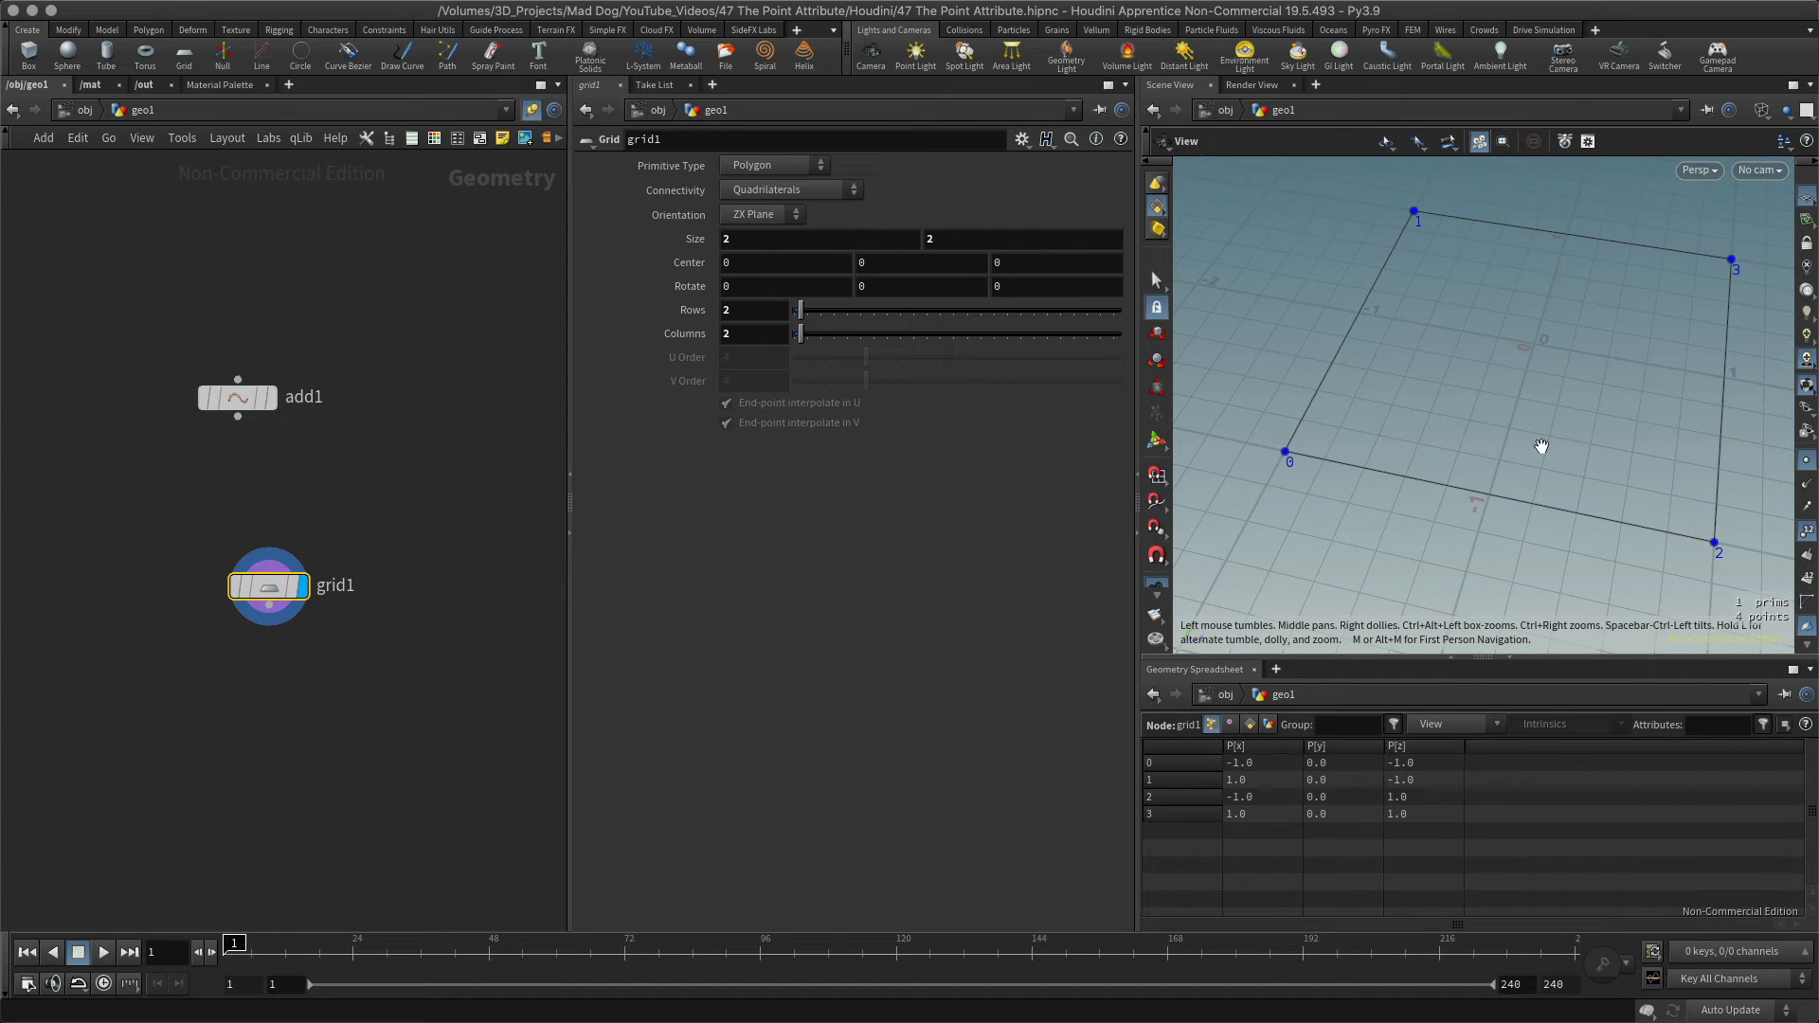
mouse_move(1539, 341)
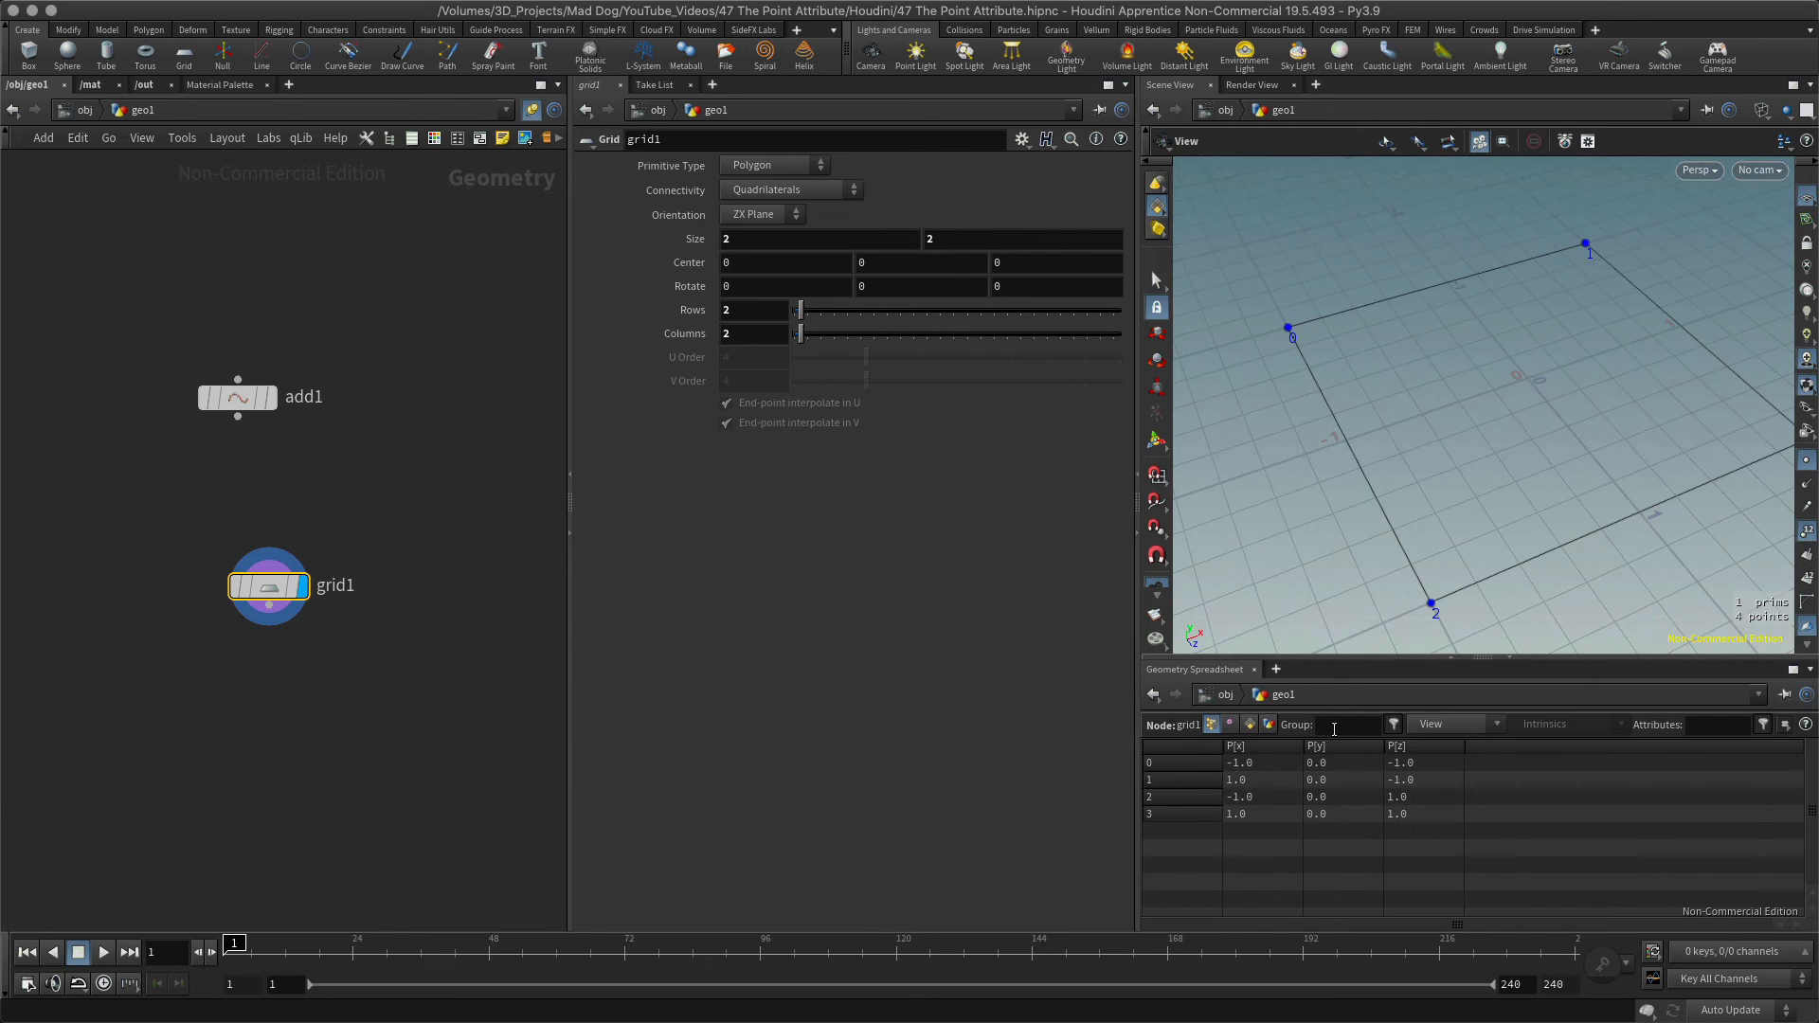
mouse_move(1337, 785)
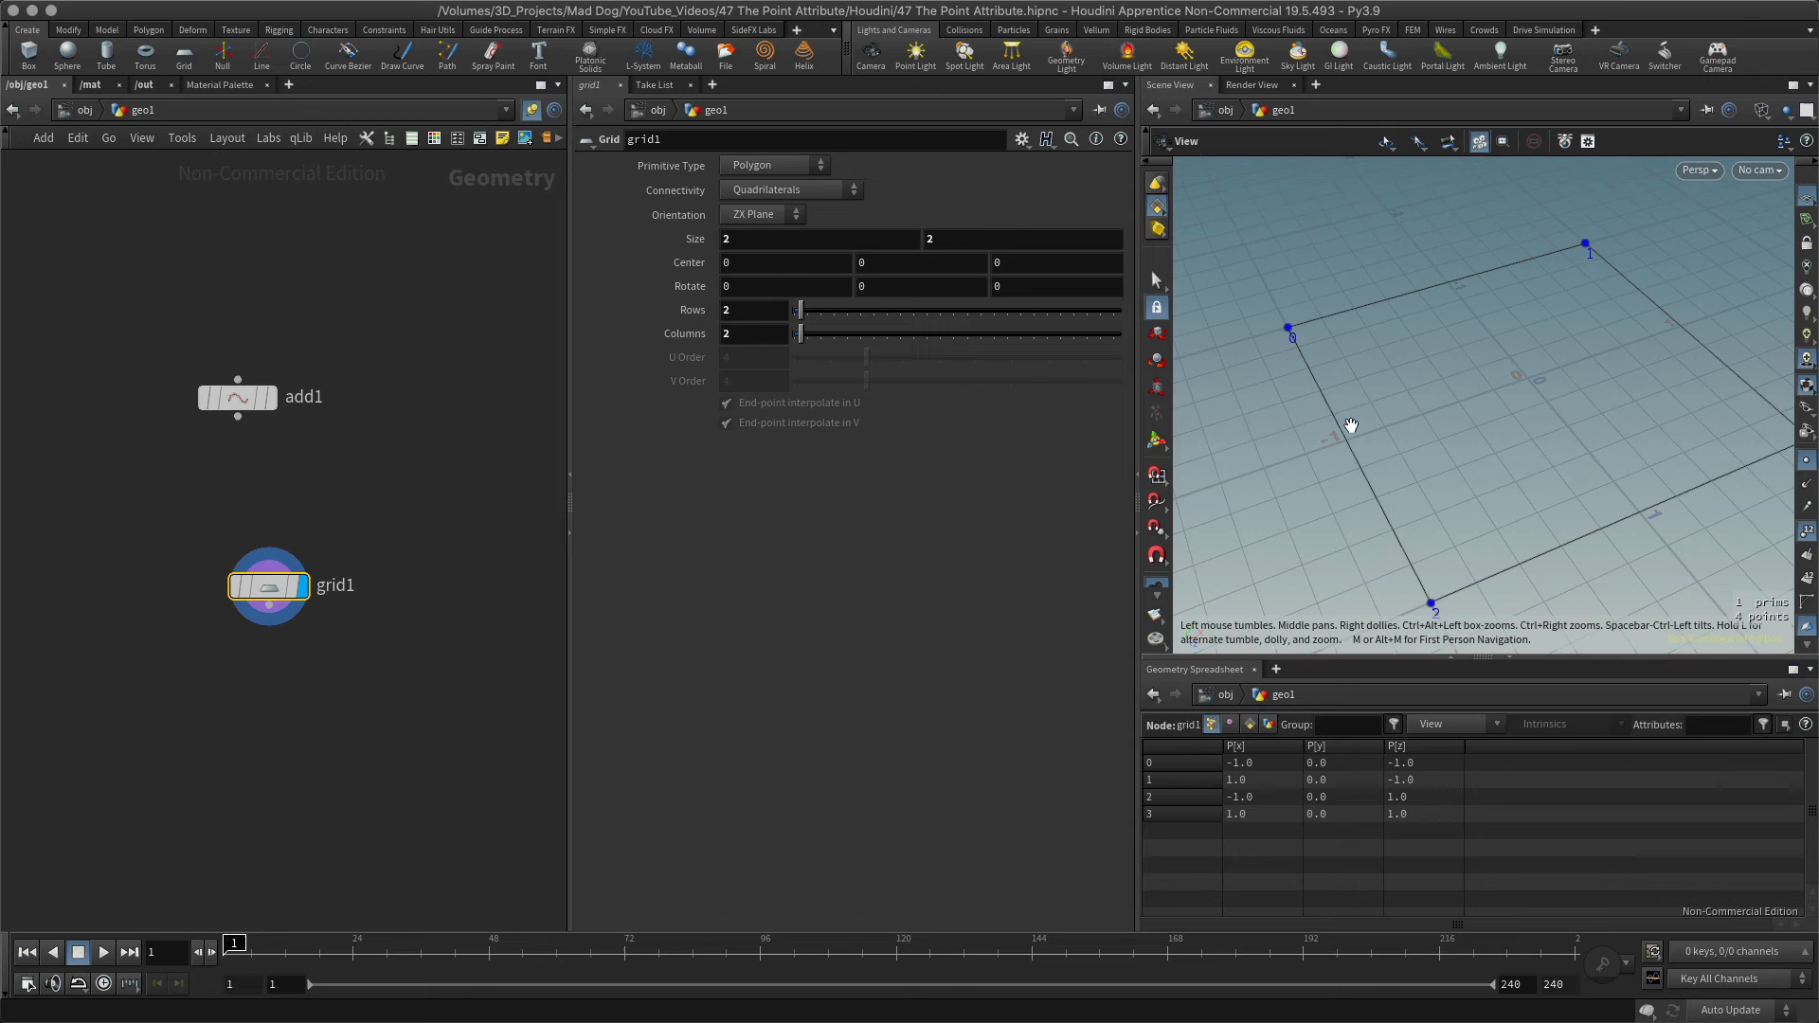
mouse_move(1282, 319)
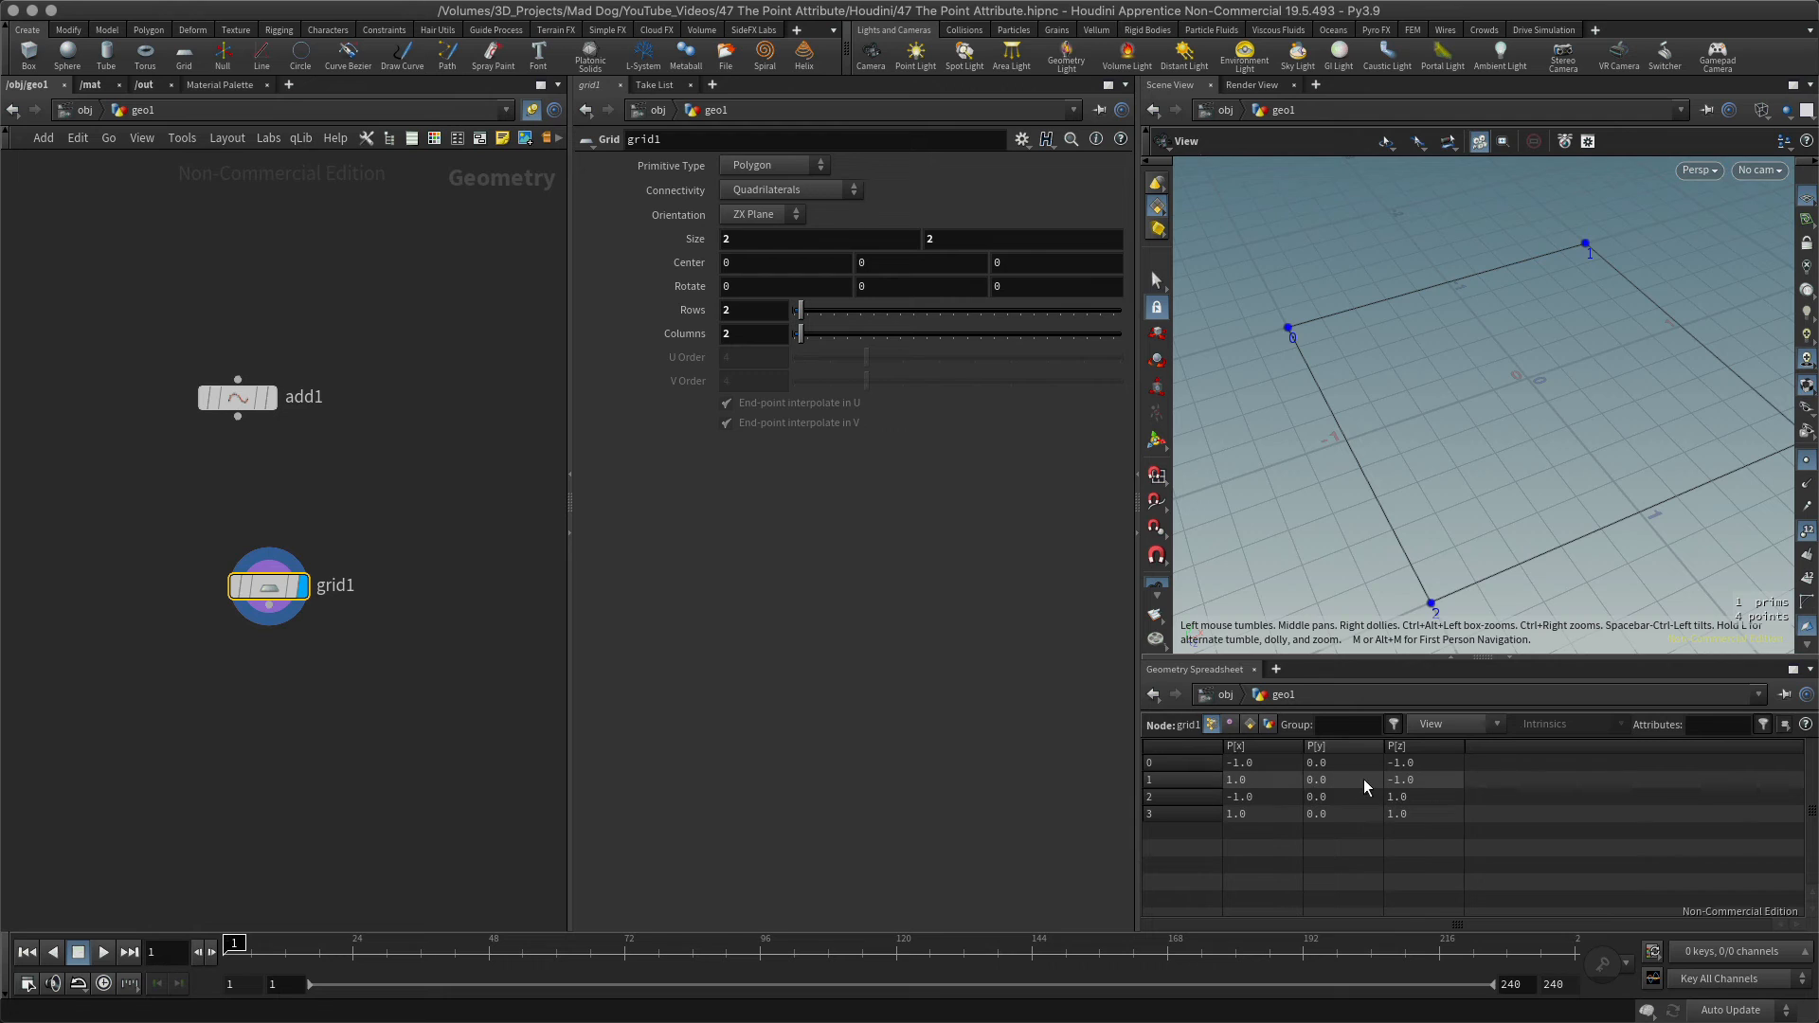
mouse_move(1681, 321)
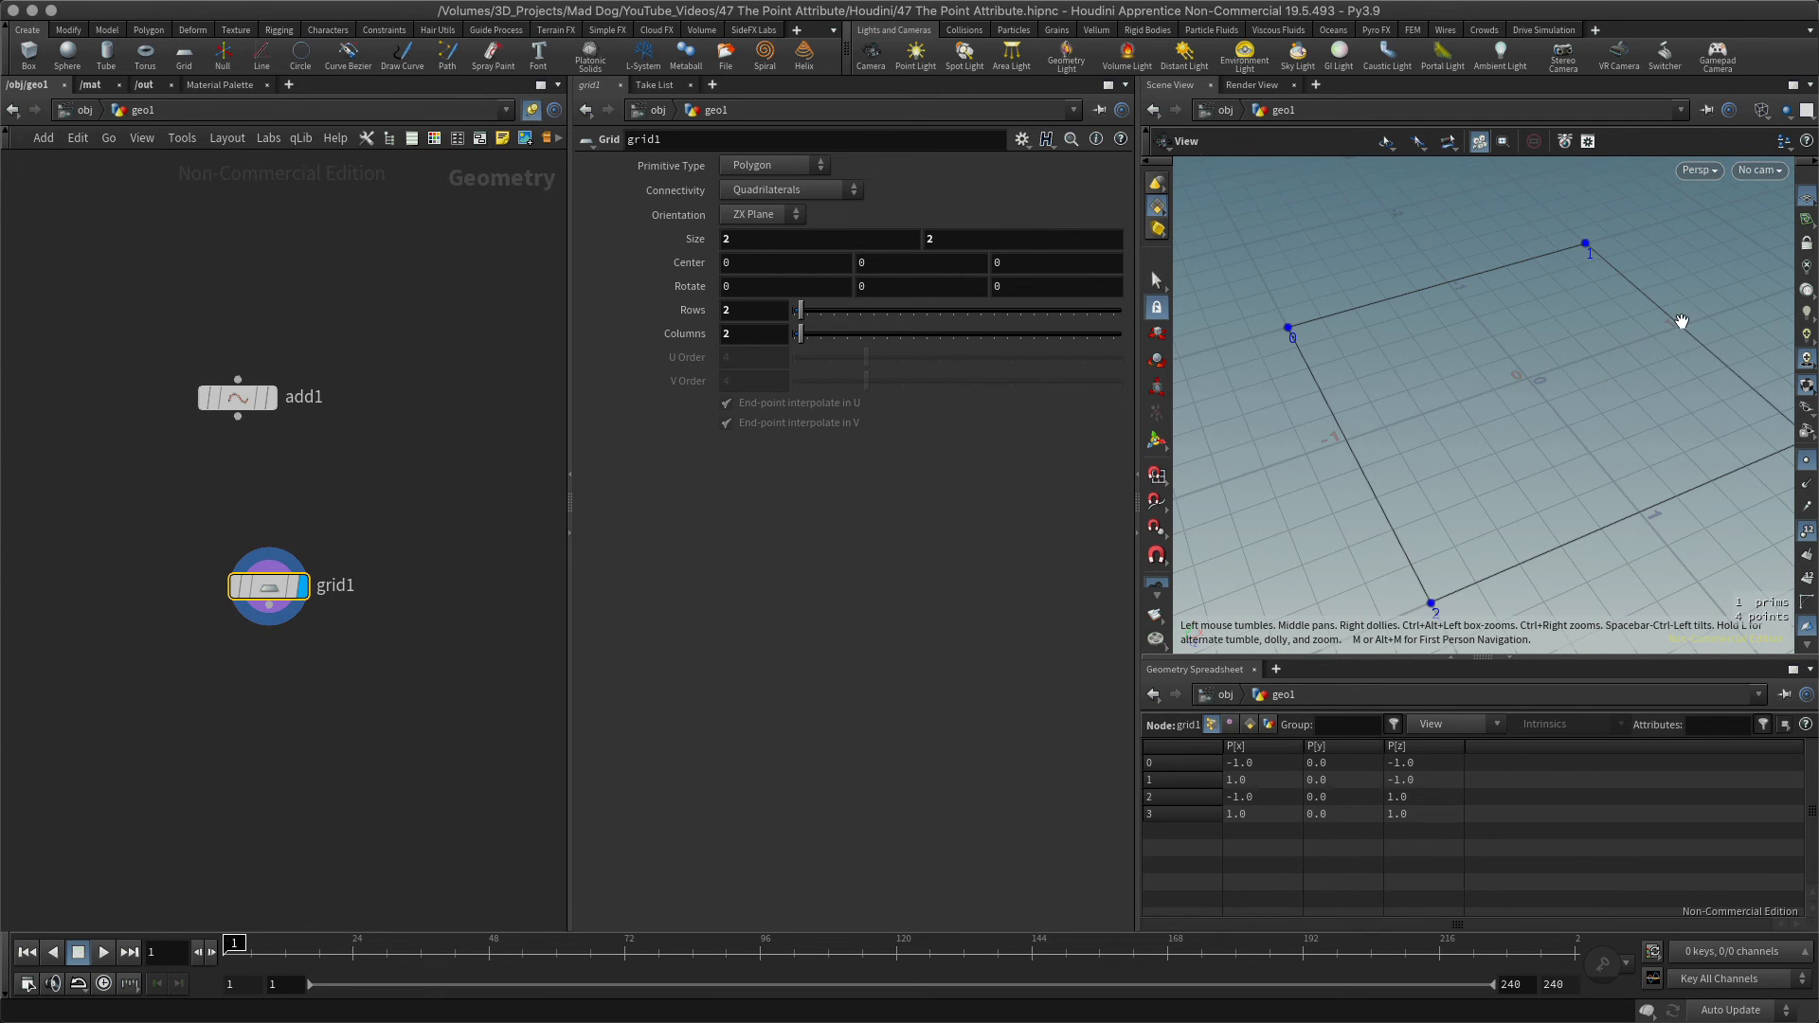
mouse_move(1555, 387)
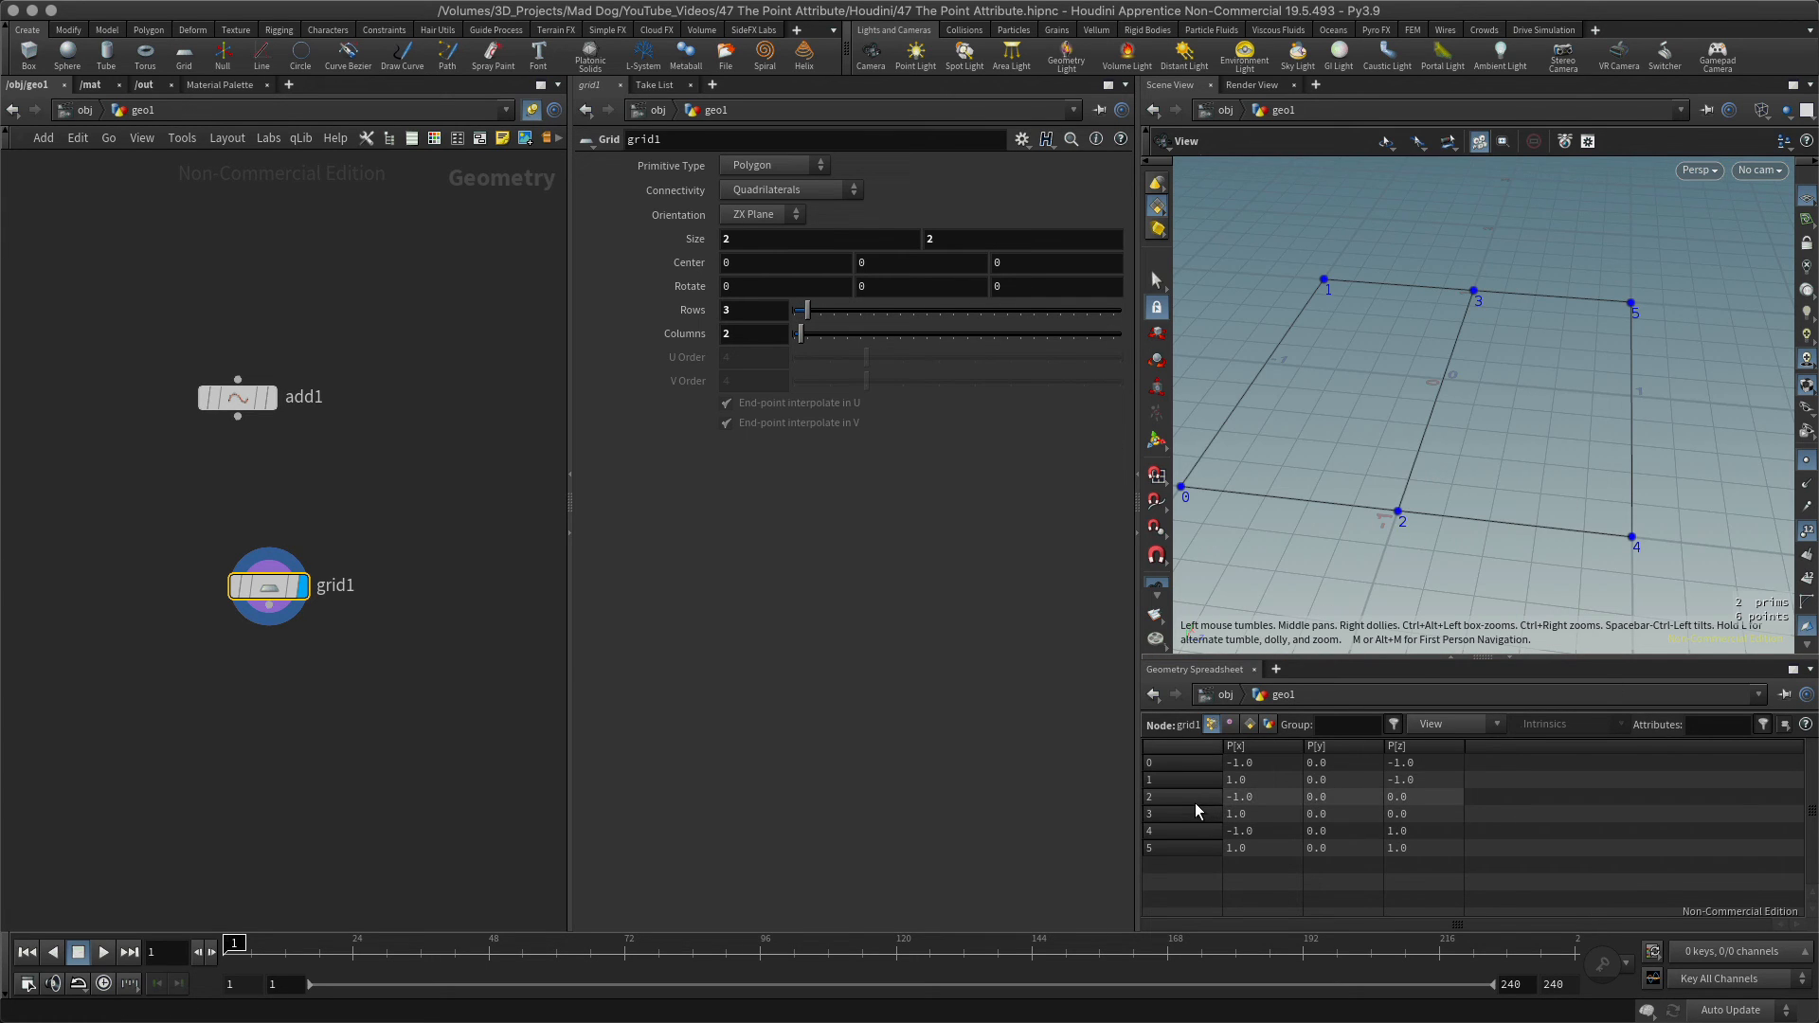
mouse_move(819, 325)
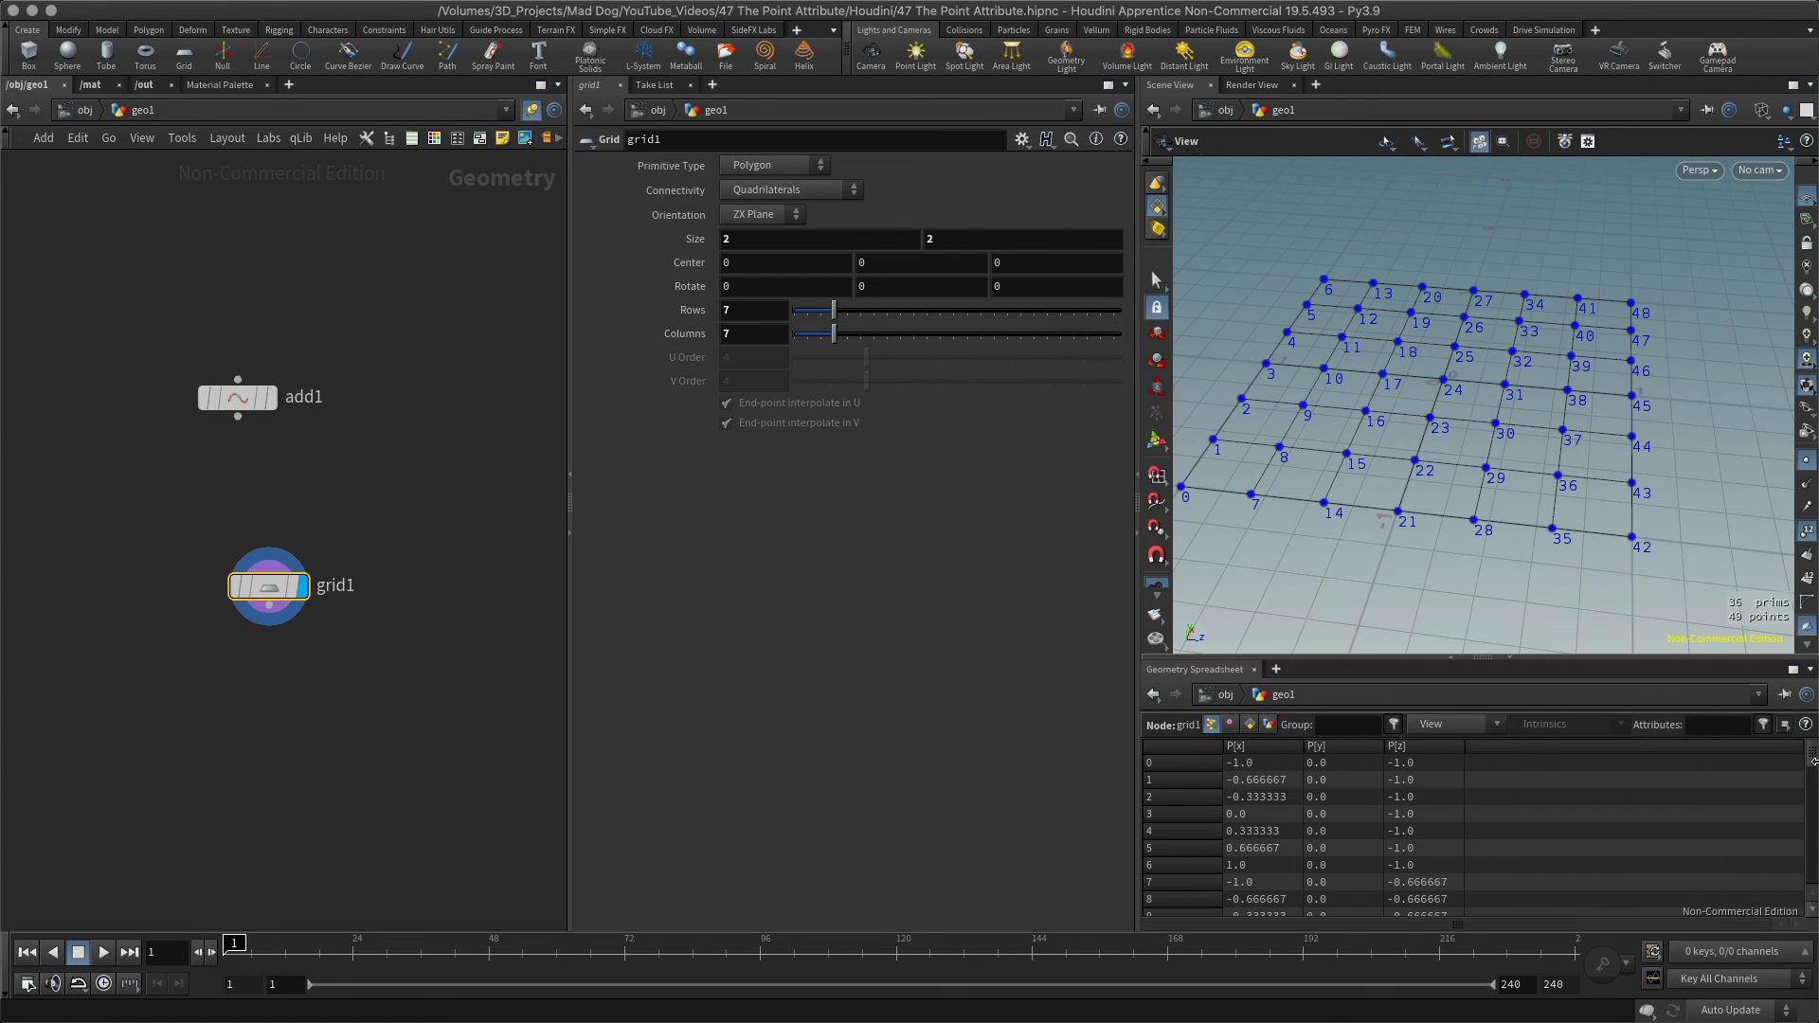
Step: Scroll the Geometry Spreadsheet through grid1's 49 point positions
scroll(down, 3)
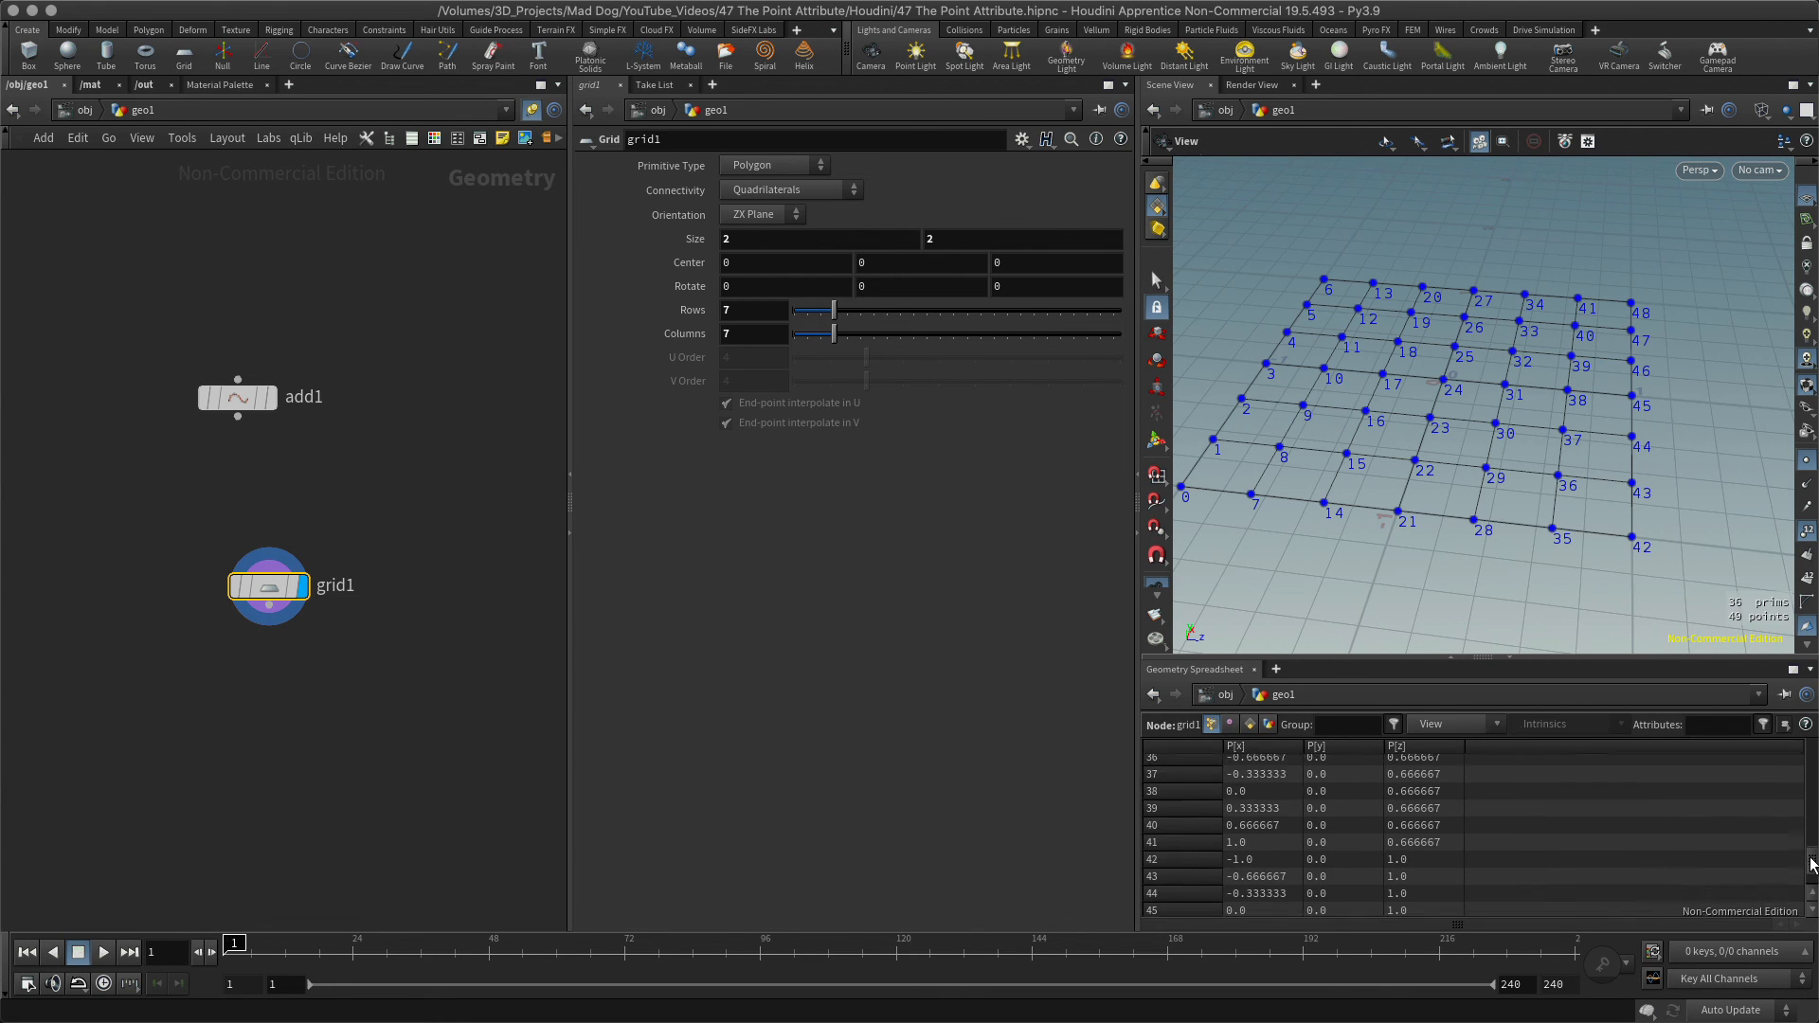
scroll(up, 3)
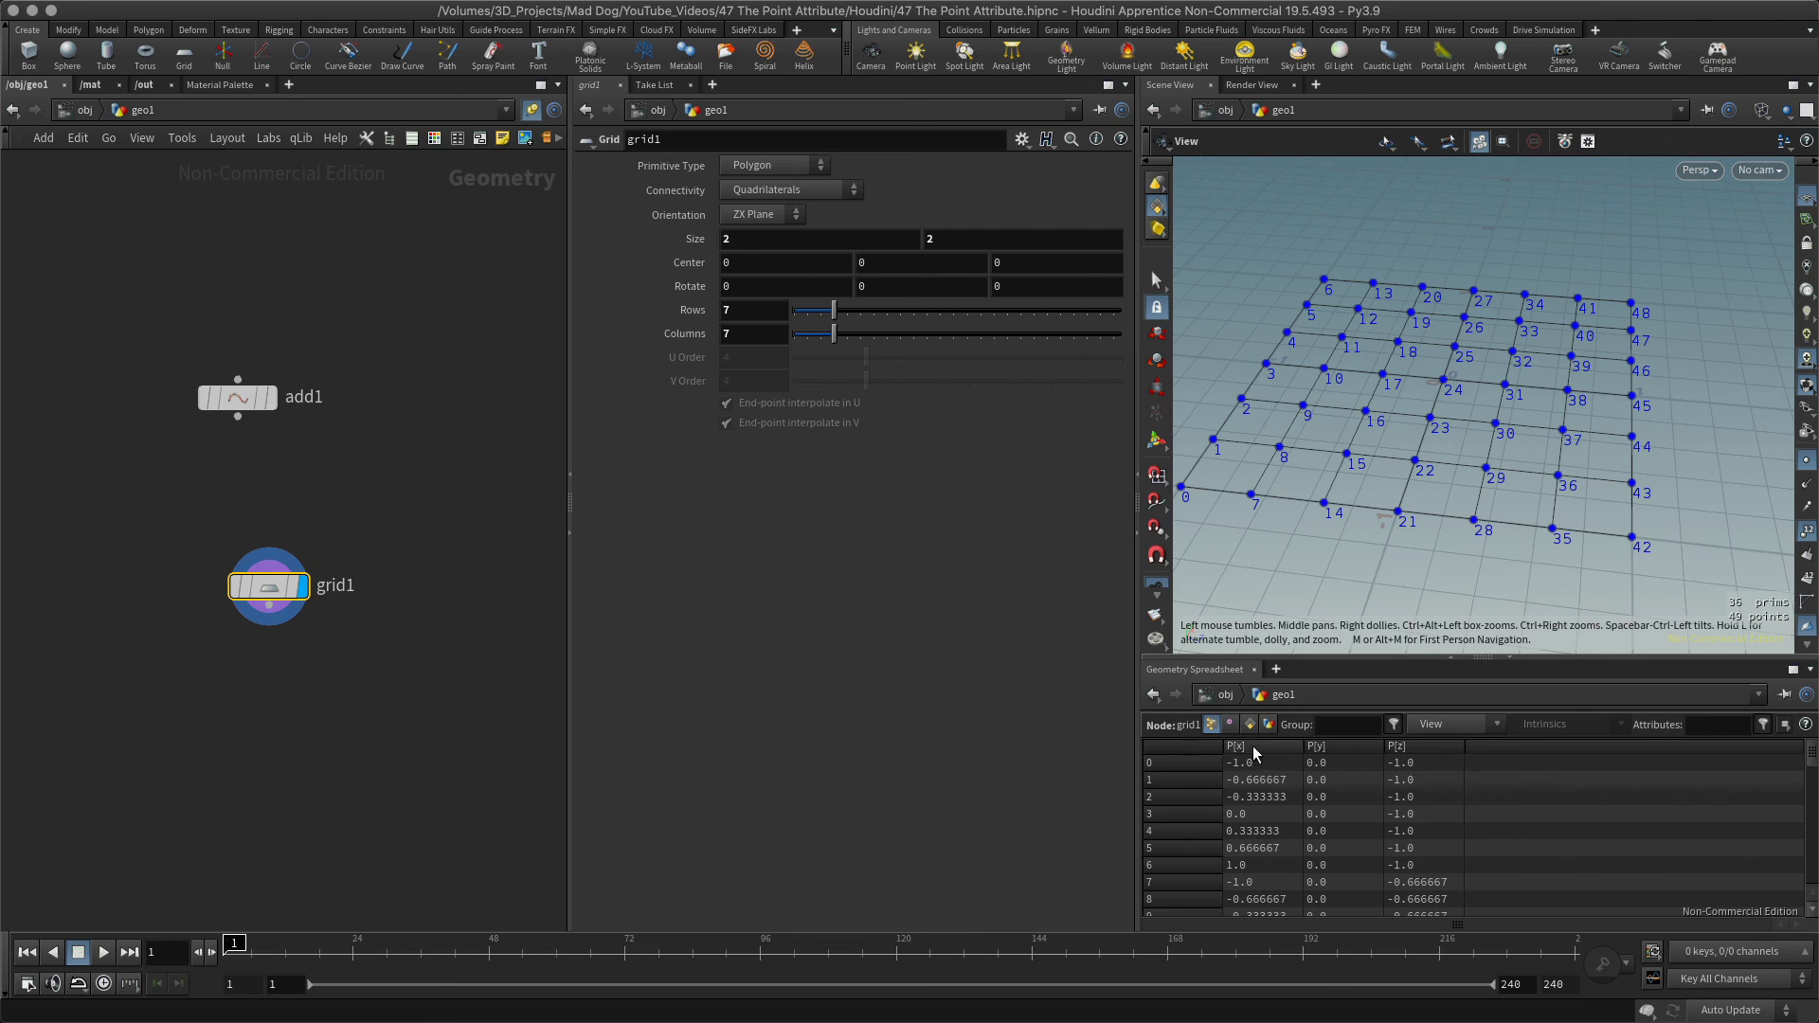
mouse_move(1199, 554)
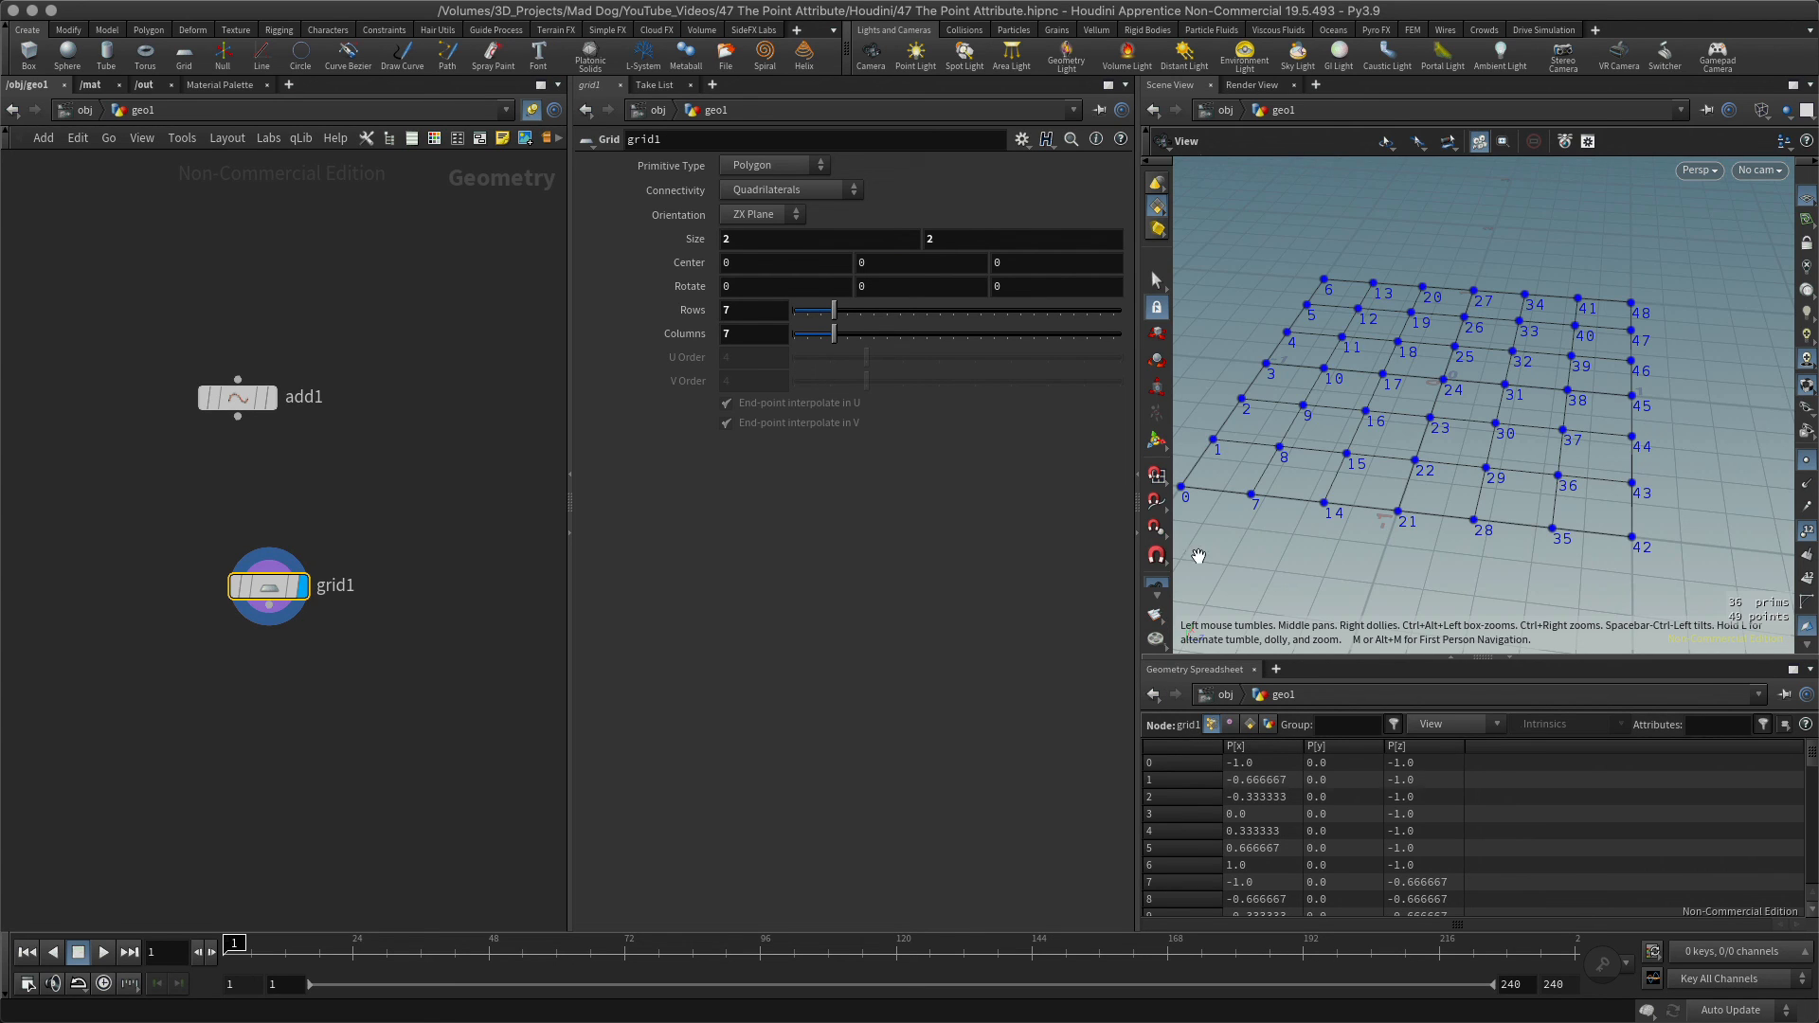
click(1267, 724)
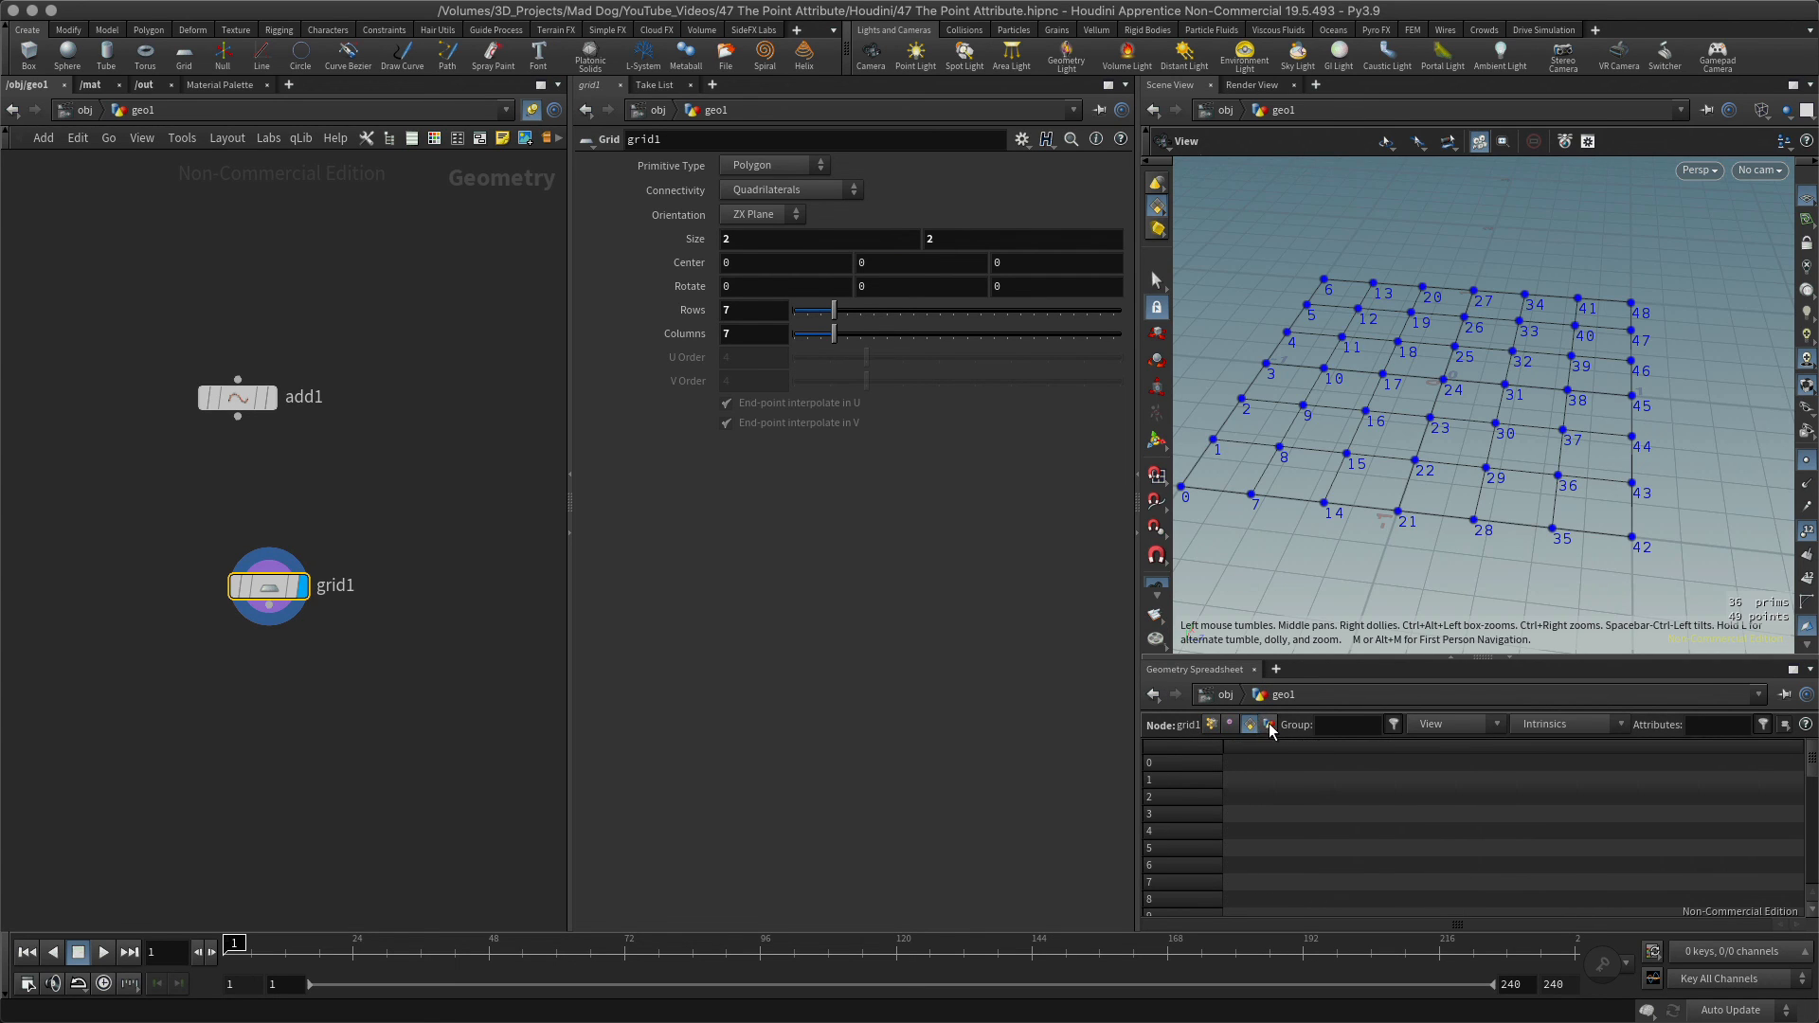
click(1249, 724)
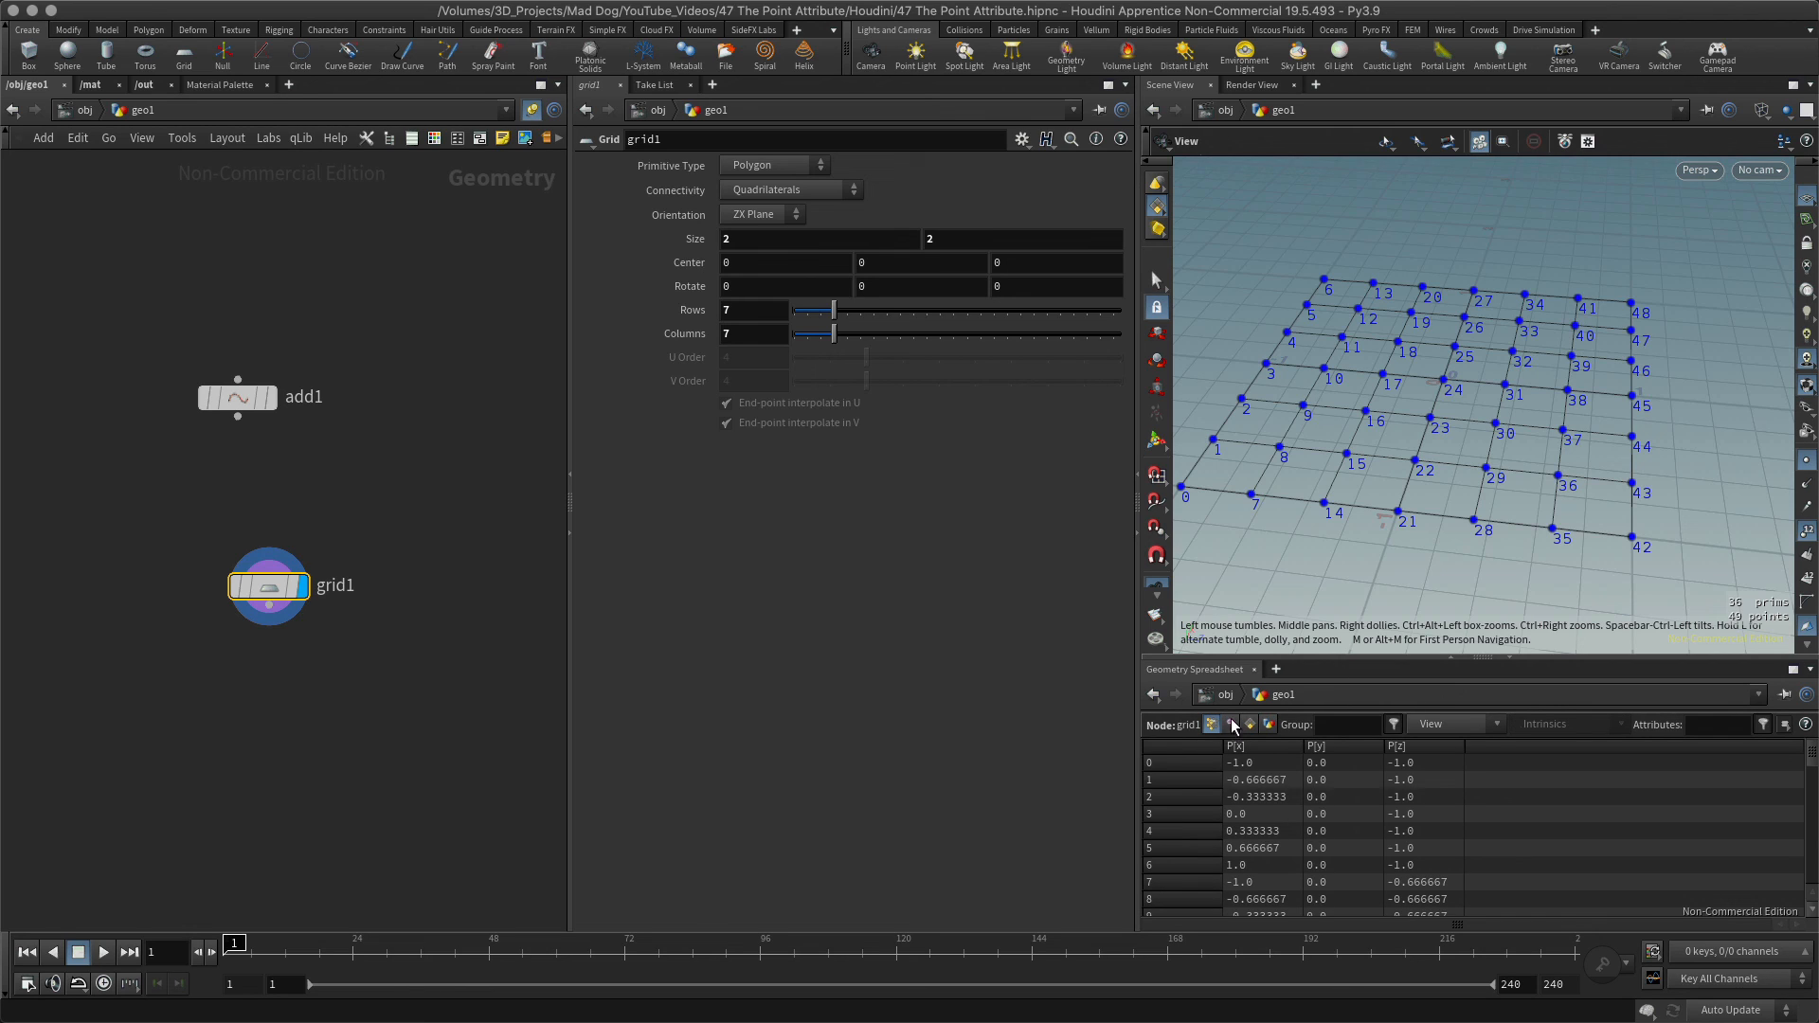
mouse_move(1458, 551)
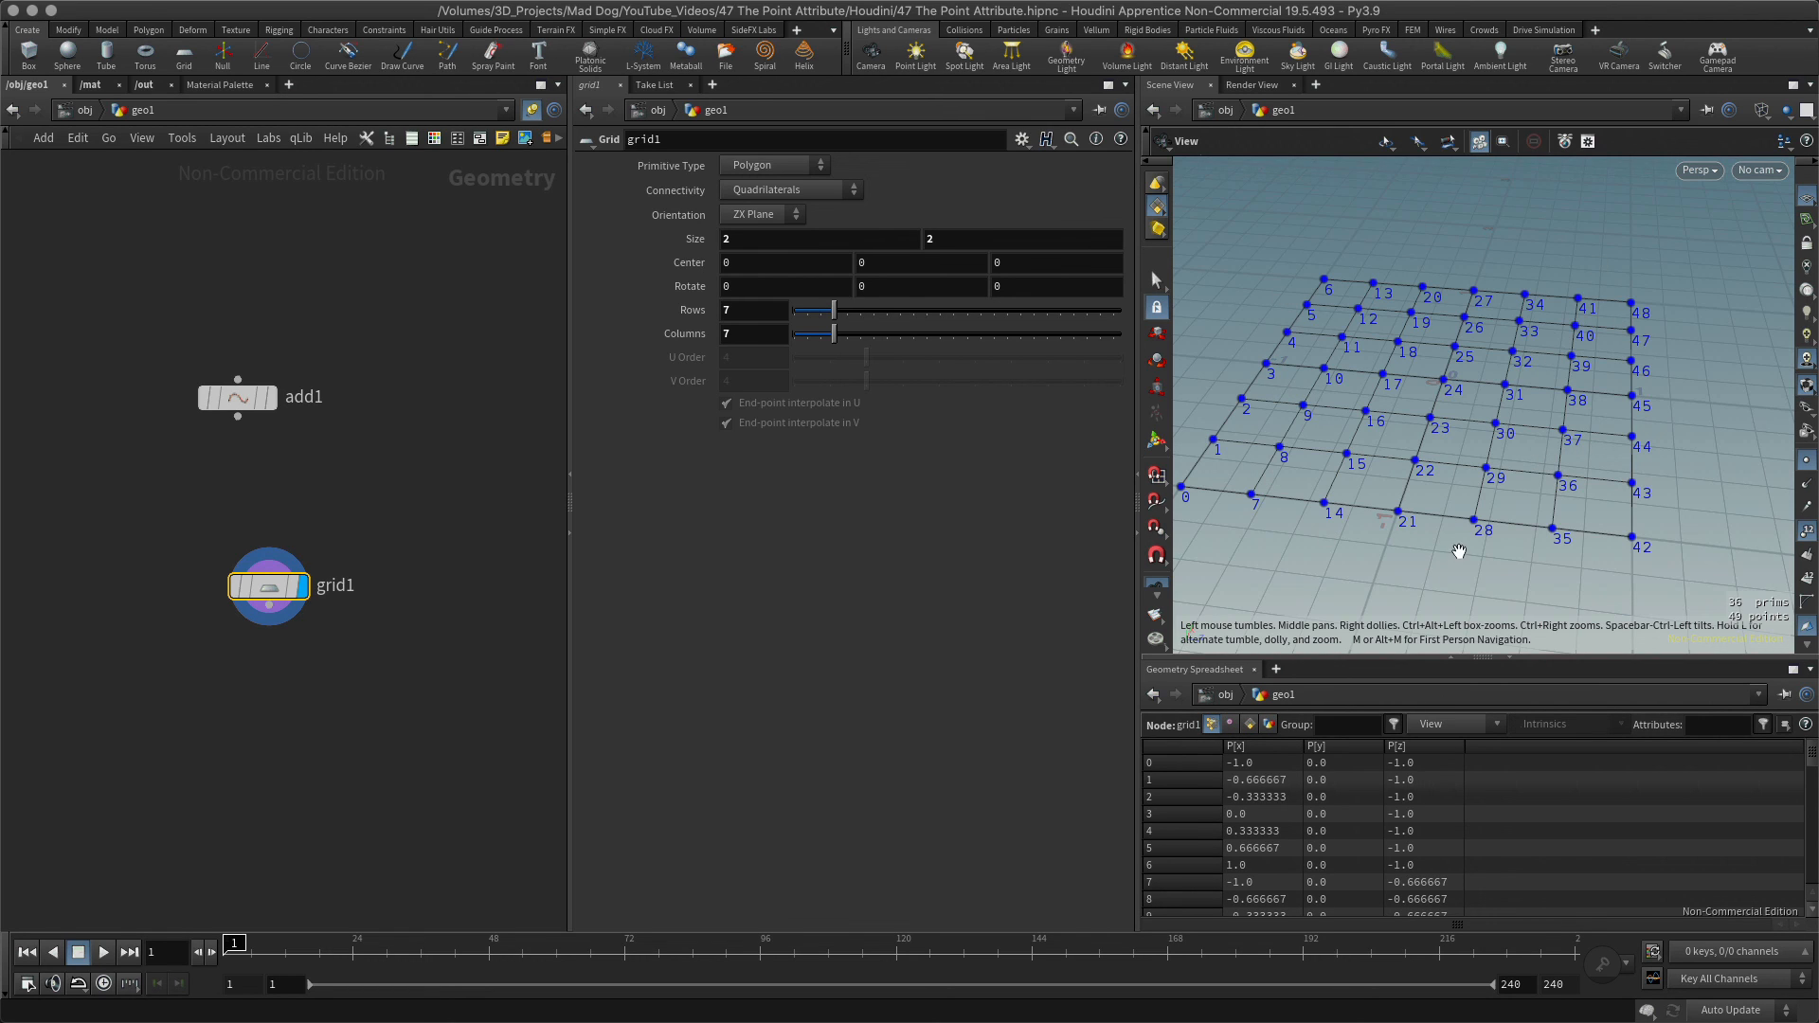
click(1252, 724)
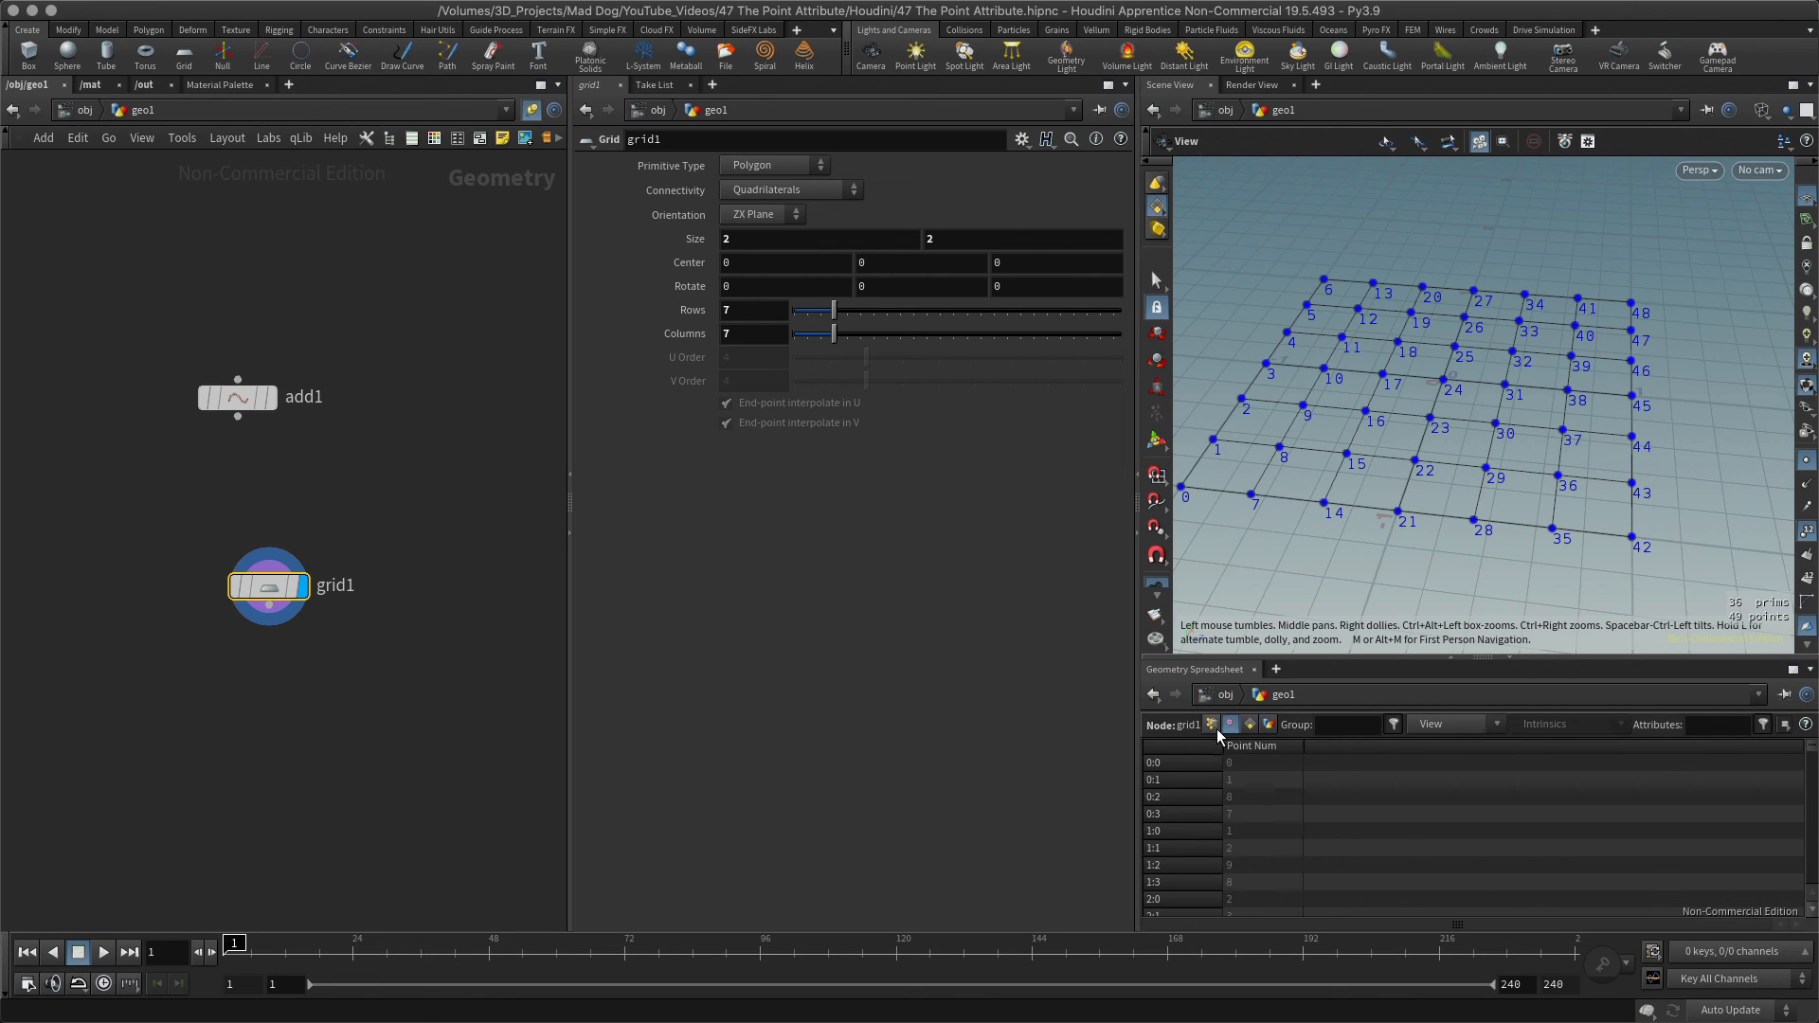
click(1251, 724)
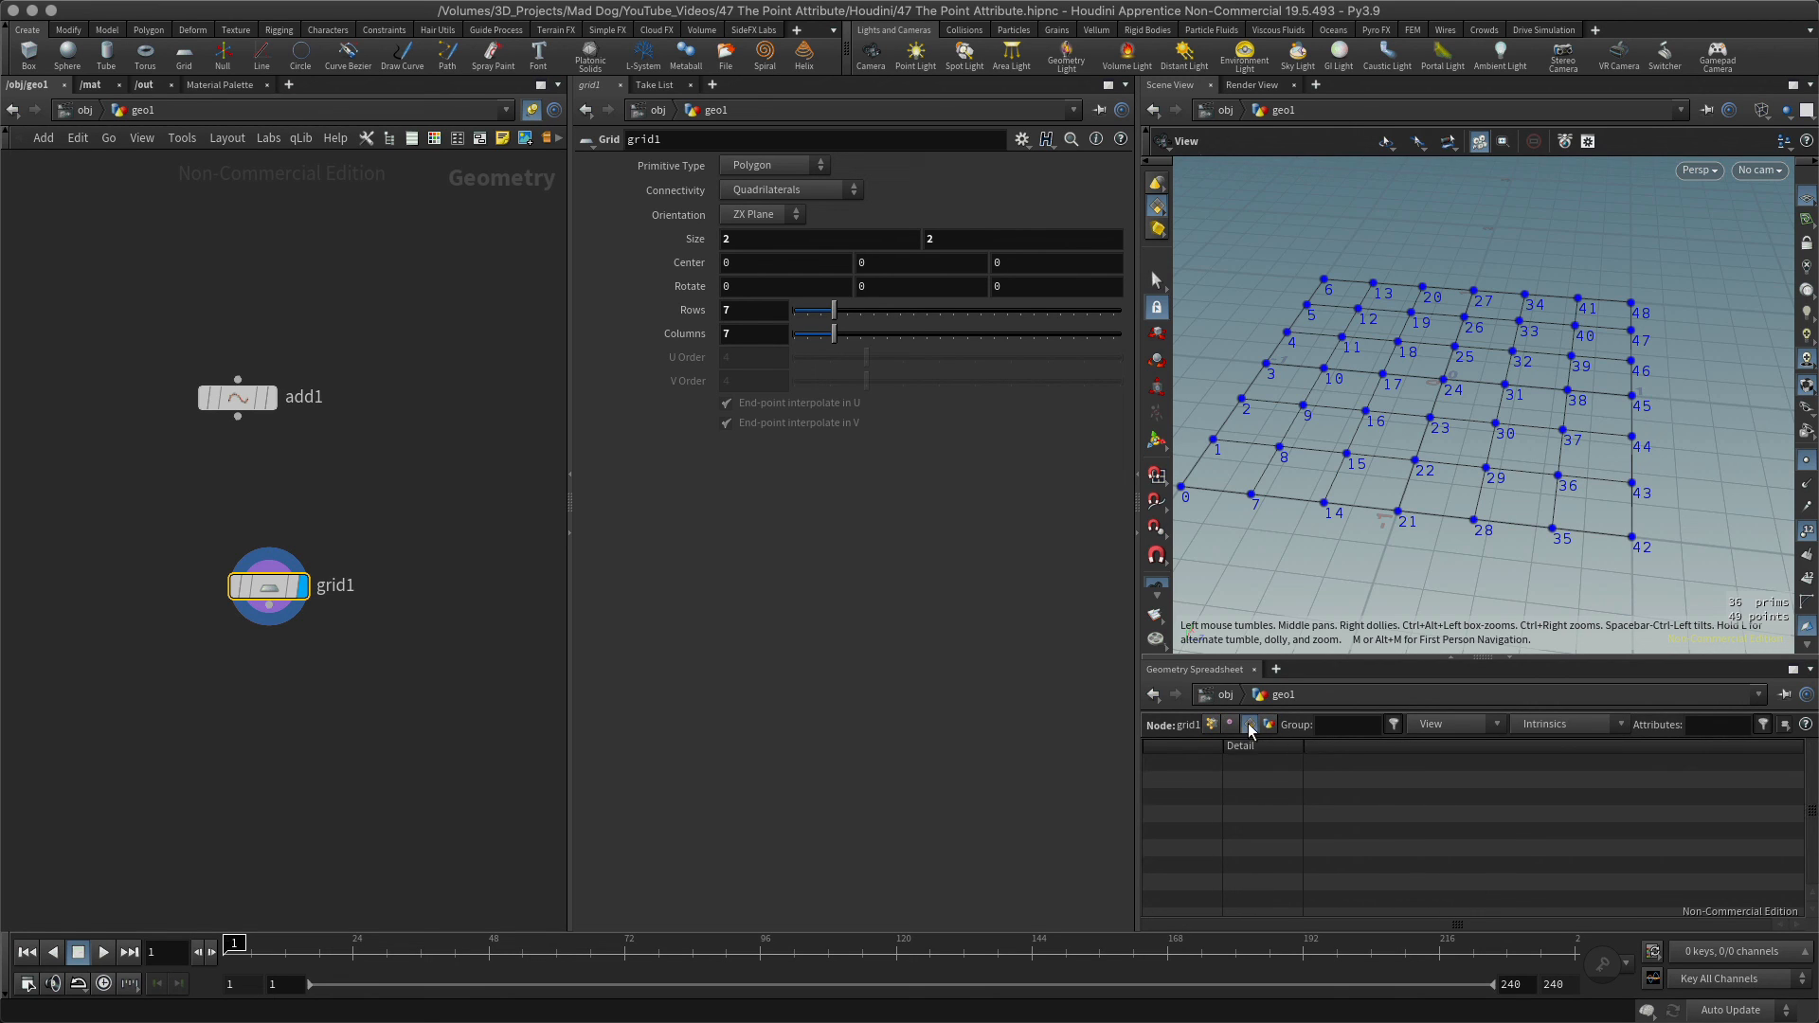
click(1252, 724)
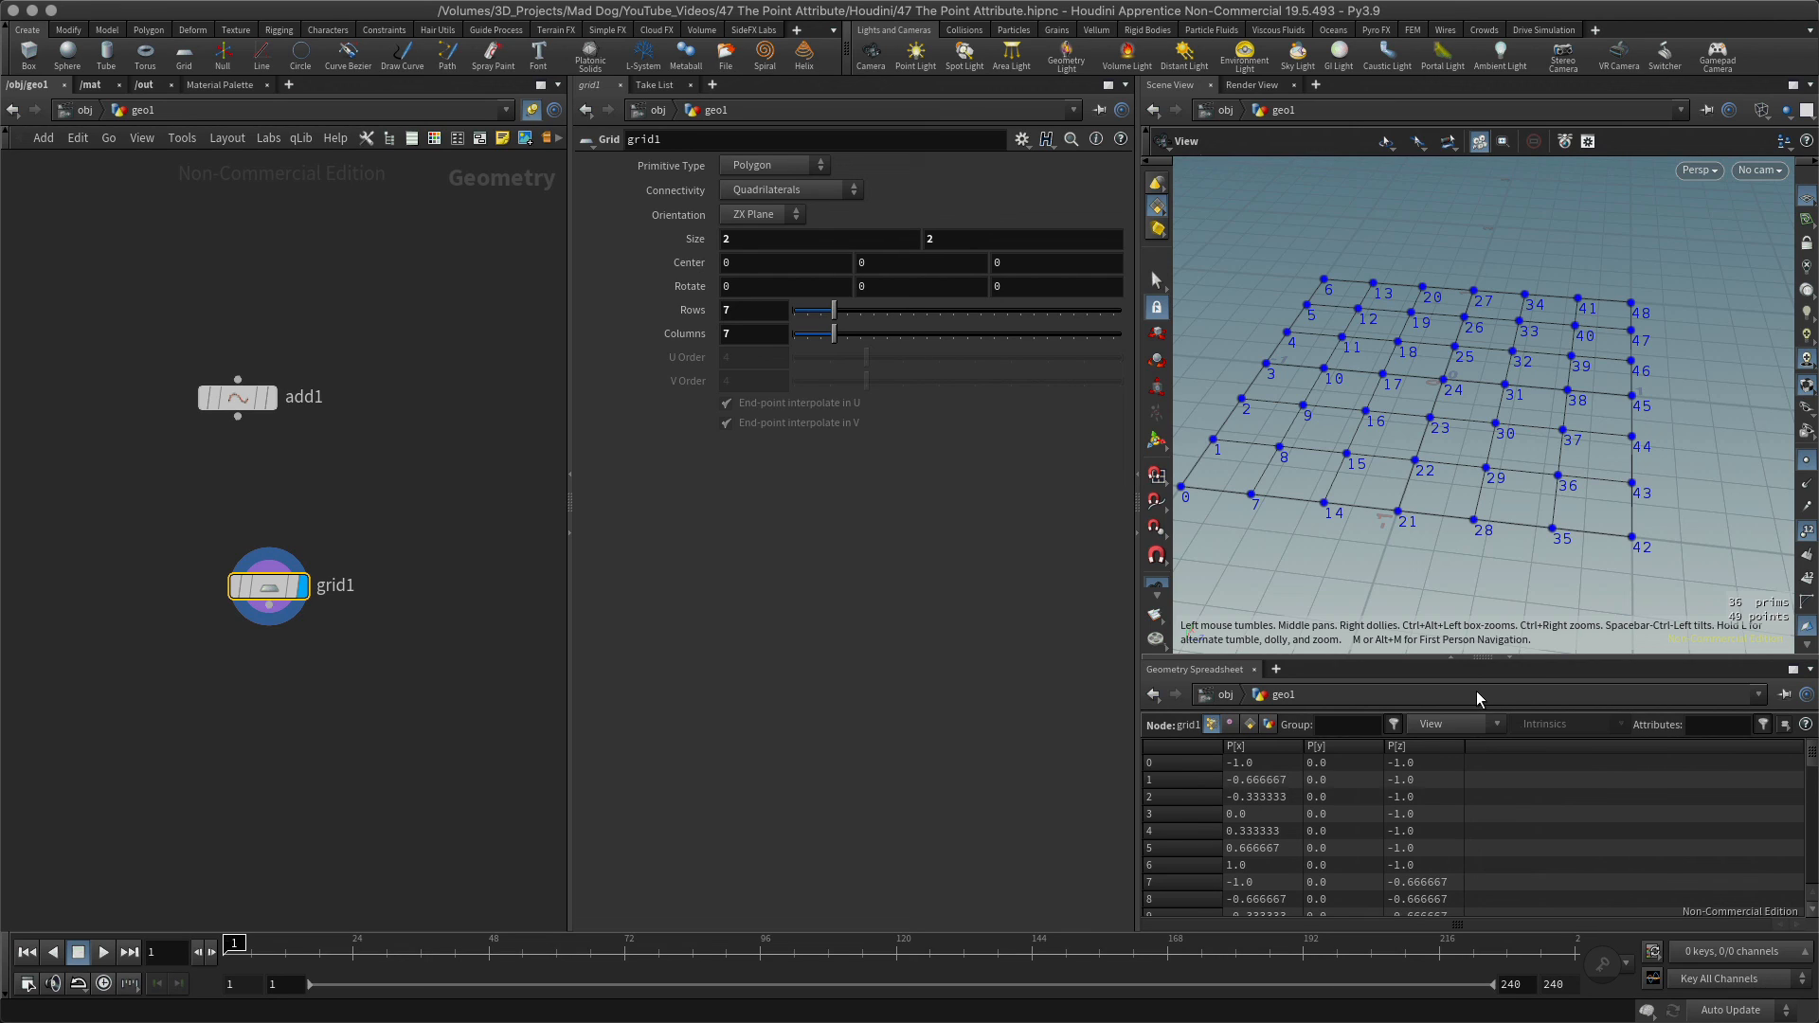
mouse_move(1474, 698)
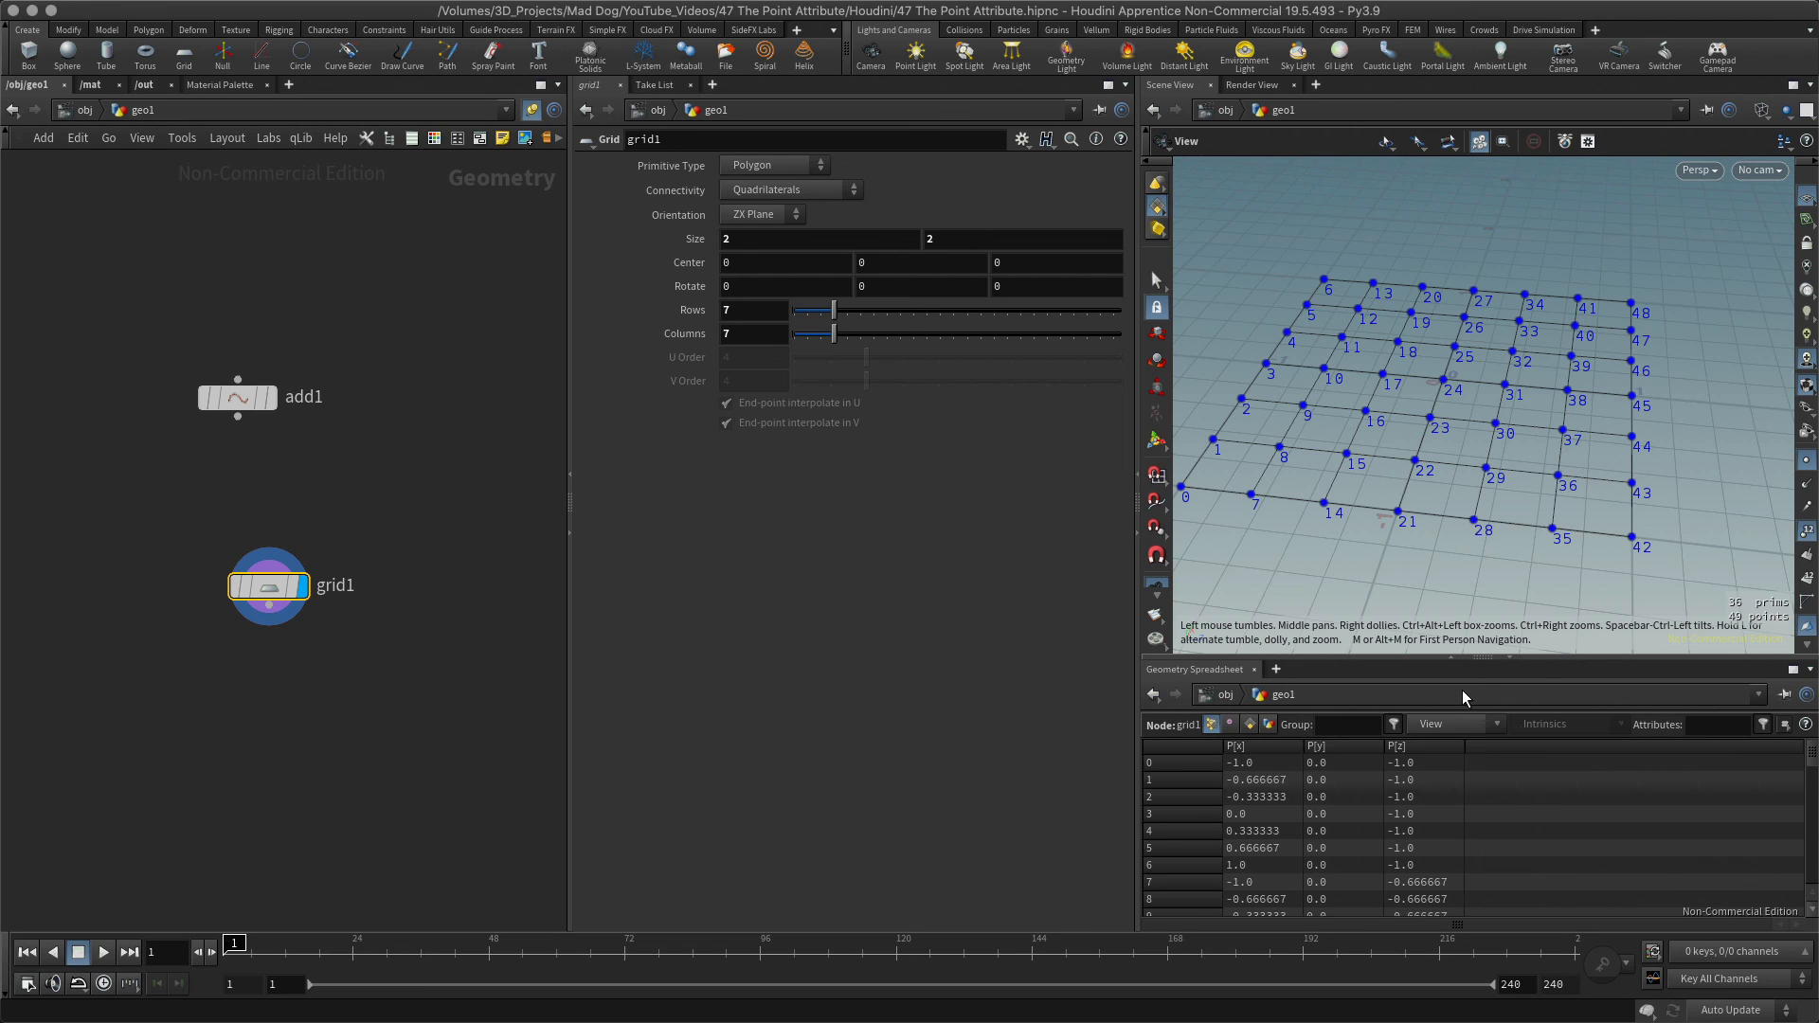
mouse_move(1404, 709)
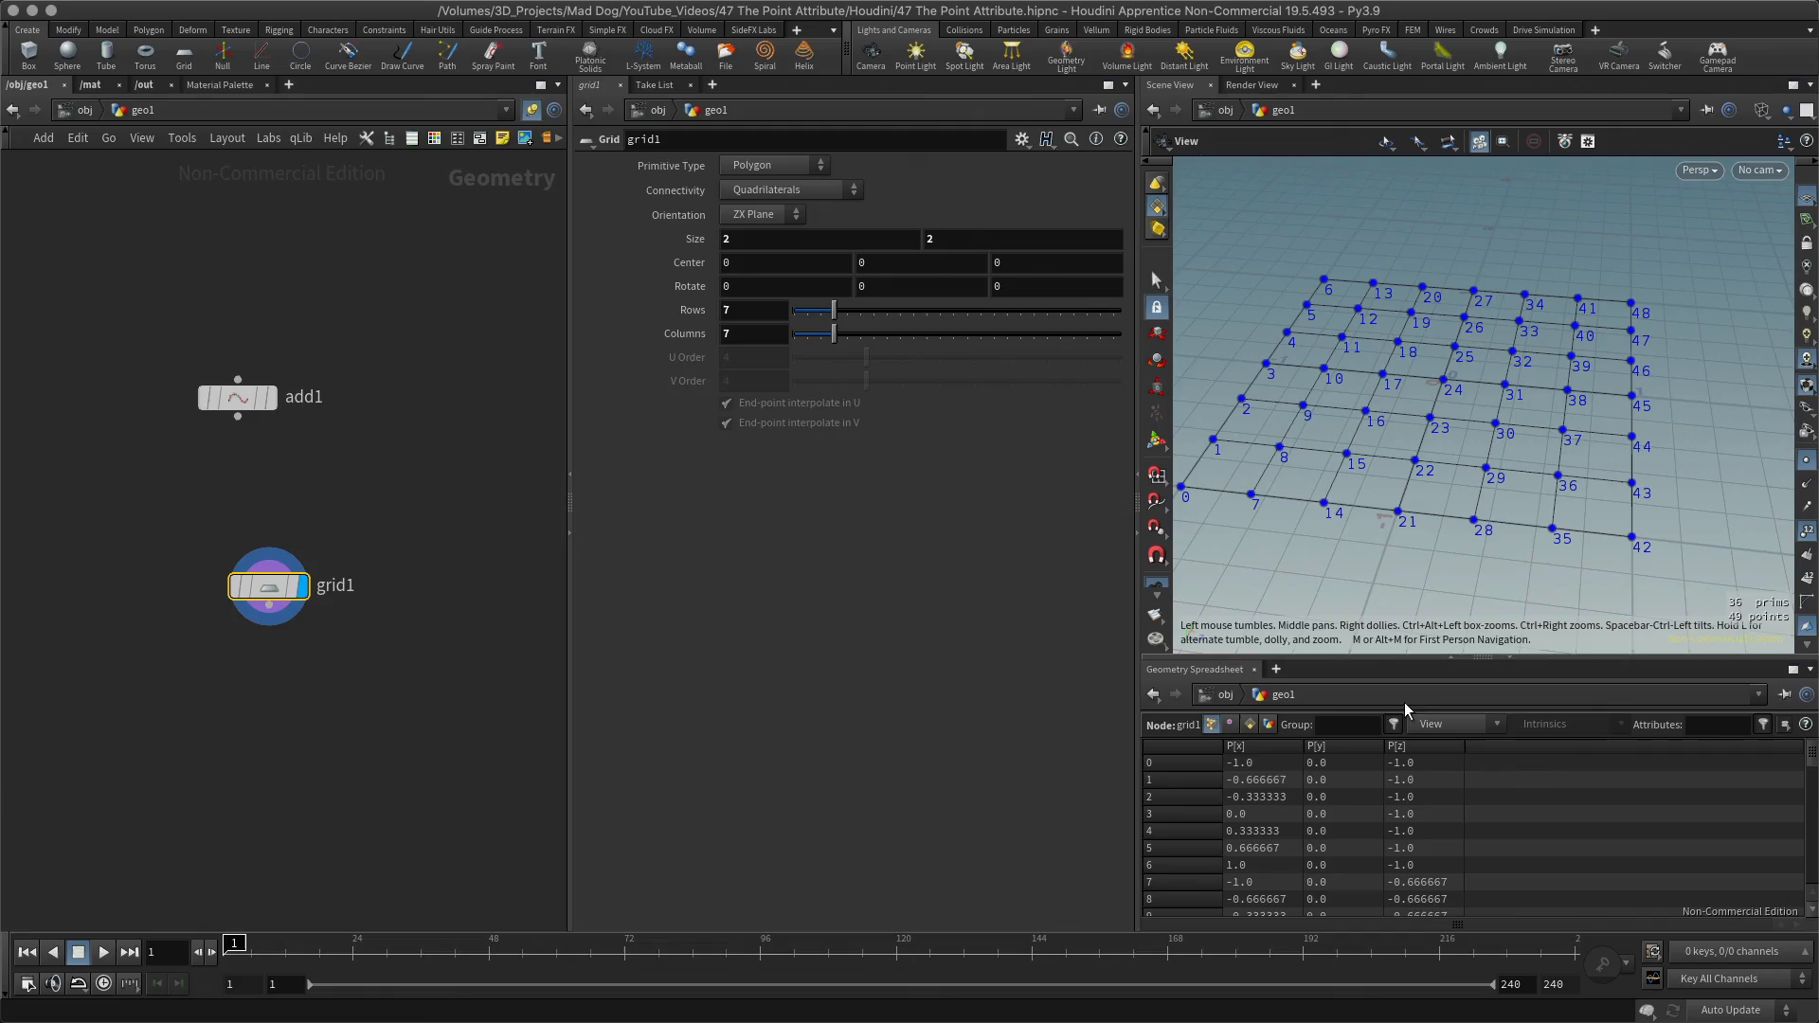